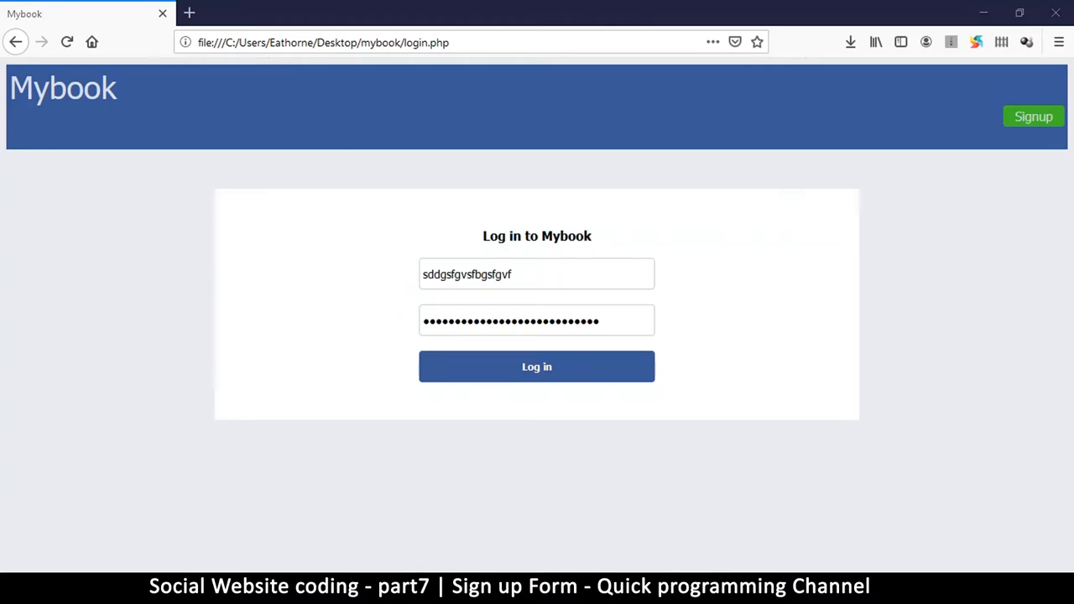
pyautogui.moveTo(135, 287)
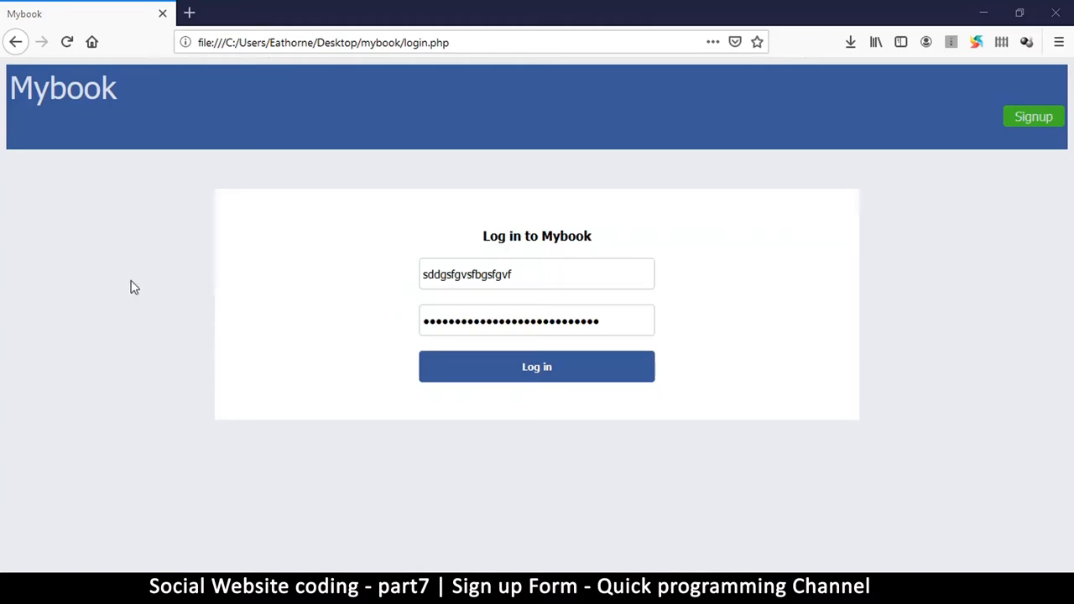
pyautogui.moveTo(211, 561)
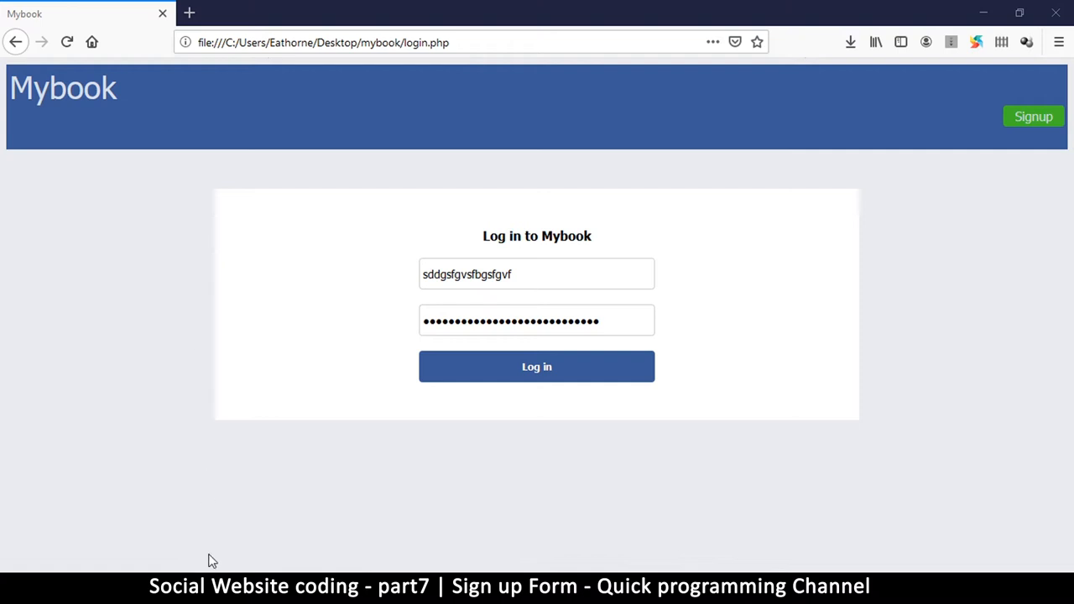
pyautogui.moveTo(297, 517)
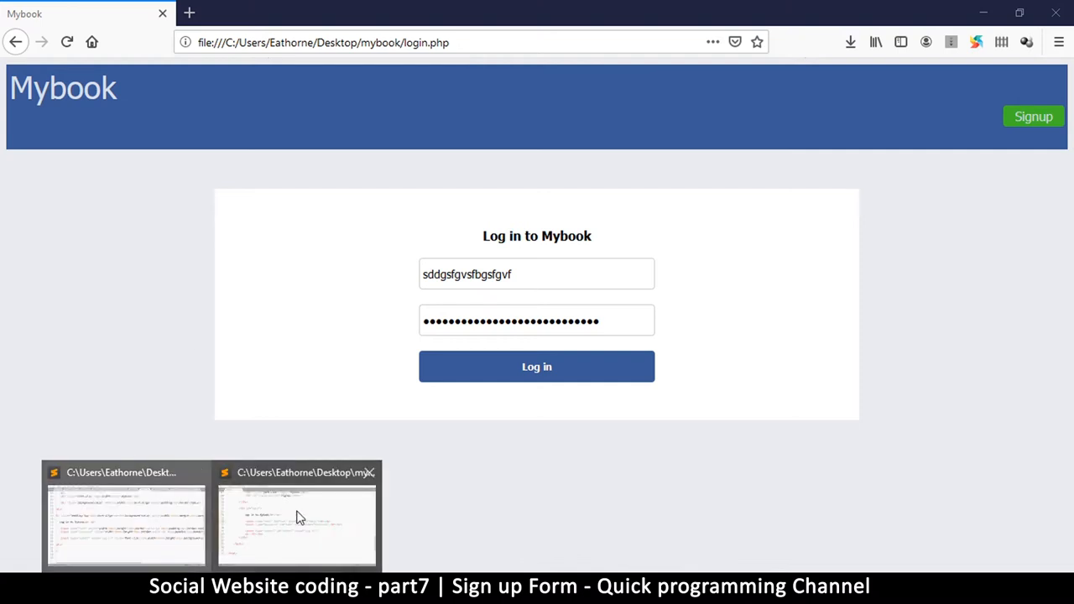
# Step: Extend the login.php page title from 'Mybook' to 'Mybook | Log in'
pyautogui.click(297, 516)
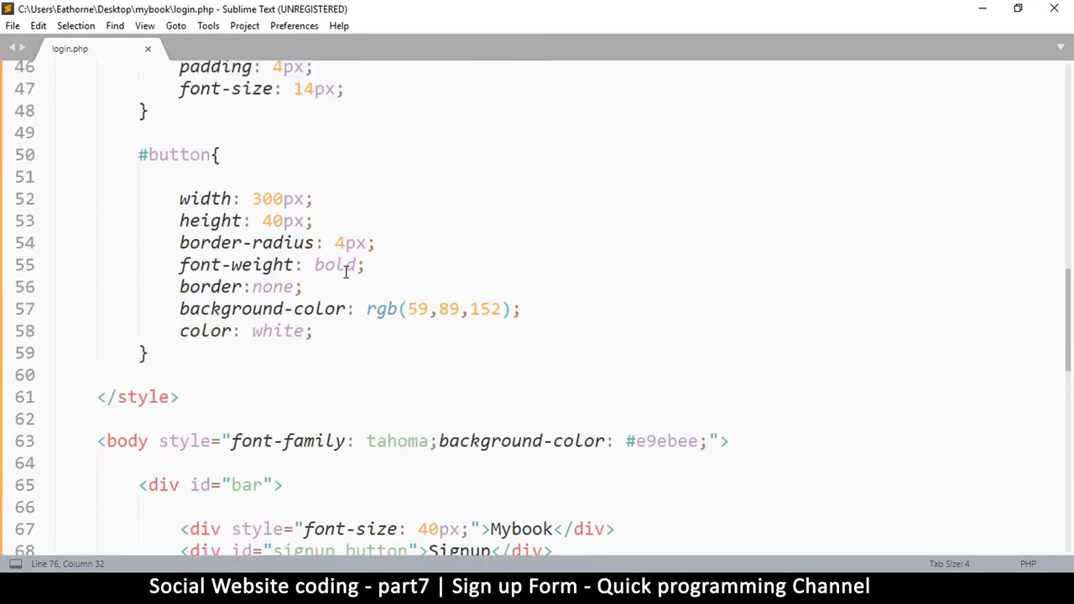
pyautogui.scroll(3)
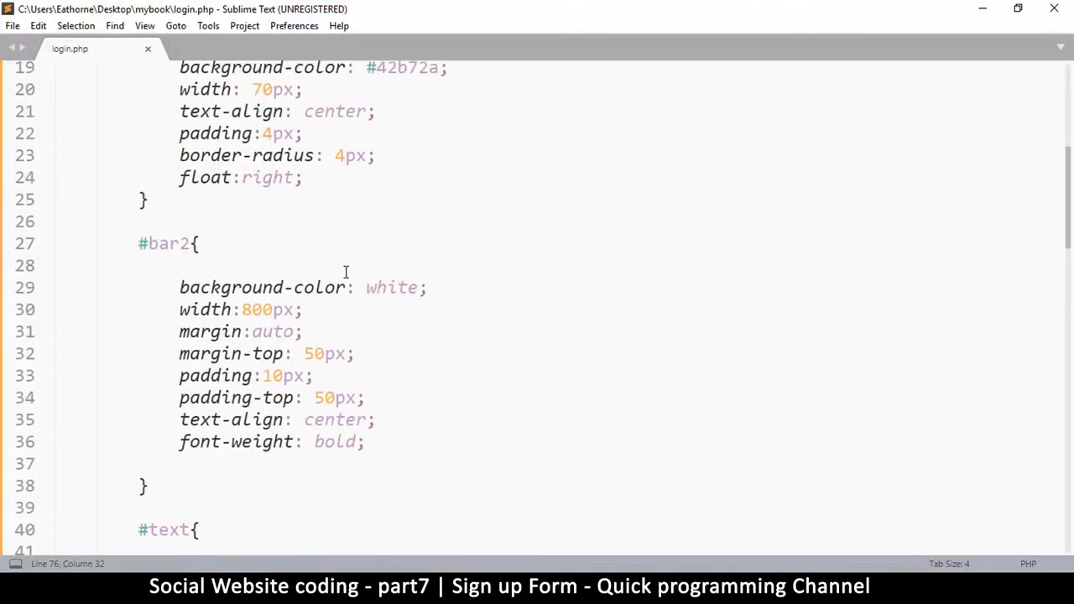
pyautogui.scroll(3)
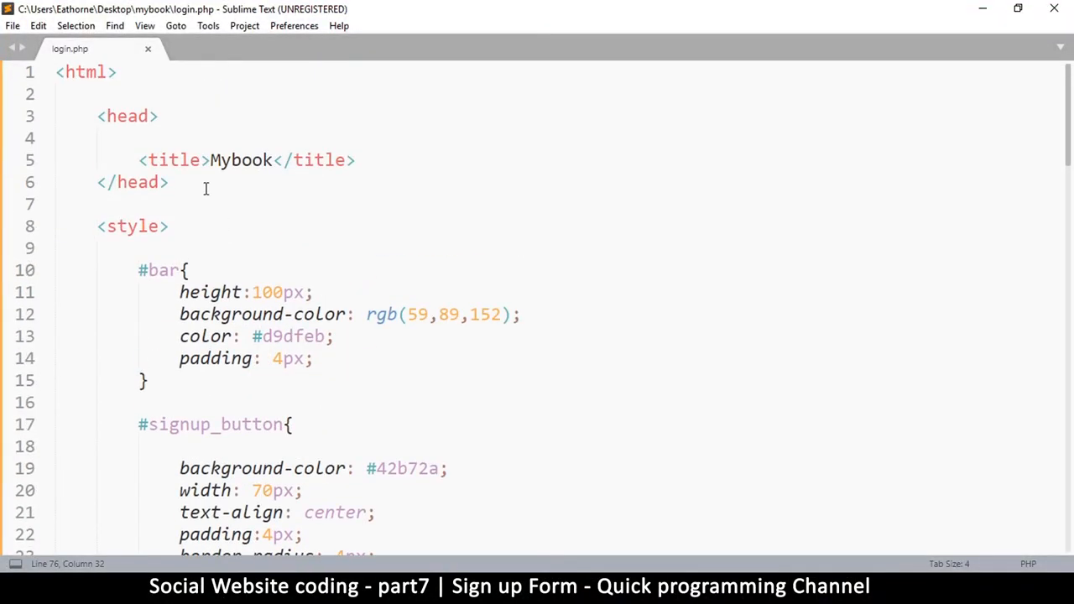
pyautogui.click(274, 160)
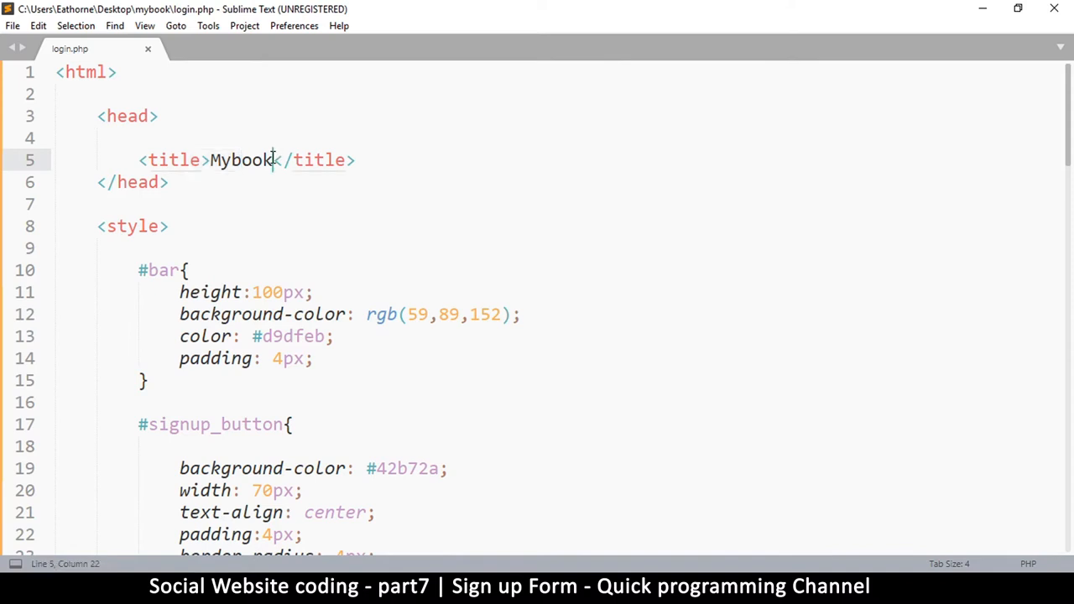
pyautogui.write('-')
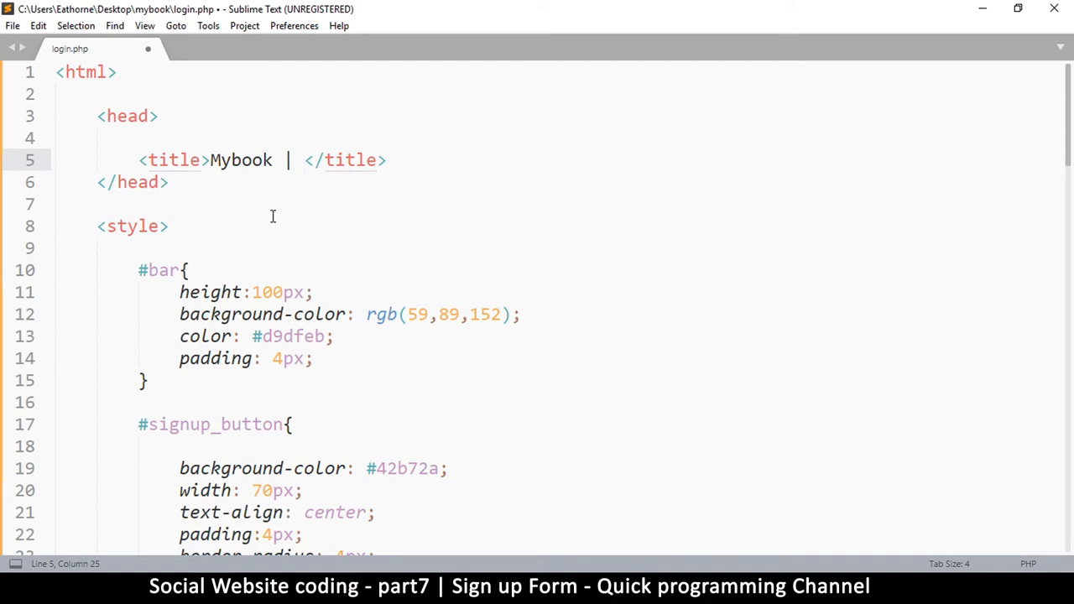
pyautogui.write('Log')
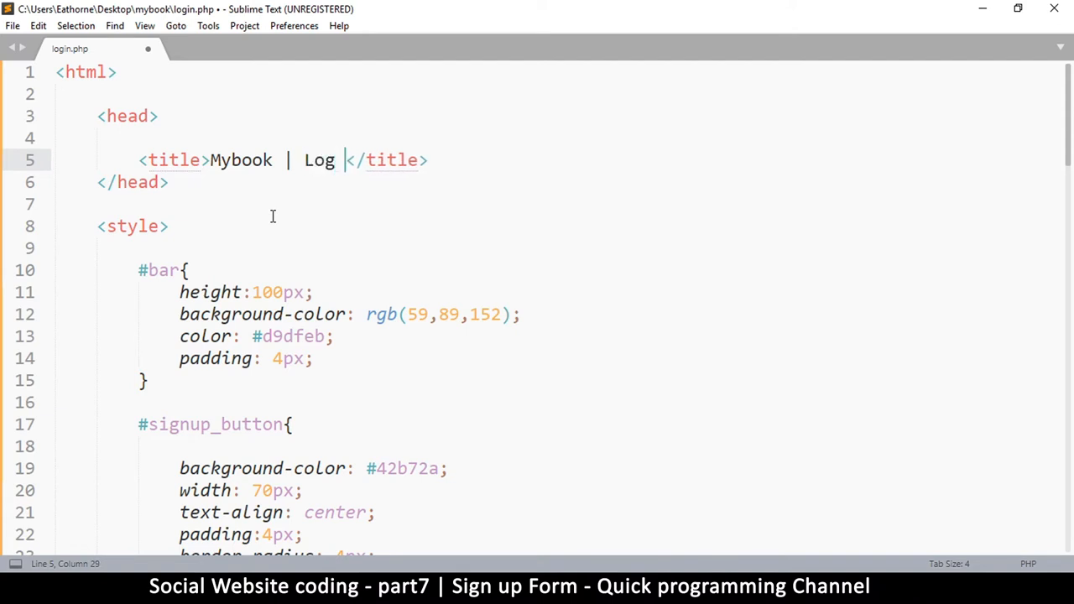
pyautogui.write('in')
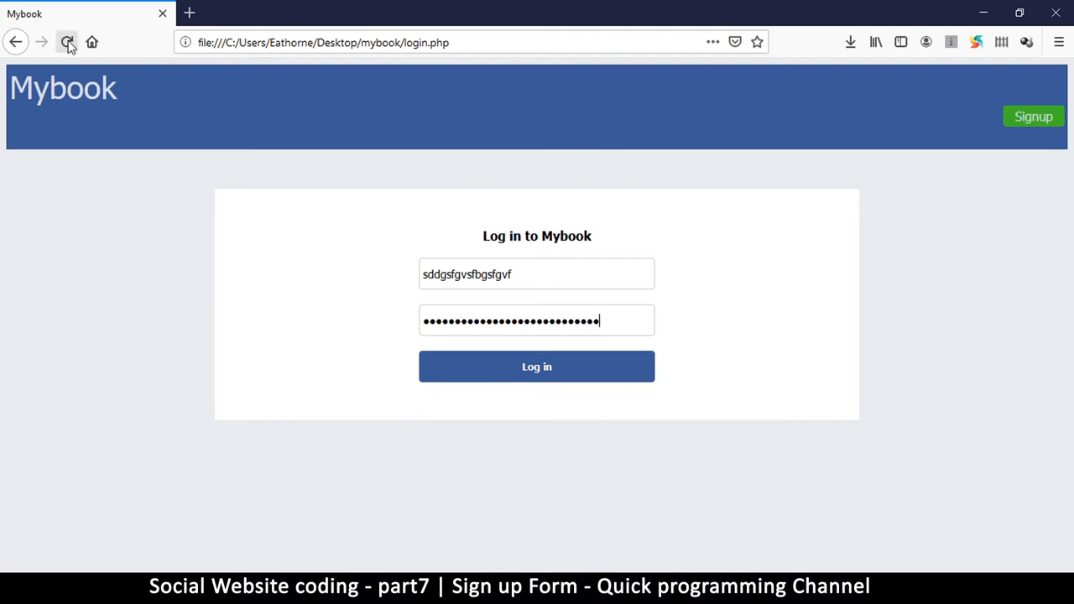
# Step: Reload login.php in Firefox to show the 'Mybook | Log in' tab title
pyautogui.click(67, 41)
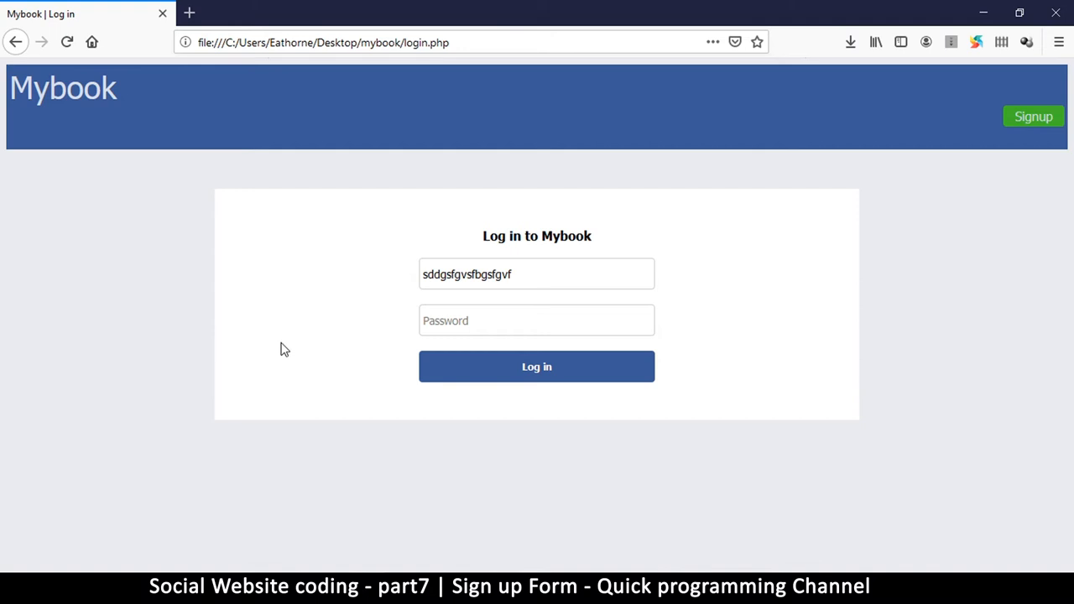
pyautogui.moveTo(423, 411)
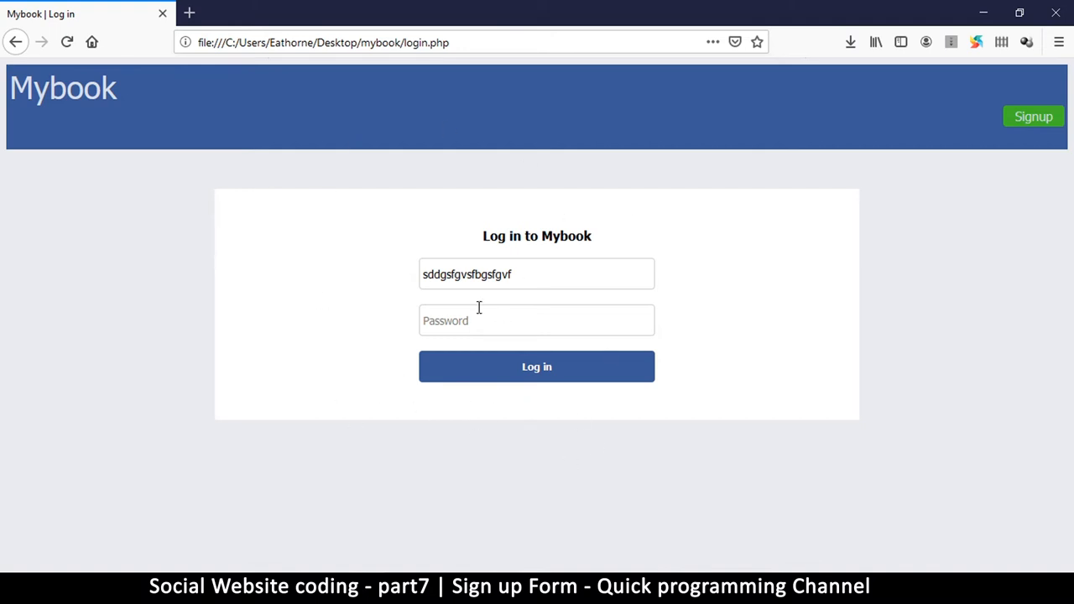
pyautogui.moveTo(225, 318)
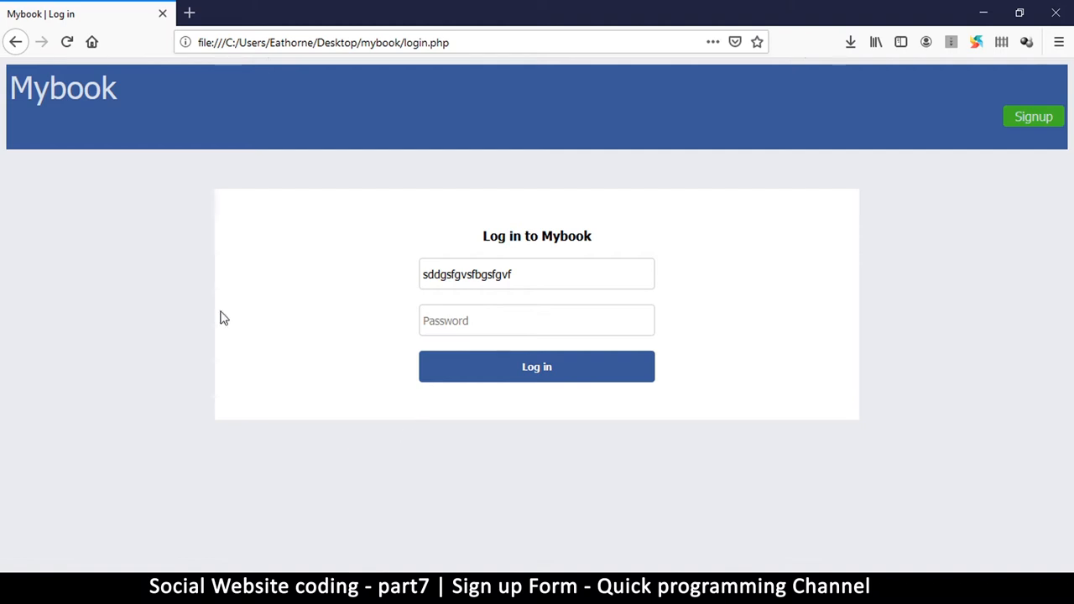
pyautogui.moveTo(604, 416)
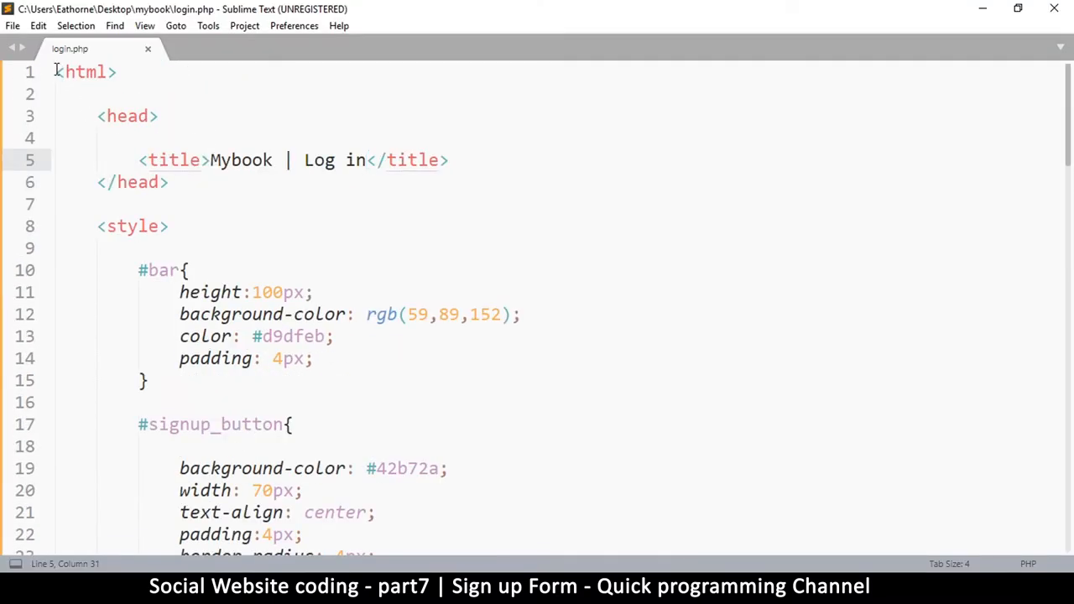
# Step: Save a copy of the login page code as signup.php in the mybook folder
pyautogui.moveTo(57, 71); pyautogui.dragTo(312, 358)
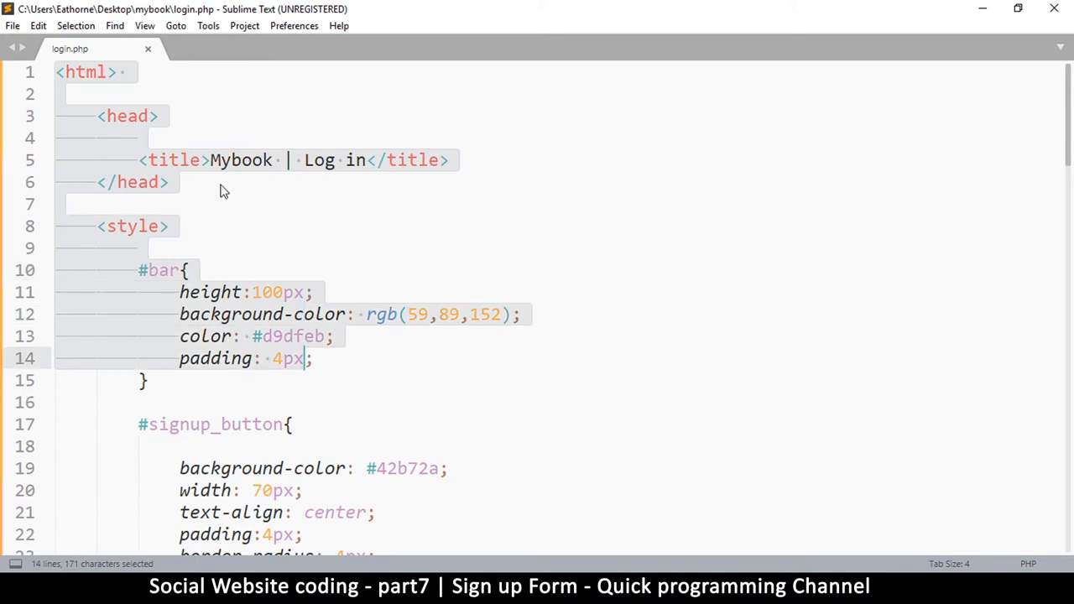
pyautogui.click(13, 25)
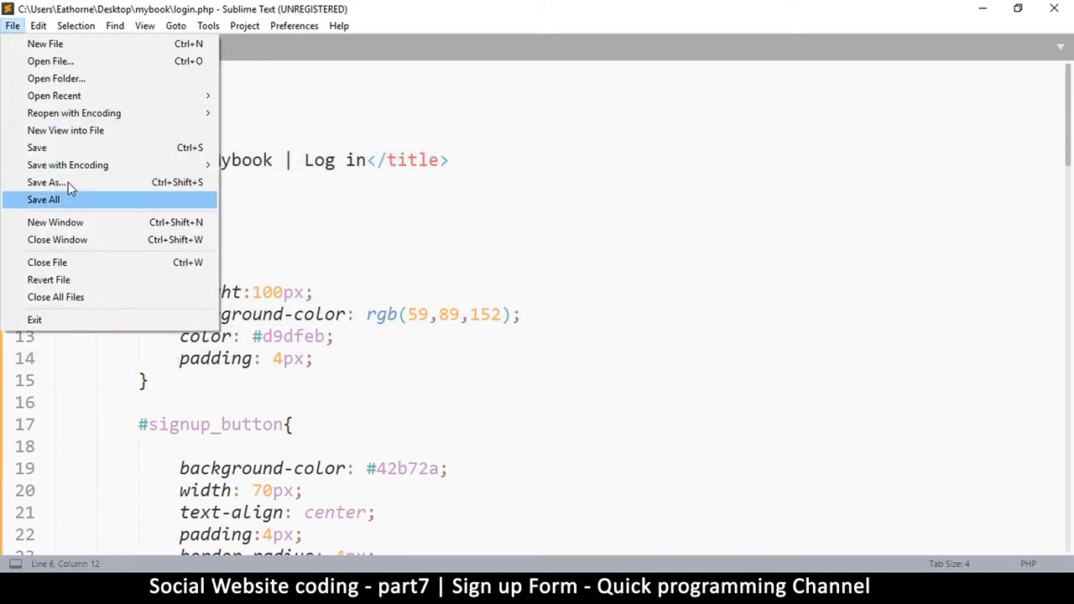
pyautogui.click(45, 182)
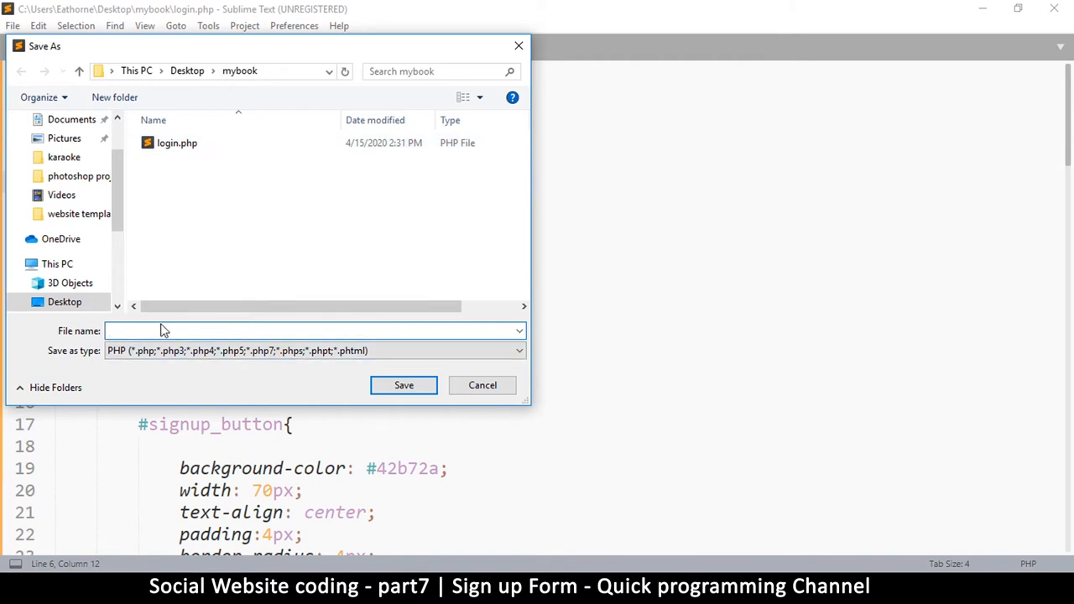
pyautogui.write('signup.p')
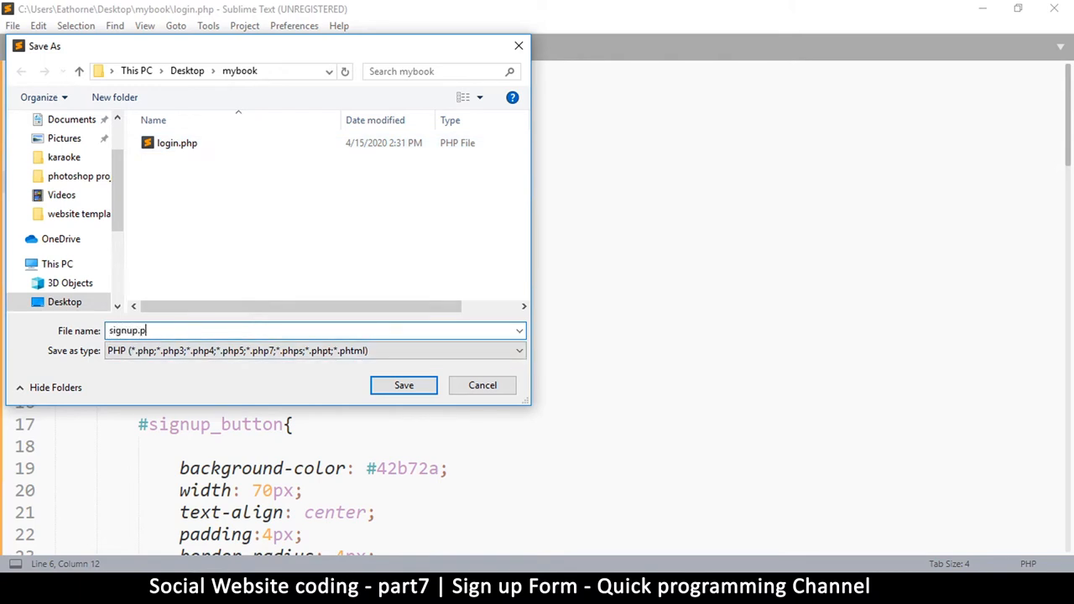
pyautogui.write('hp')
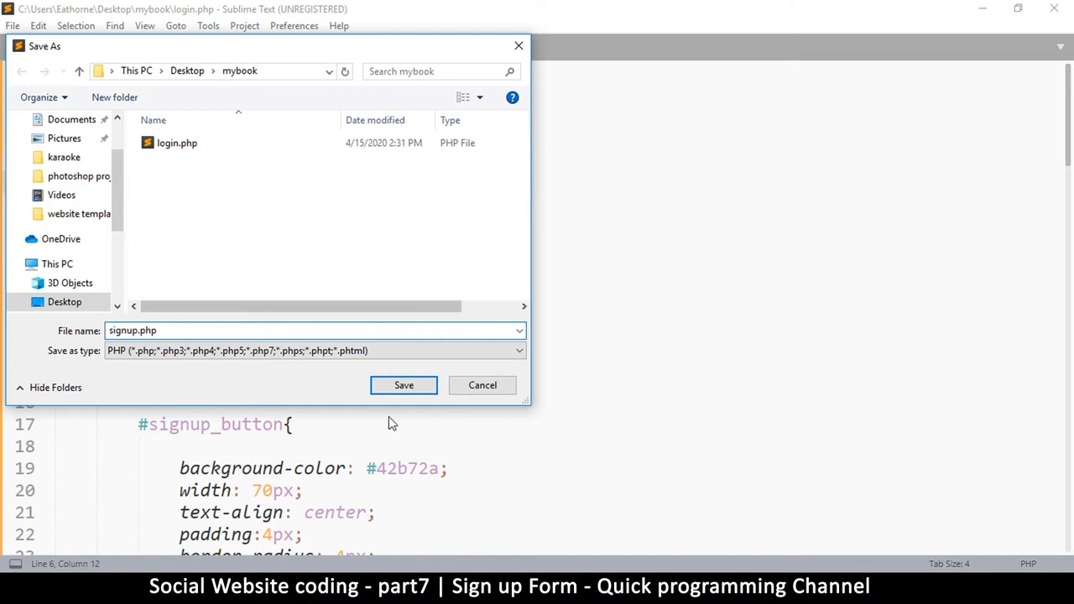
pyautogui.click(404, 385)
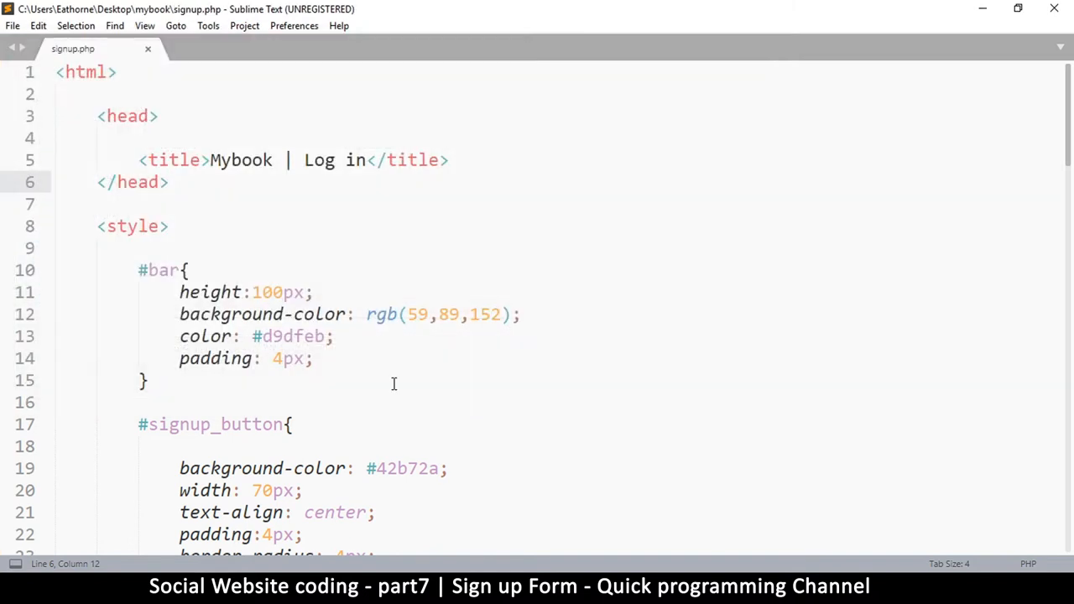
pyautogui.scroll(-3)
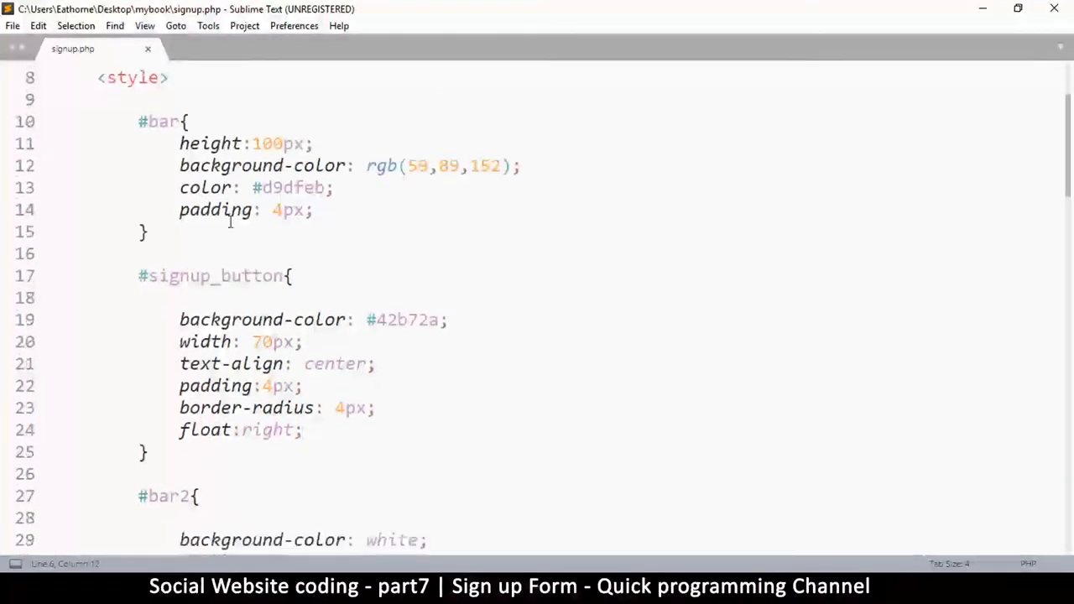
# Step: Open the mybook folder and load signup.php in Firefox
pyautogui.scroll(-3)
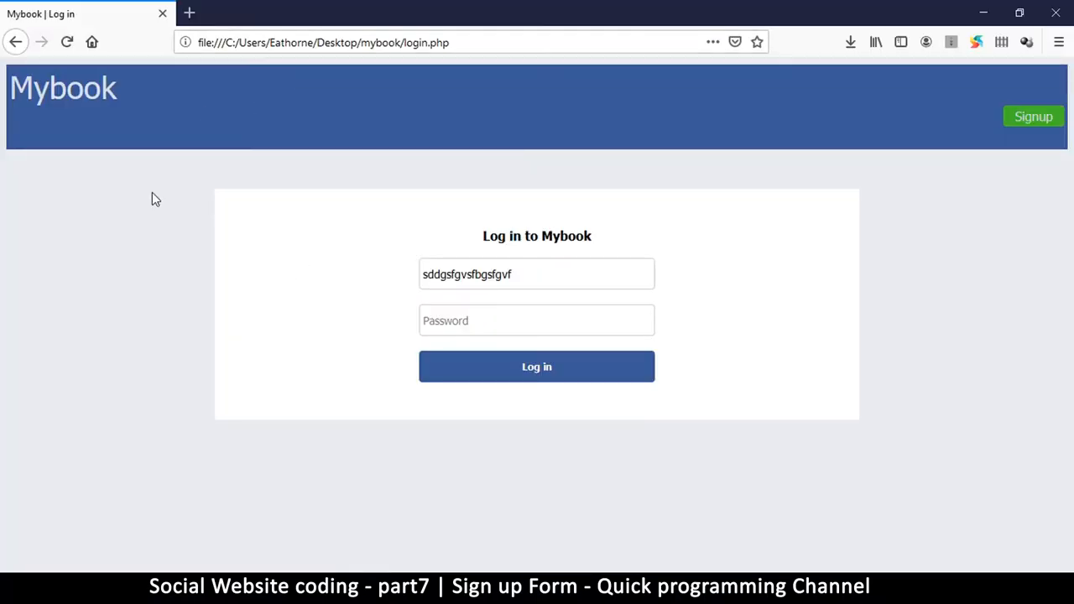
pyautogui.moveTo(285, 526)
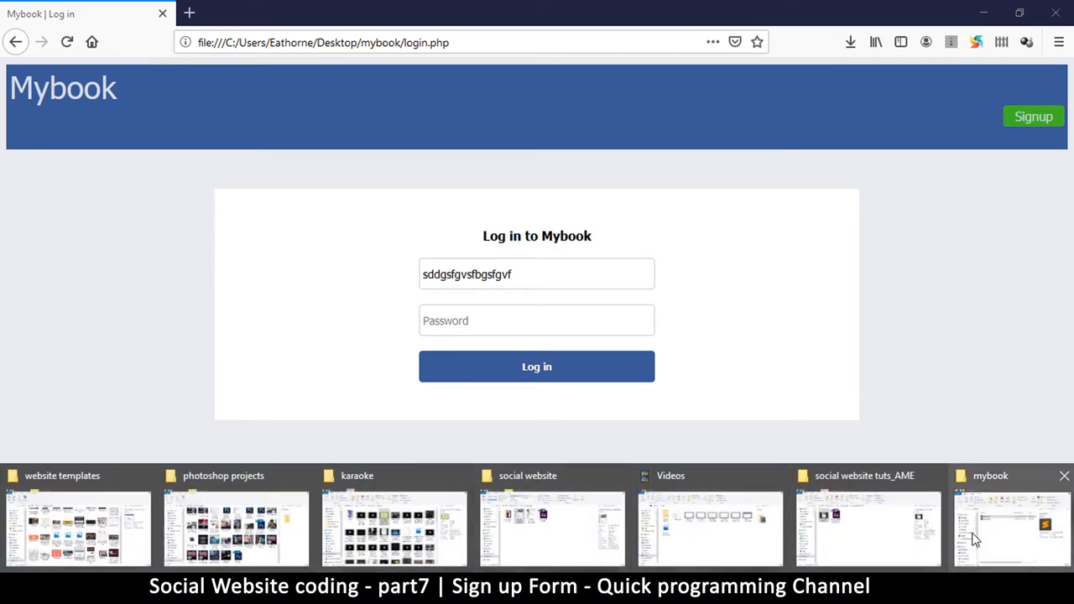
pyautogui.click(1010, 529)
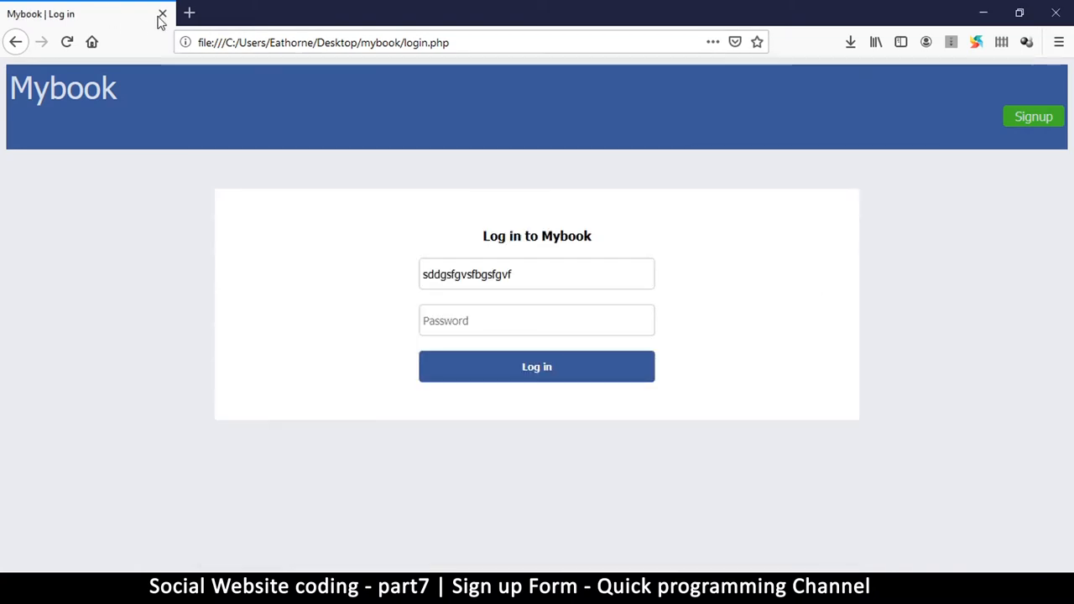
pyautogui.moveTo(163, 14)
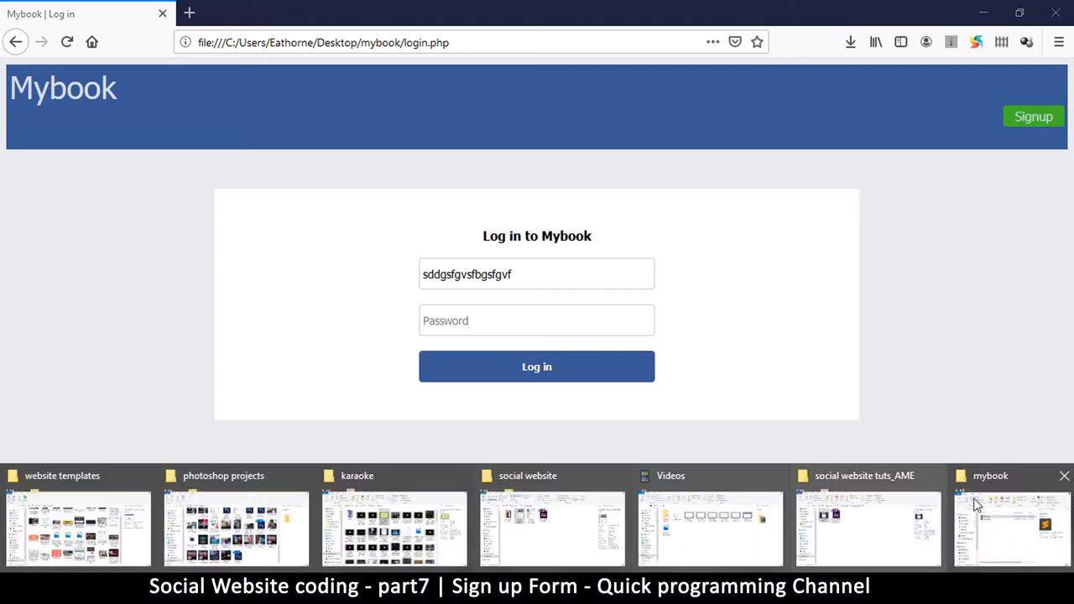
pyautogui.click(1010, 517)
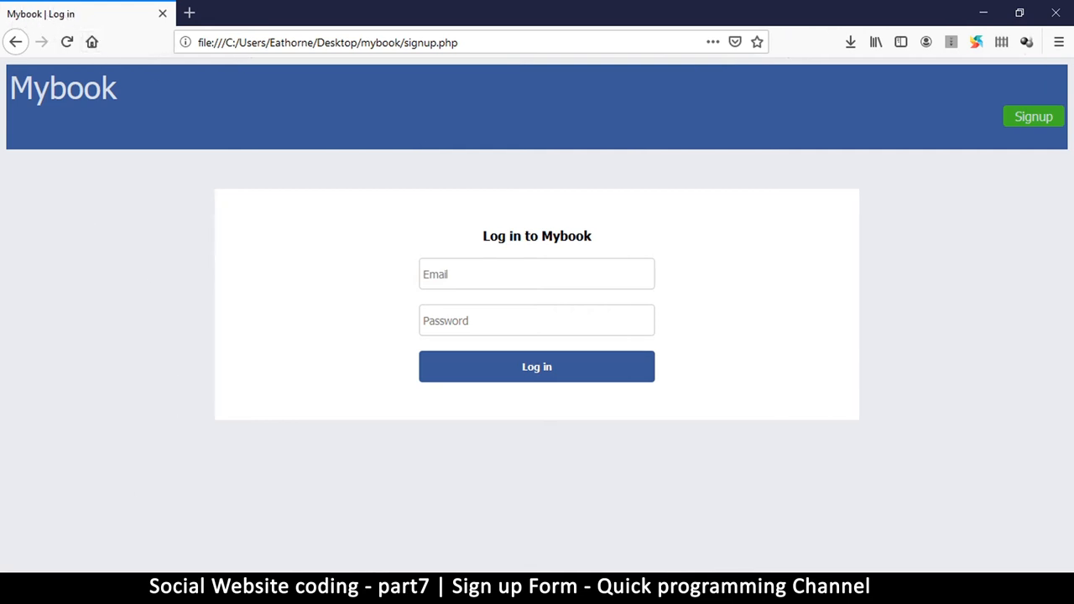
# Step: Change the signup.php page title to 'Mybook | Signup'
pyautogui.press('alt+tab')
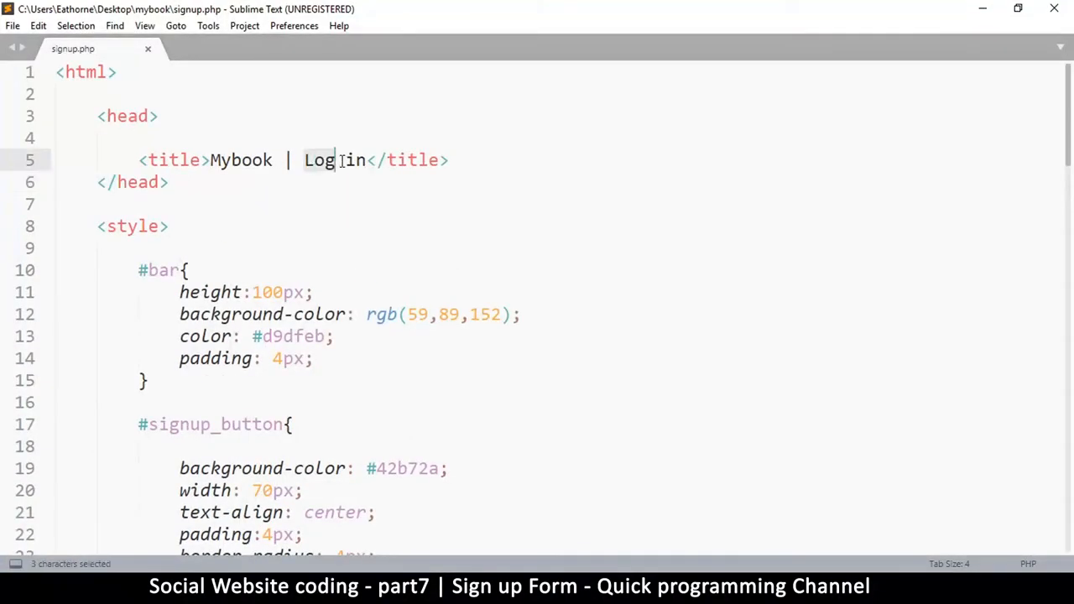
pyautogui.write('Si')
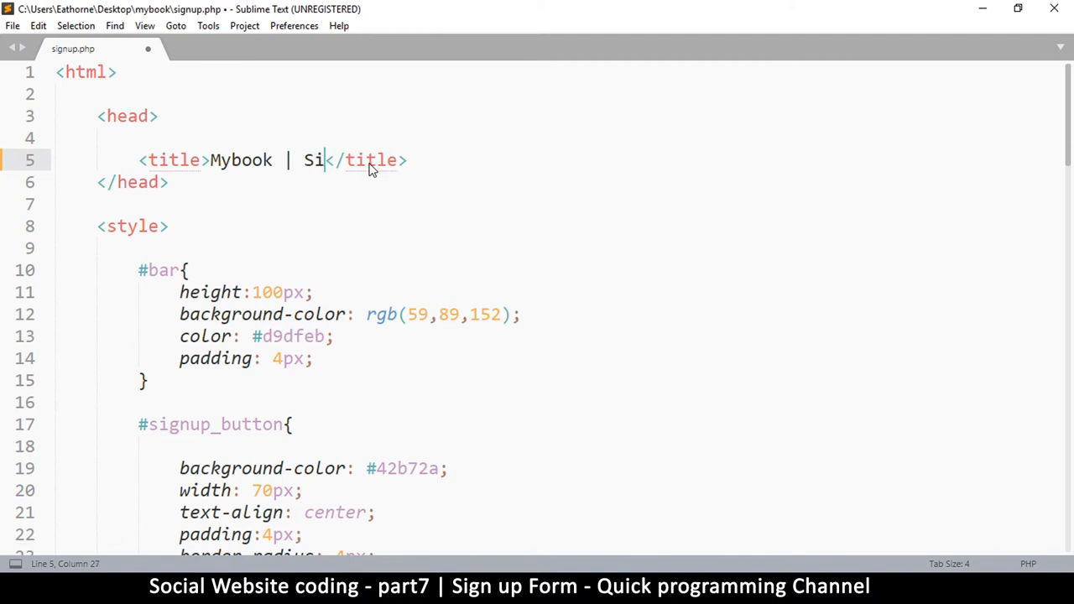
pyautogui.write('gnu')
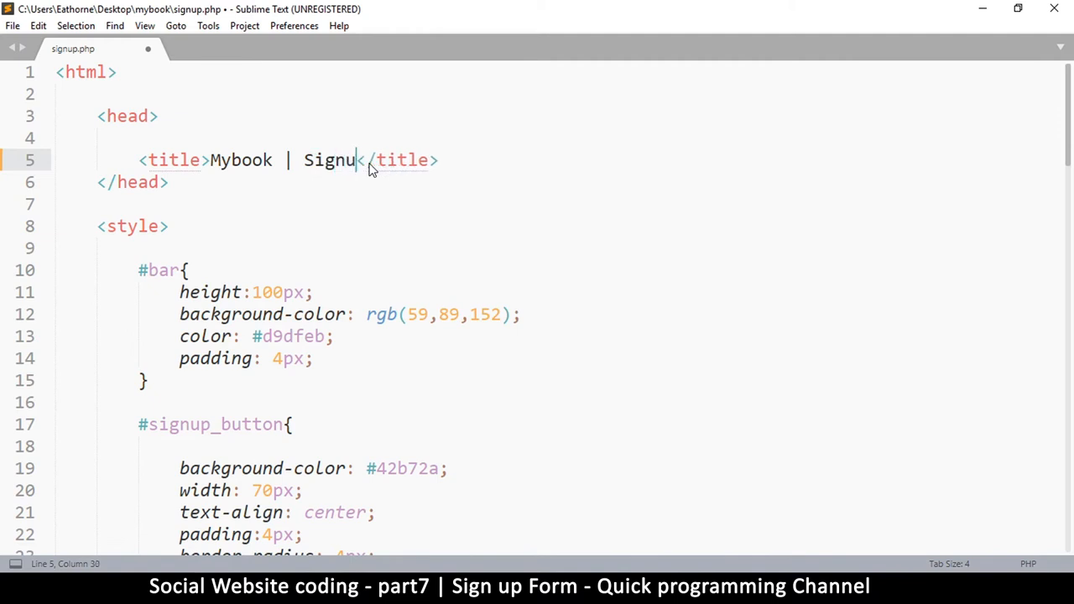
pyautogui.write('p')
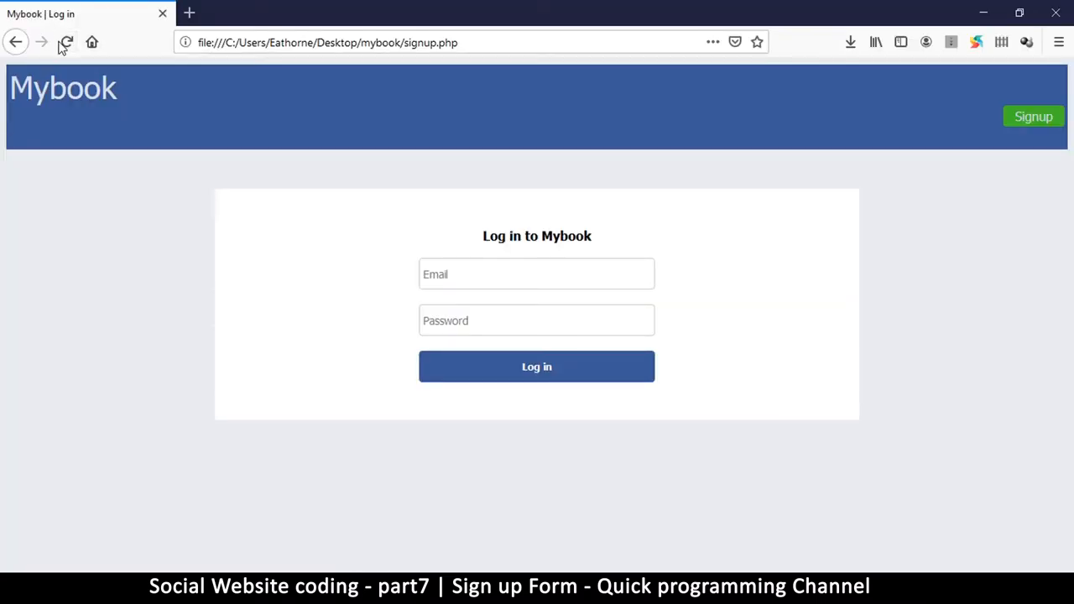
# Step: Reload Firefox to show the 'Mybook | Signup' tab title
pyautogui.click(67, 42)
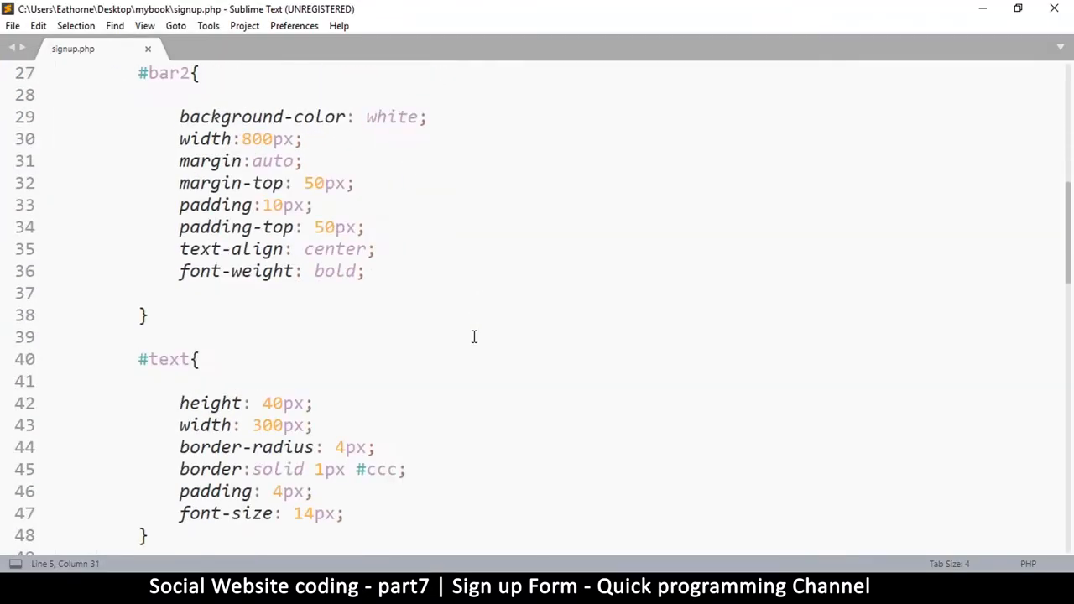
pyautogui.scroll(-3)
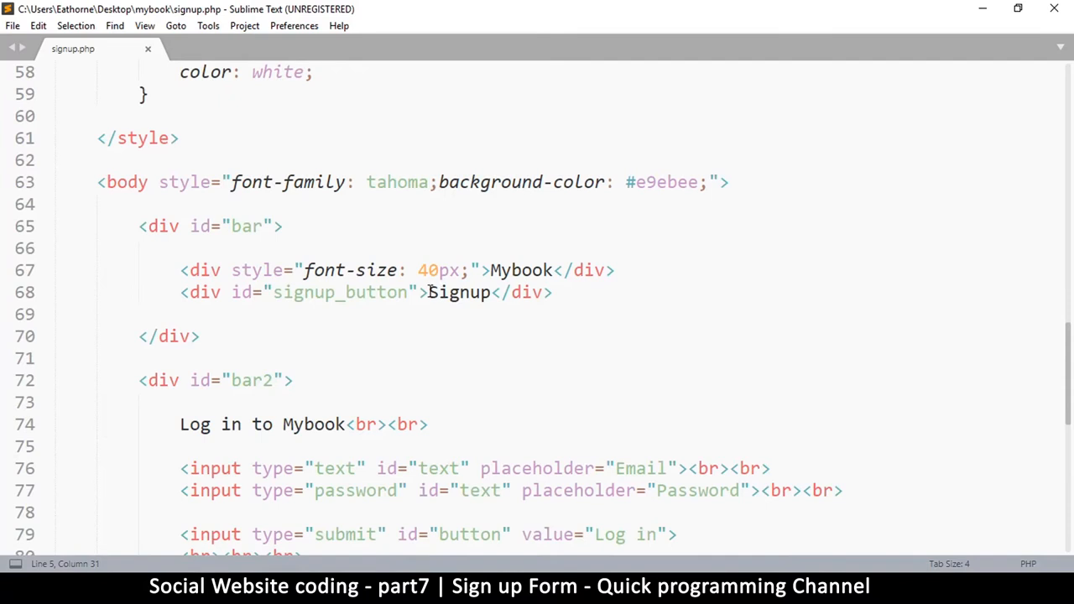
pyautogui.click(427, 292)
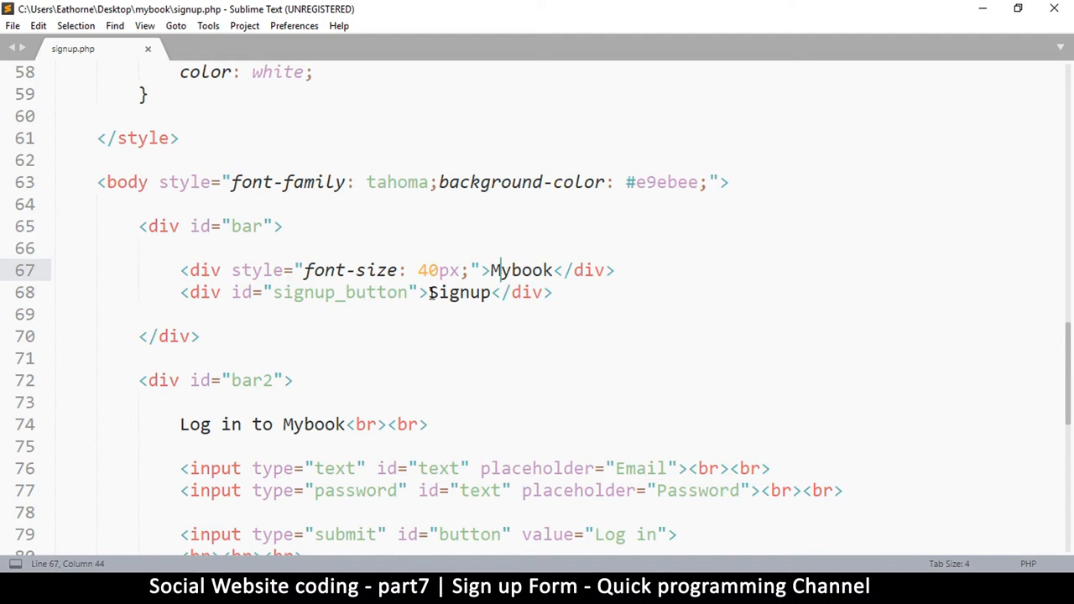
pyautogui.doubleClick(459, 292)
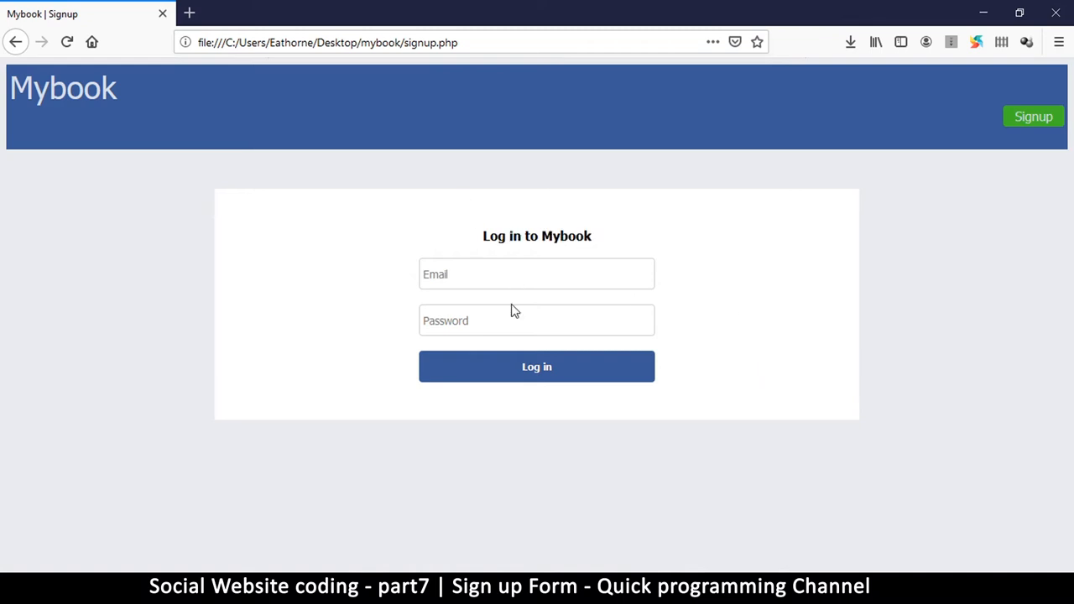
pyautogui.moveTo(1034, 116)
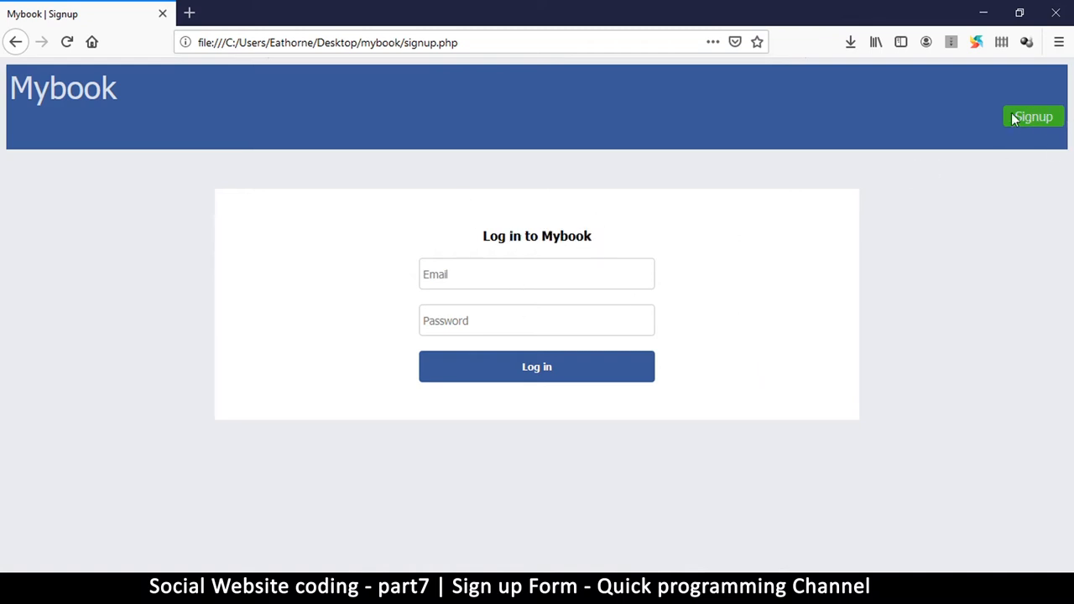
pyautogui.moveTo(477, 259)
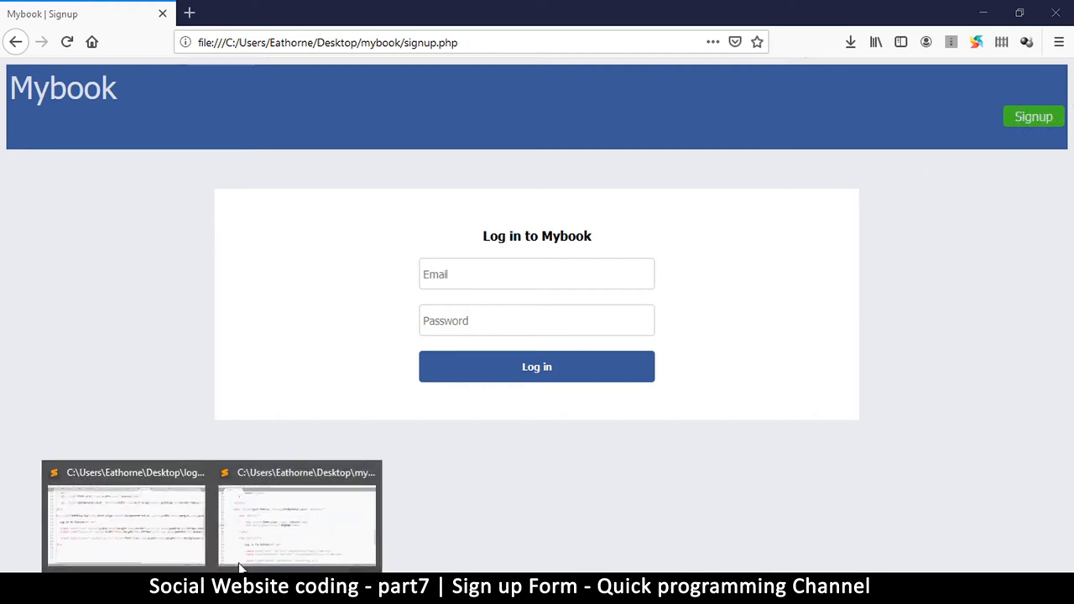
# Step: Change the header button text to 'Log in' and the form heading to 'Sign up to Mybook'
pyautogui.click(297, 520)
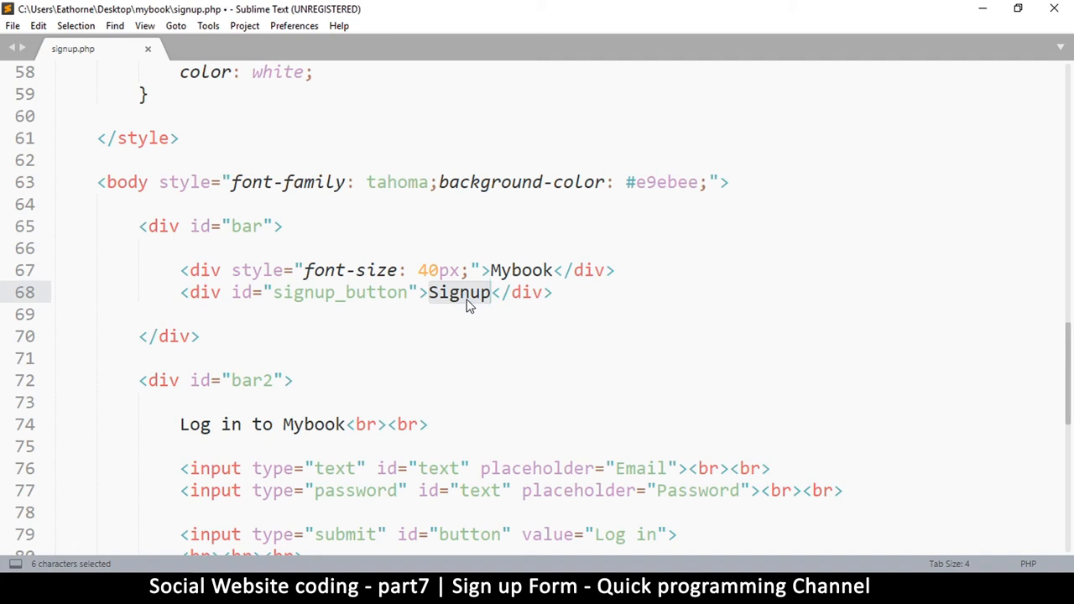
pyautogui.write('Log in')
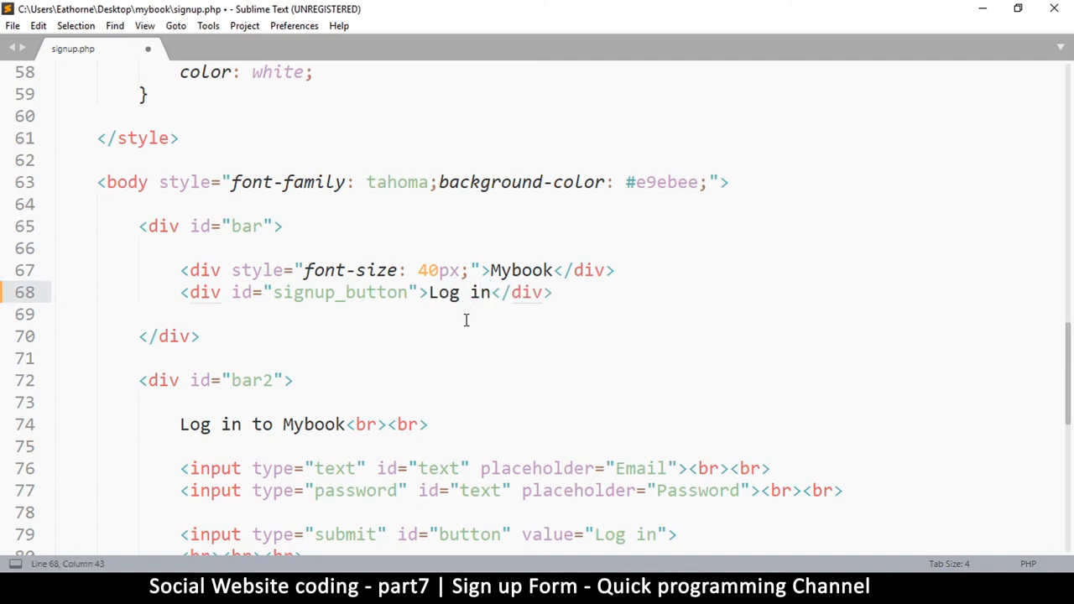
pyautogui.scroll(-3)
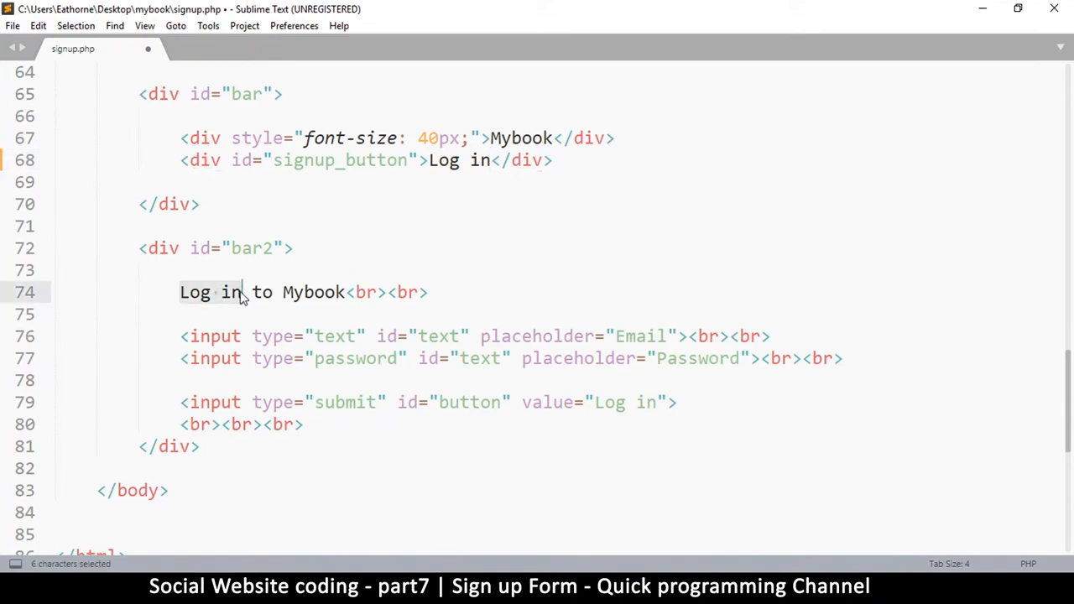
pyautogui.write('Sig')
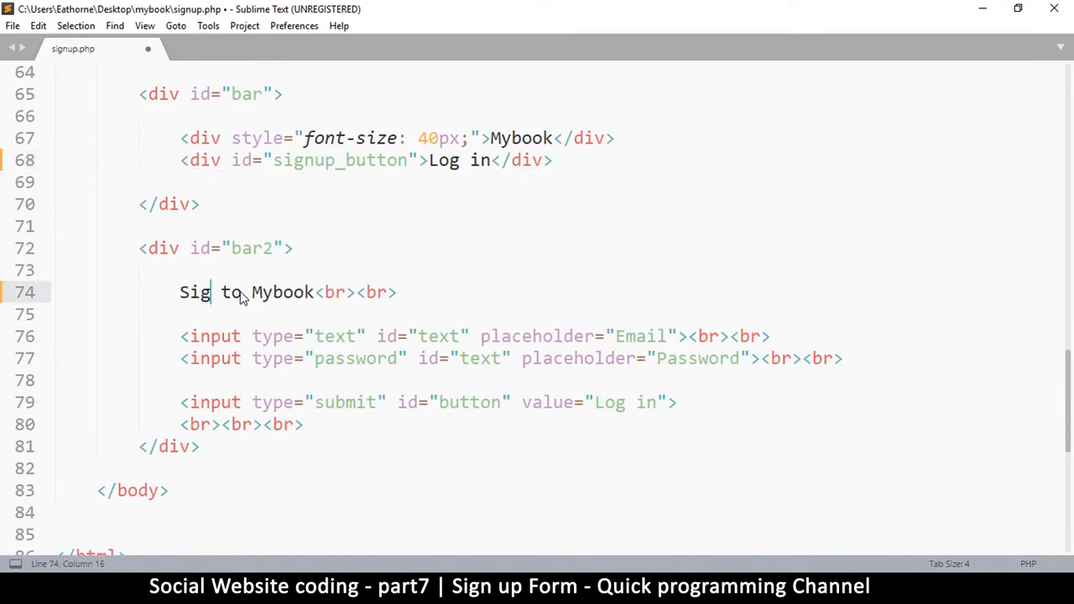
pyautogui.write('n u')
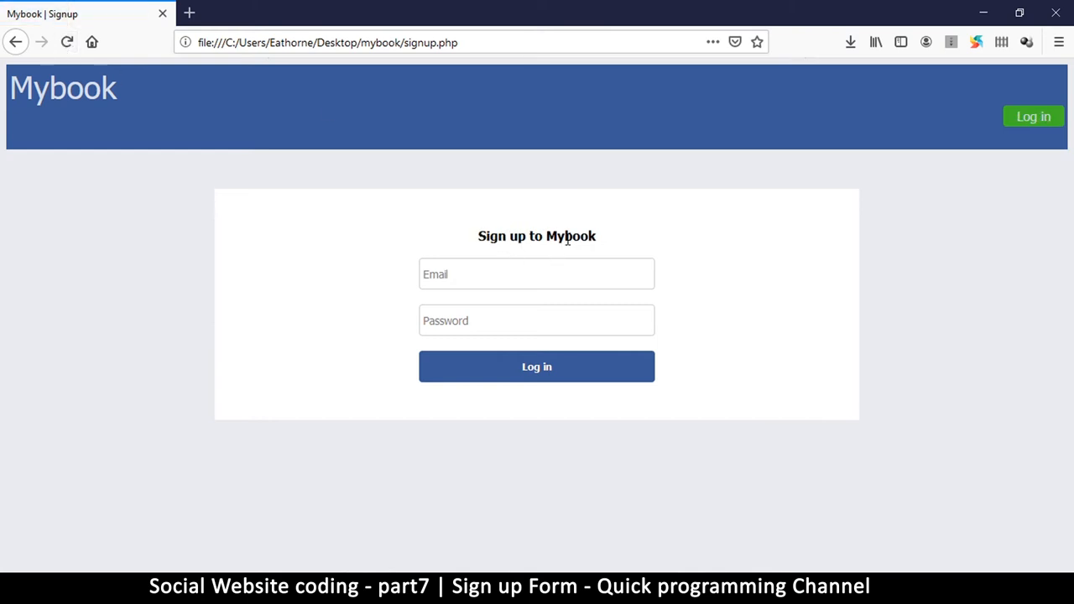
pyautogui.moveTo(520, 256)
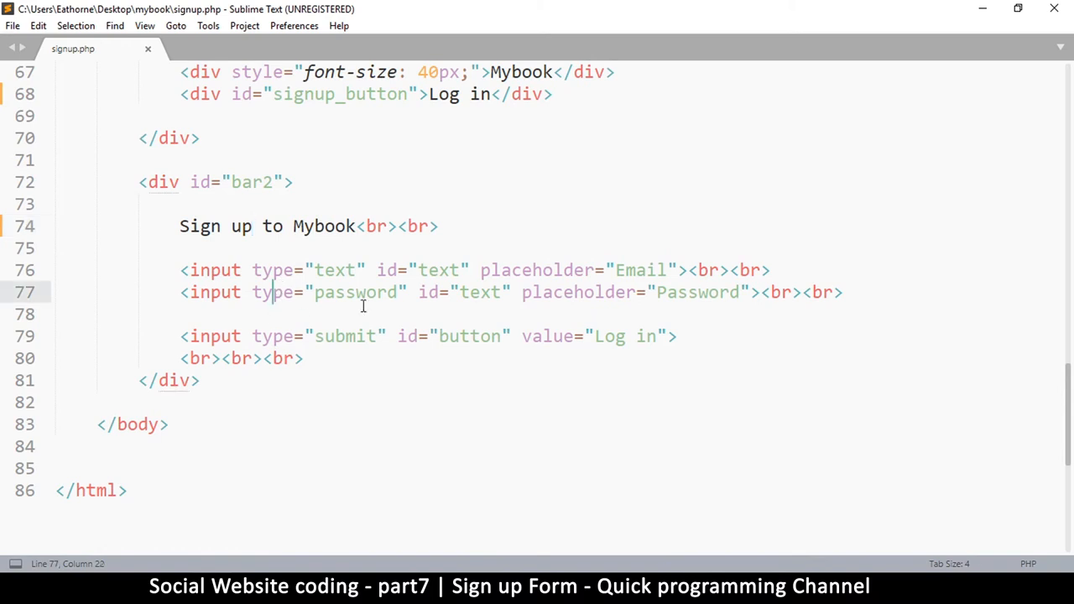
pyautogui.moveTo(229, 313)
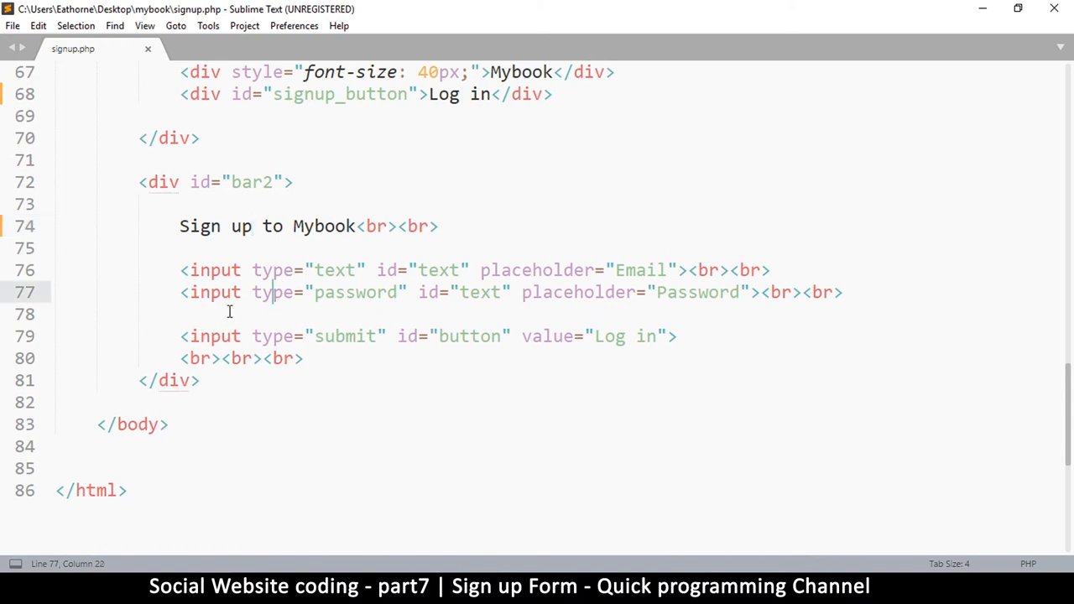
# Step: Duplicate the password field and give the copy the placeholder 'Retype Password', saving
pyautogui.click(211, 292)
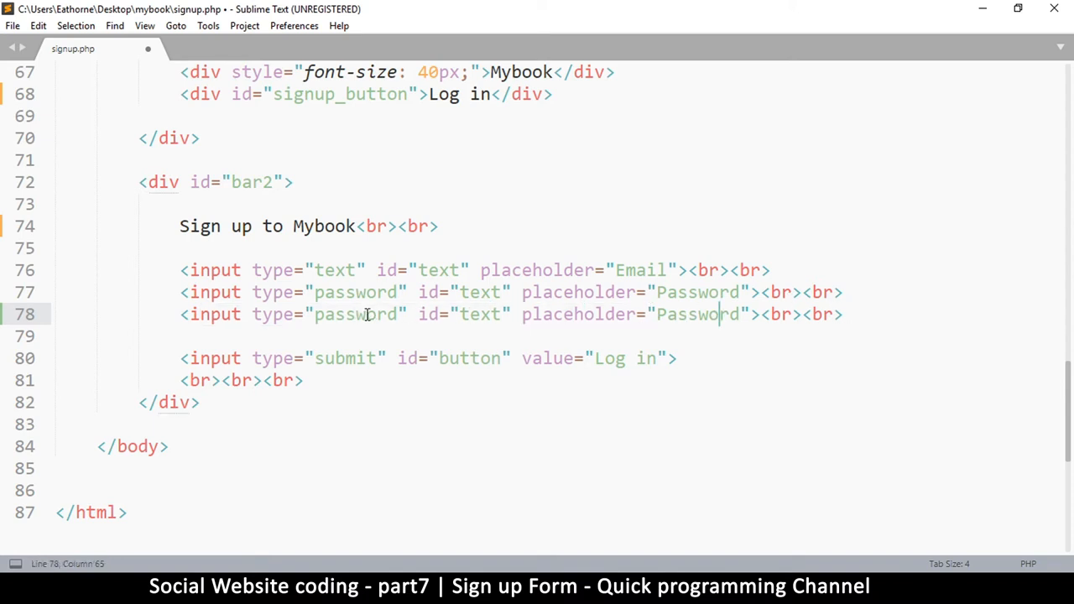
pyautogui.press('ctrl+s')
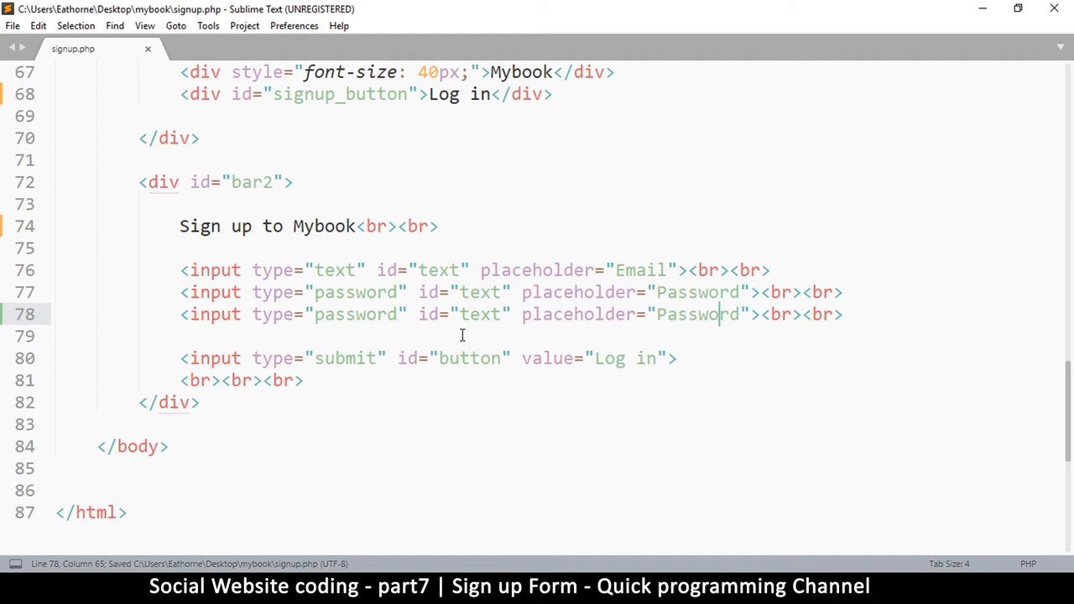
pyautogui.click(290, 292)
pyautogui.write('re-')
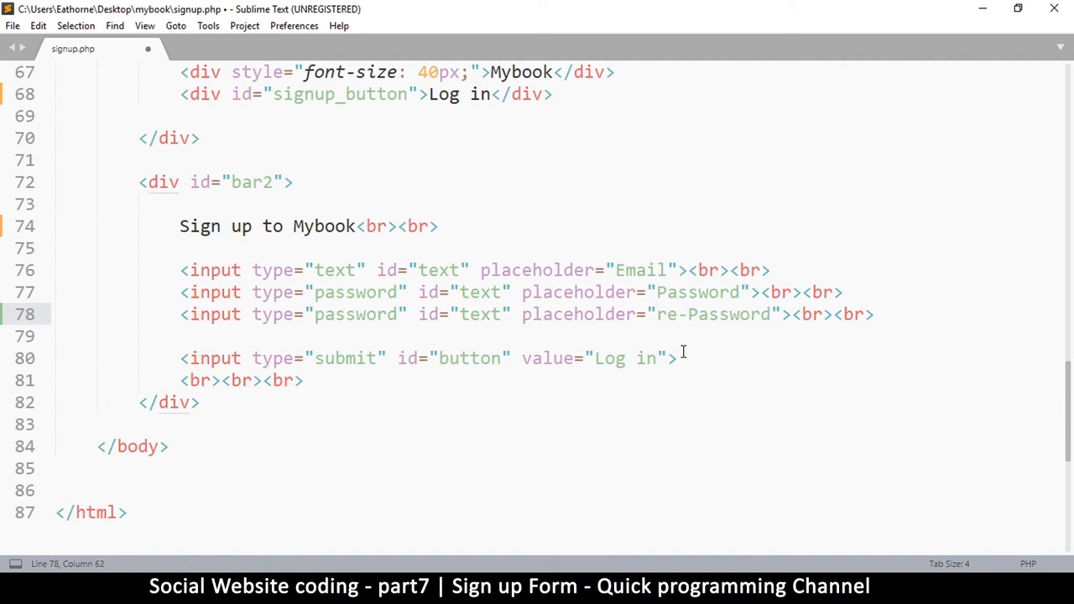
pyautogui.press('Backspace')
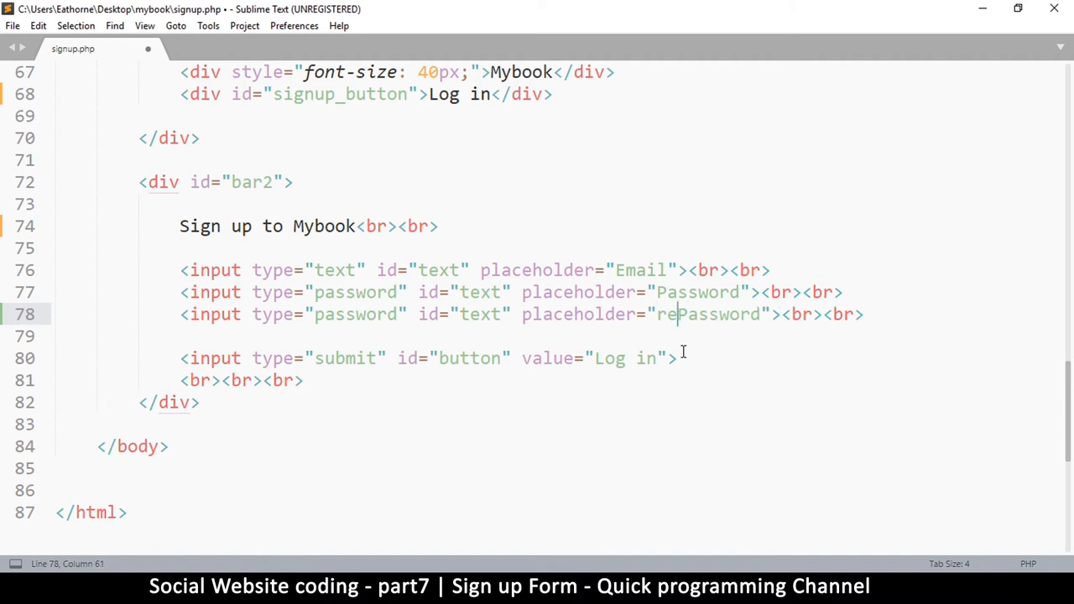
pyautogui.write('type')
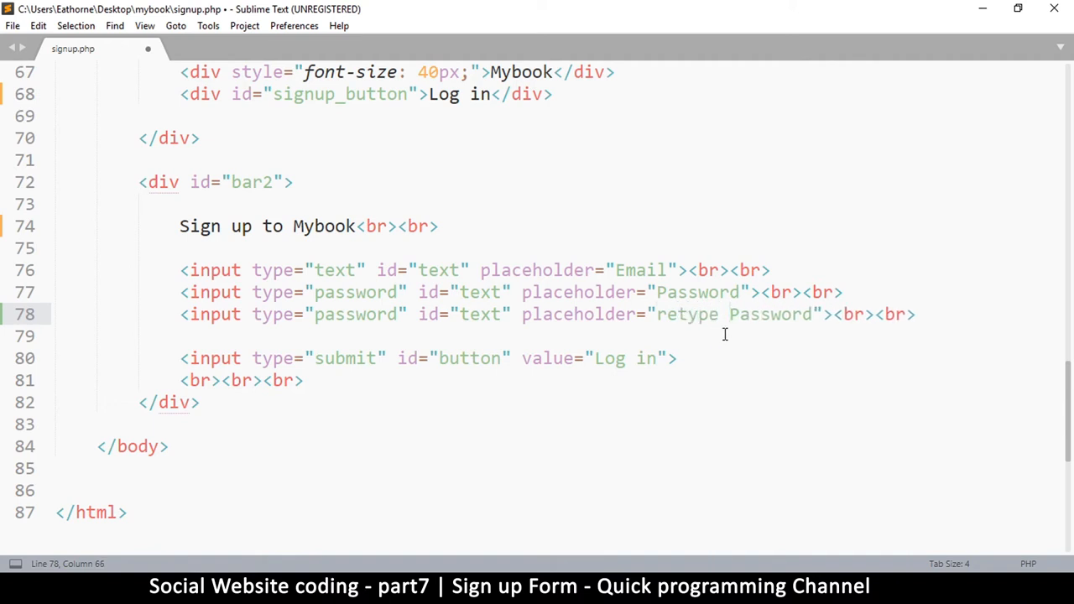
pyautogui.click(657, 314)
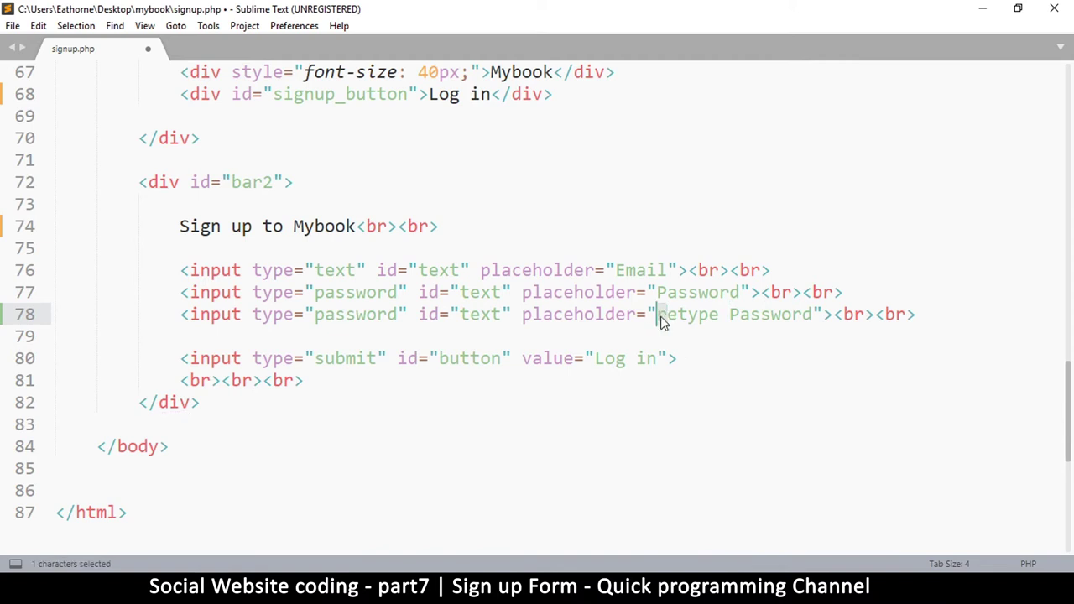
pyautogui.press('ctrl+s')
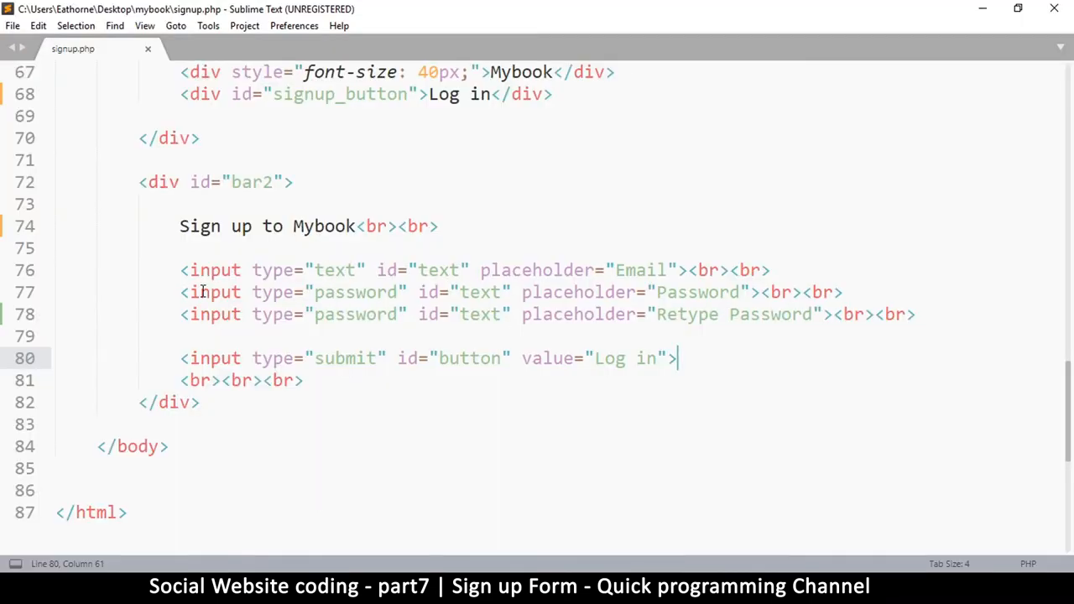
# Step: Add a new input line whose placeholder reads 'First name'
pyautogui.press('enter')
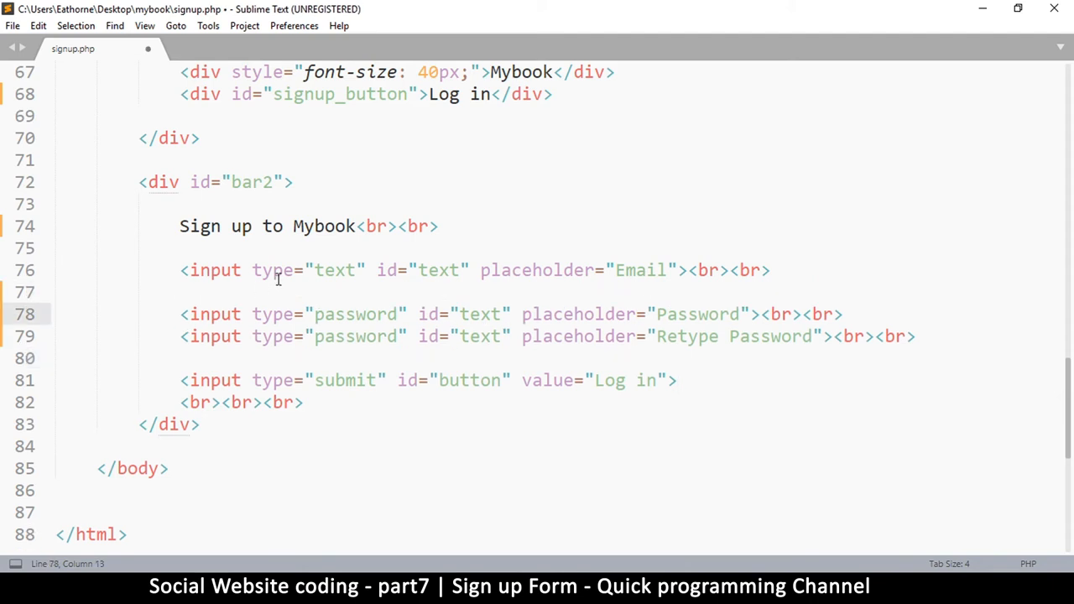
pyautogui.click(276, 269)
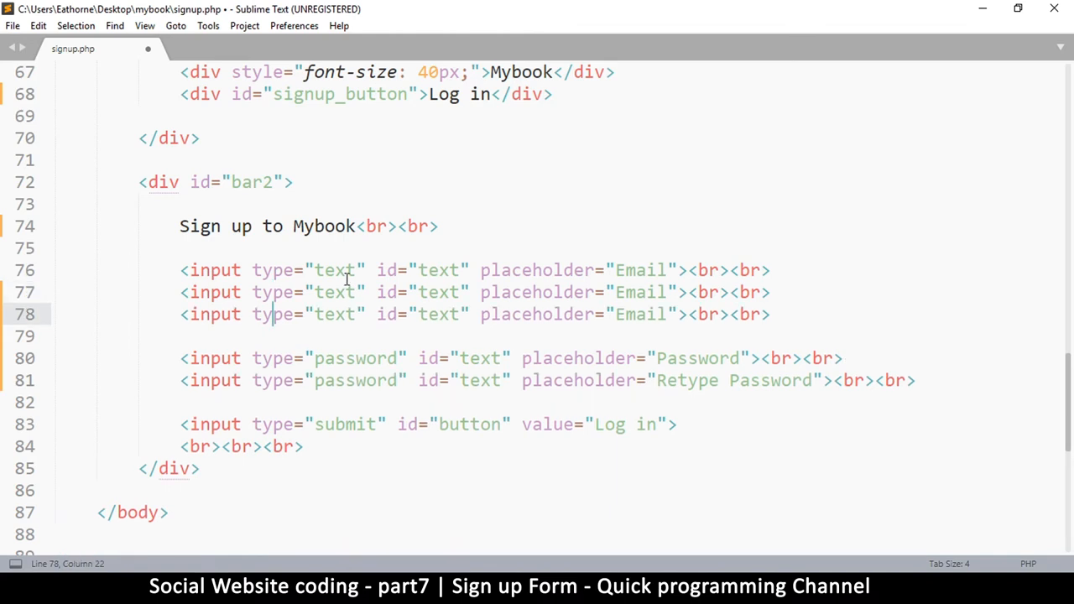
pyautogui.doubleClick(334, 269)
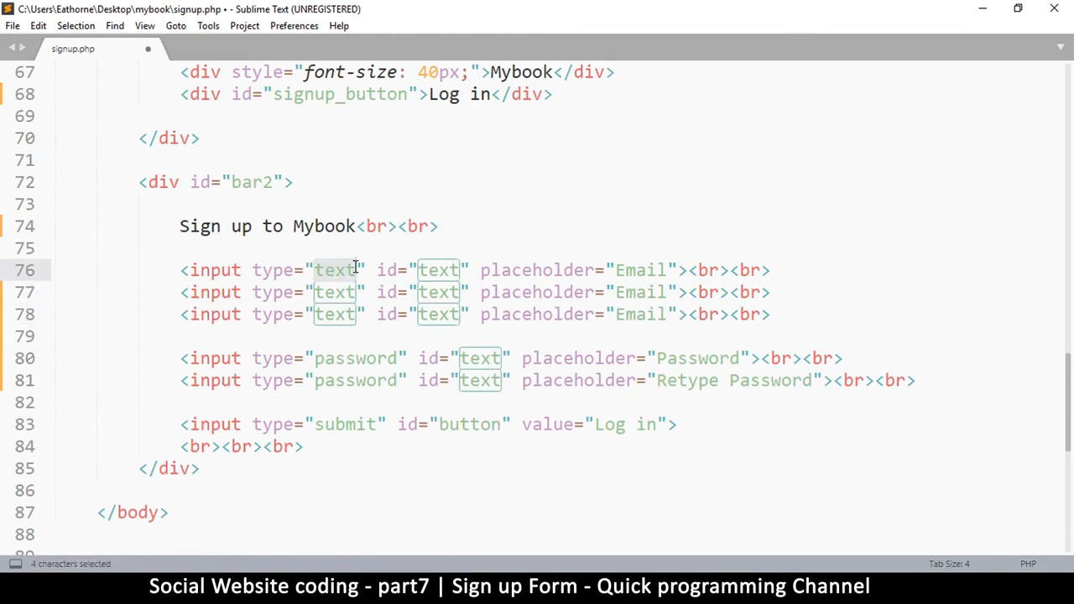
pyautogui.moveTo(655, 264)
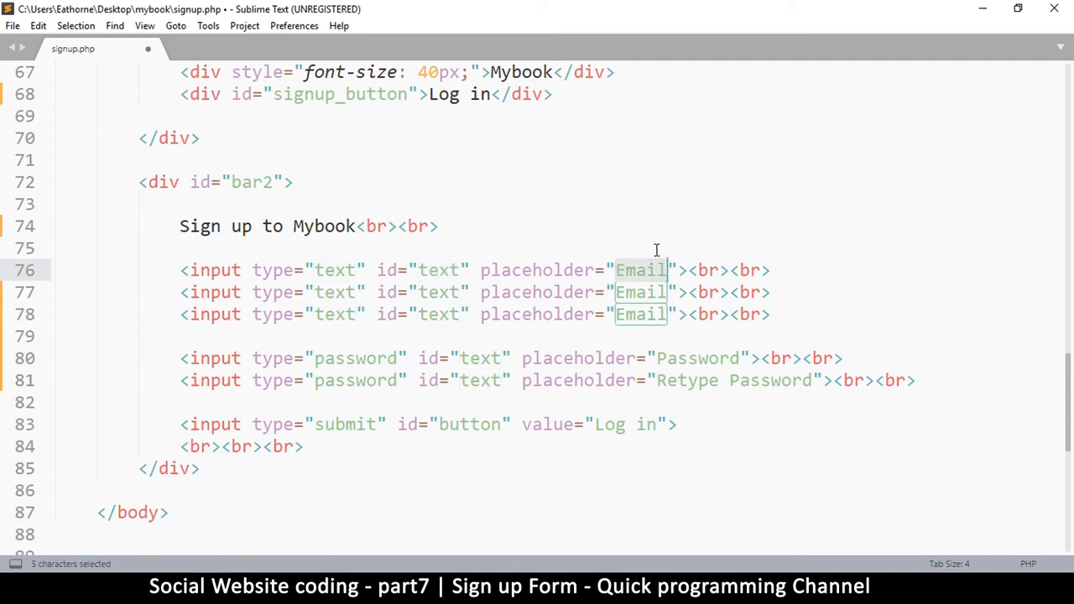
pyautogui.write('F')
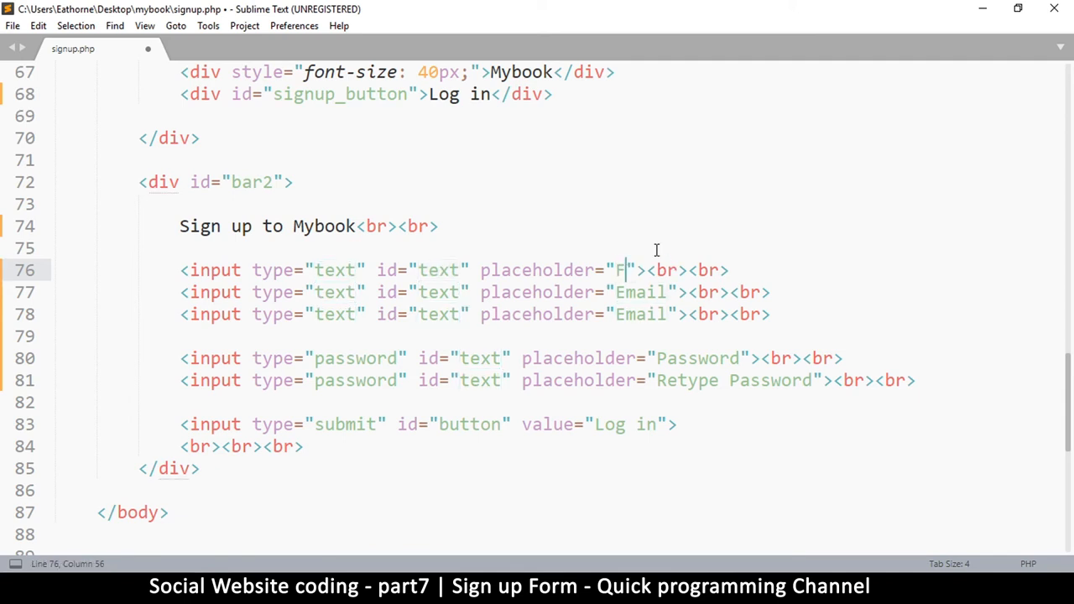
pyautogui.write('irsty')
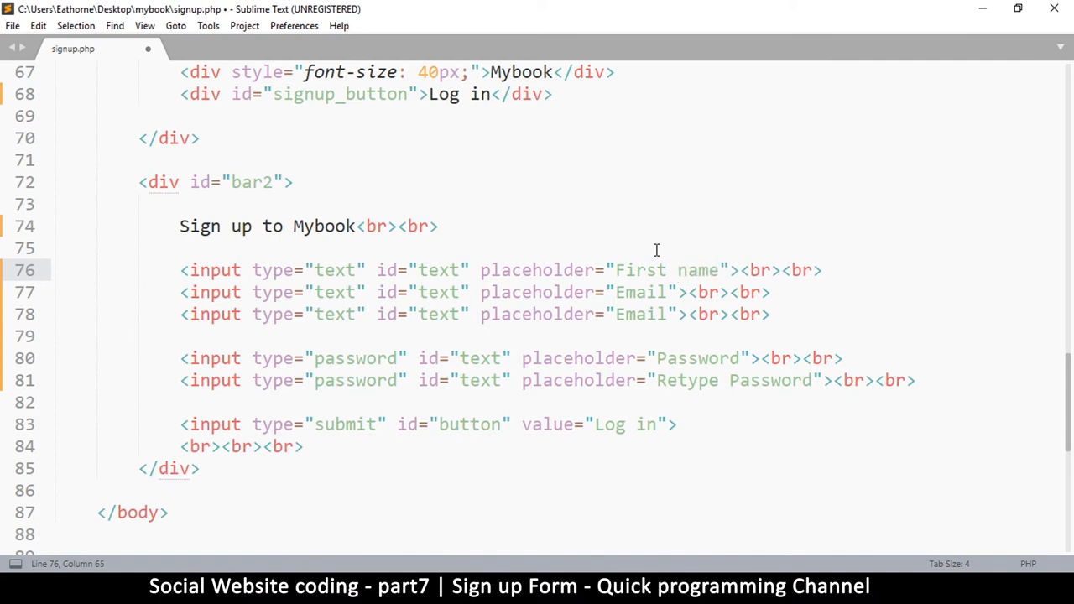
# Step: Replace the second Email placeholder with 'Last name' and save signup.php
pyautogui.click(620, 292)
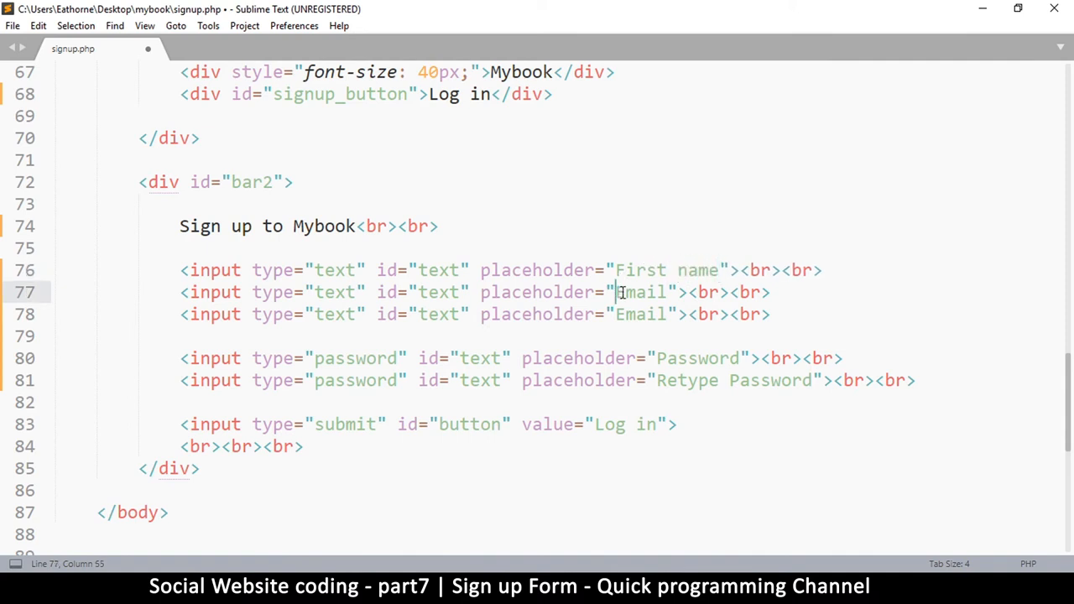
pyautogui.write('Last')
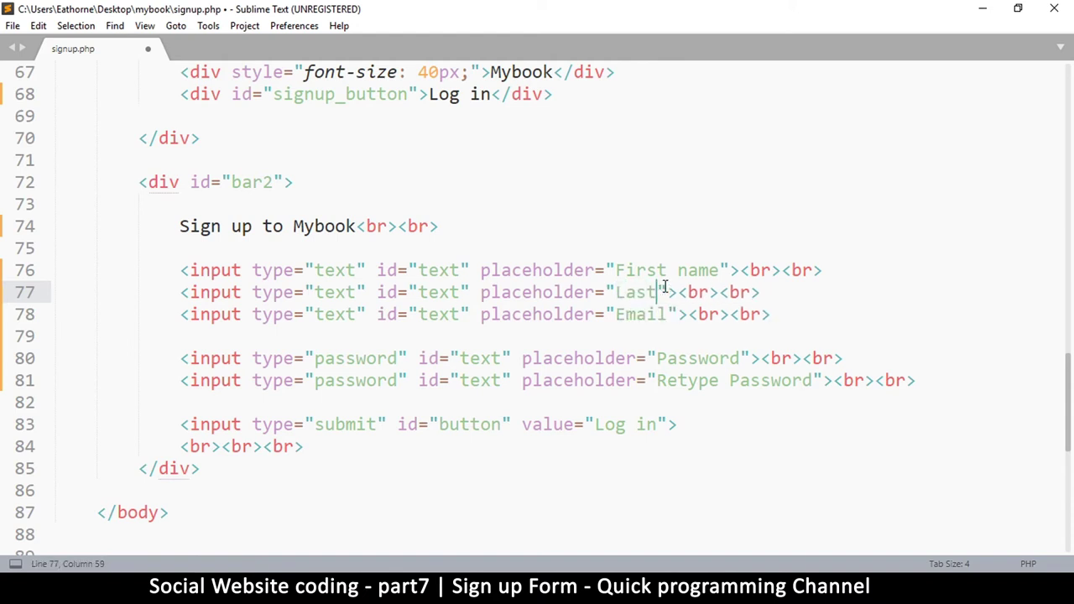
pyautogui.write('name')
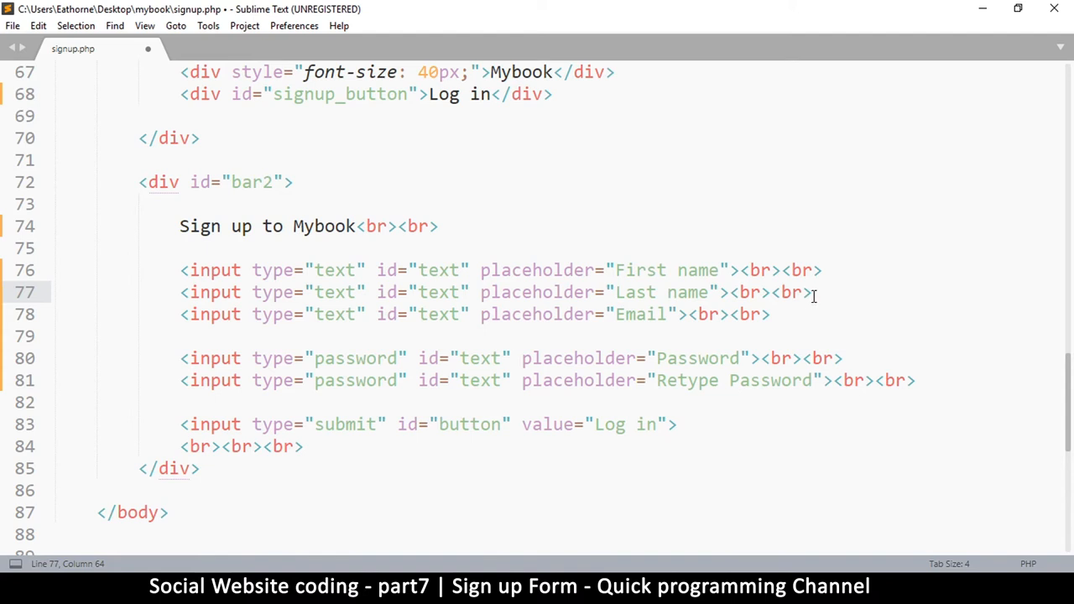
pyautogui.press('enter')
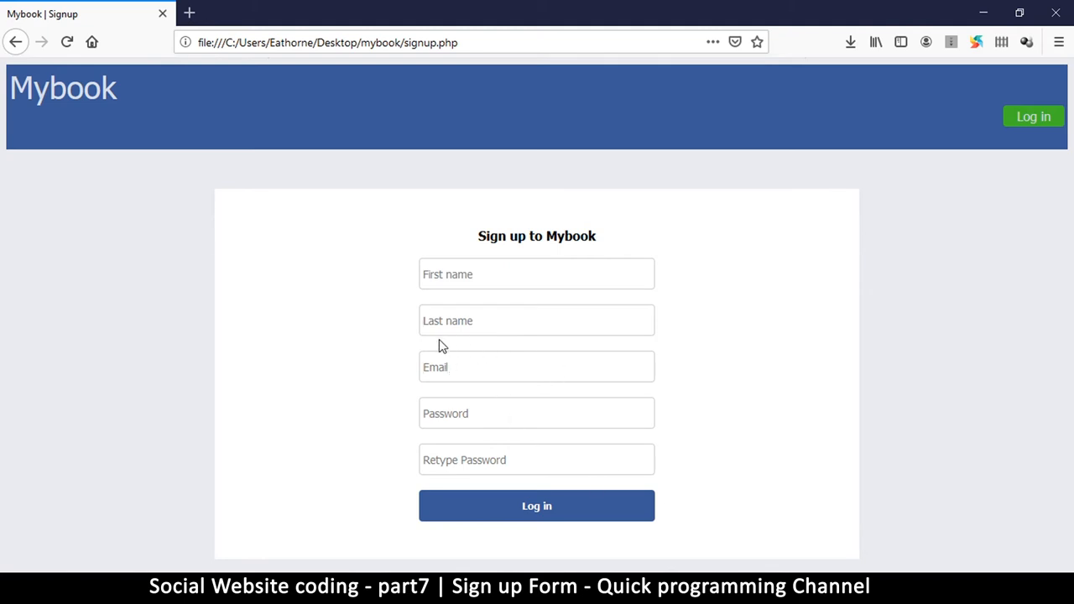
pyautogui.moveTo(650, 336)
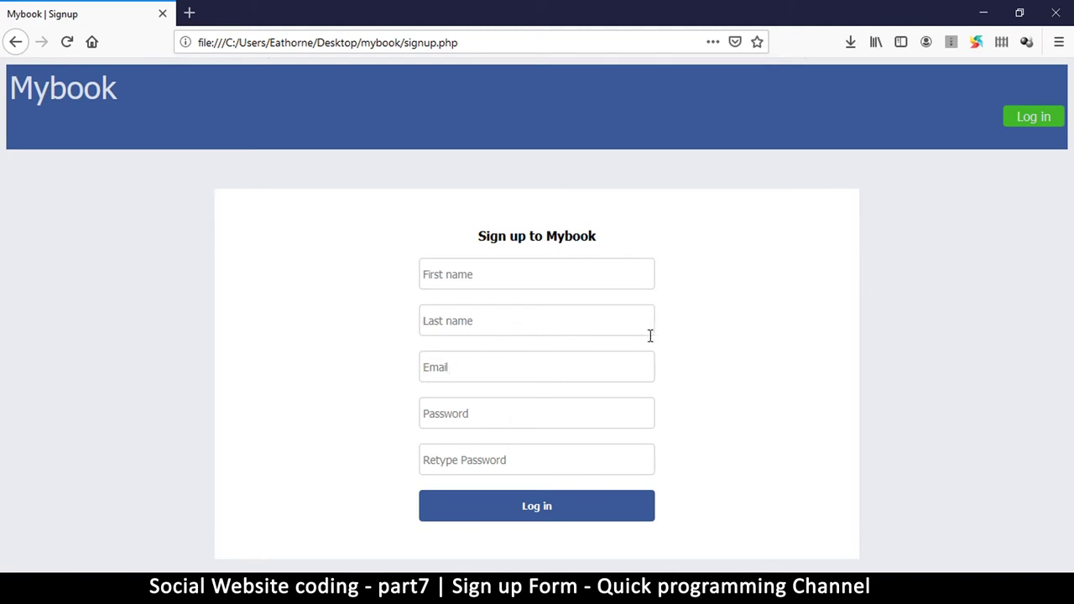
pyautogui.moveTo(445, 413)
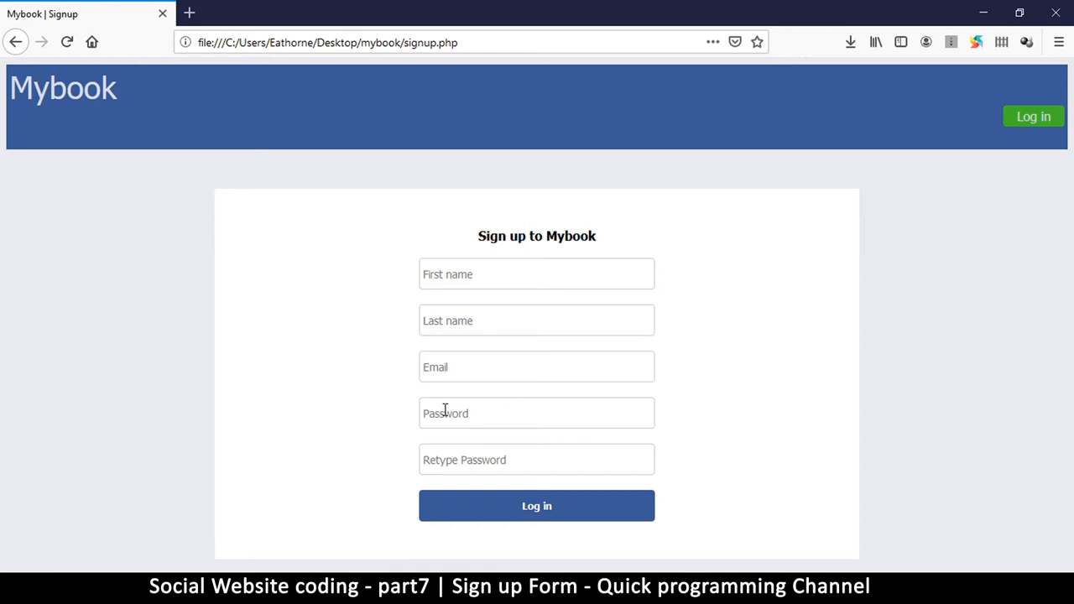
pyautogui.moveTo(423, 320)
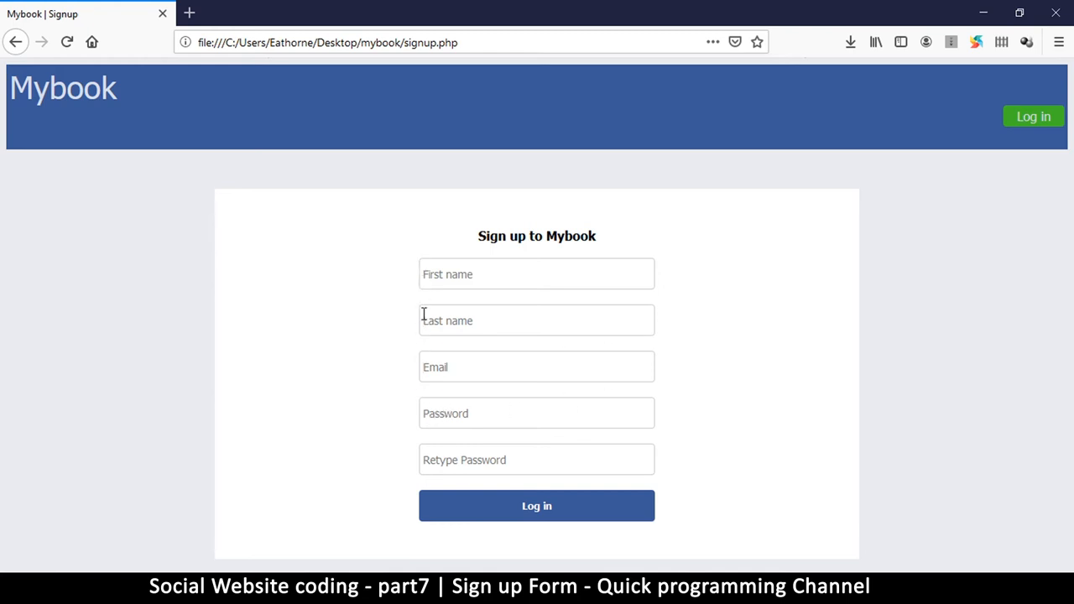
pyautogui.moveTo(624, 356)
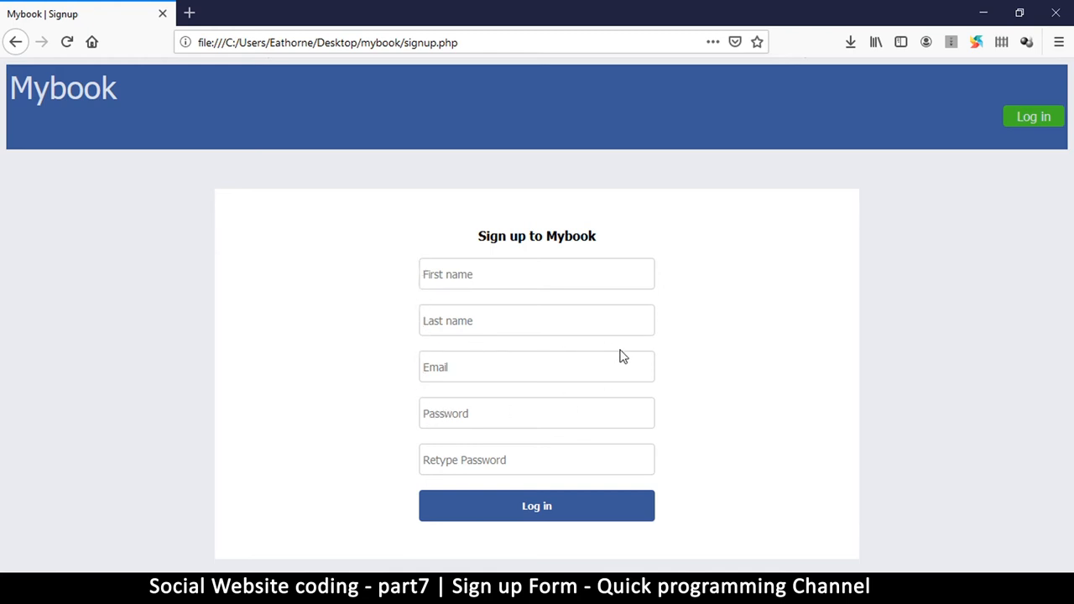
pyautogui.moveTo(431, 348)
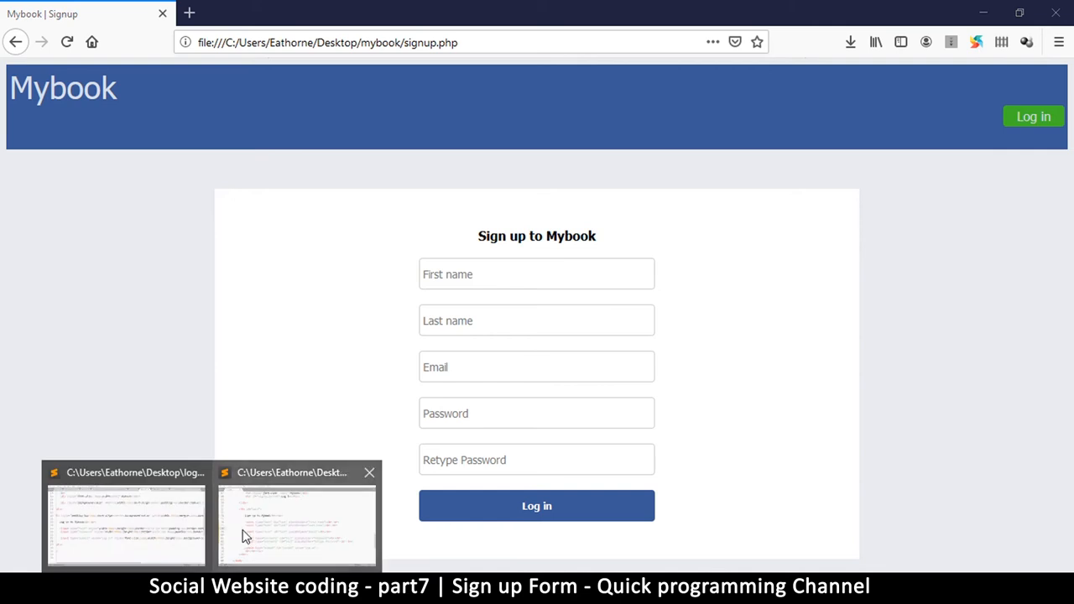
# Step: Test typing into the refreshed signup form's First name field, then return to signup.php
pyautogui.click(298, 520)
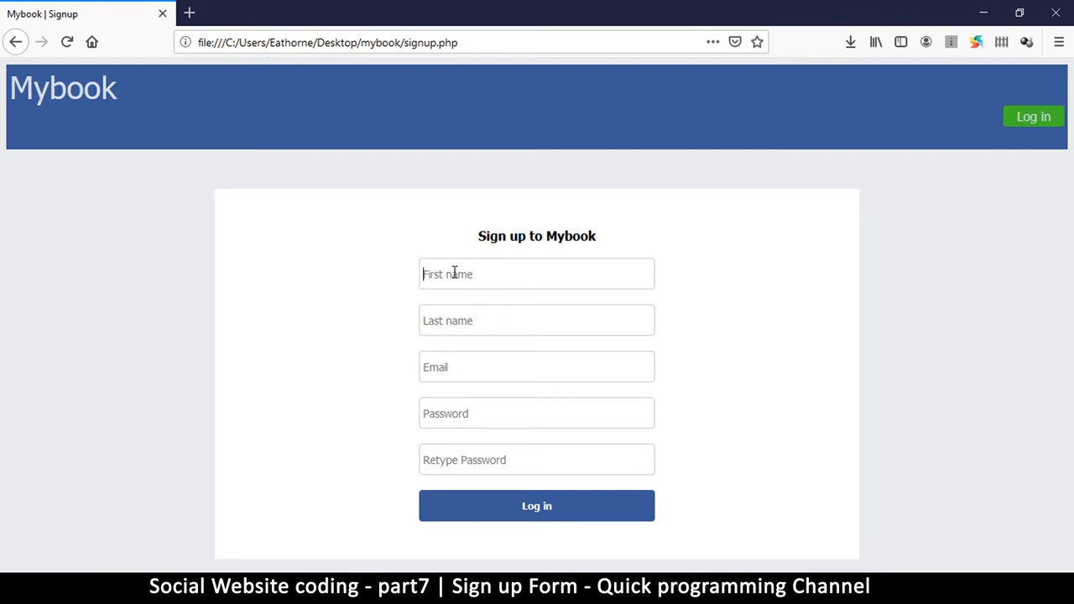
pyautogui.write('Male')
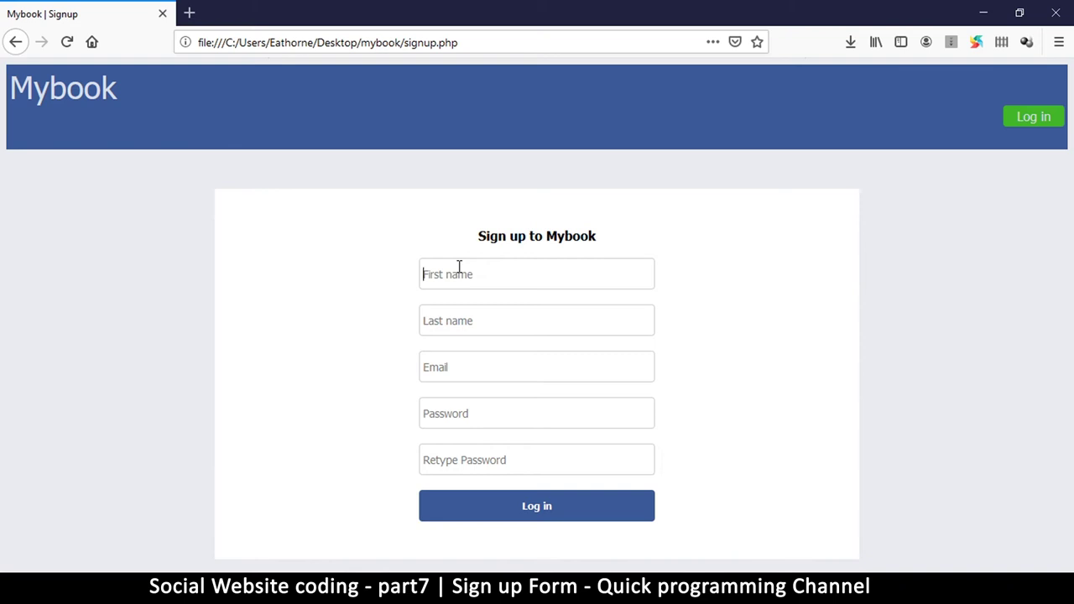
pyautogui.write('dog')
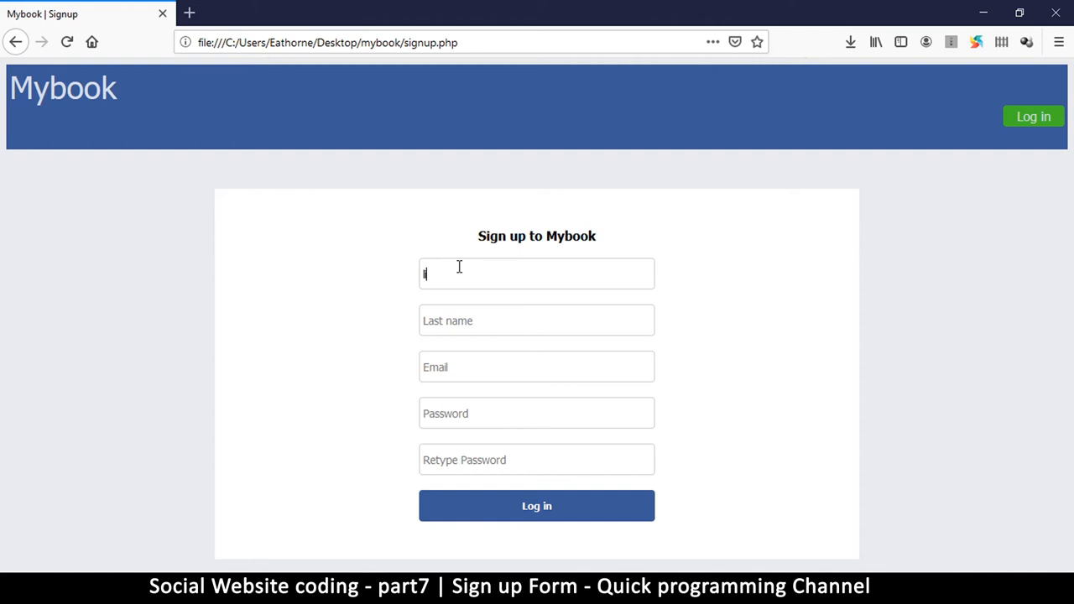
pyautogui.write('ion')
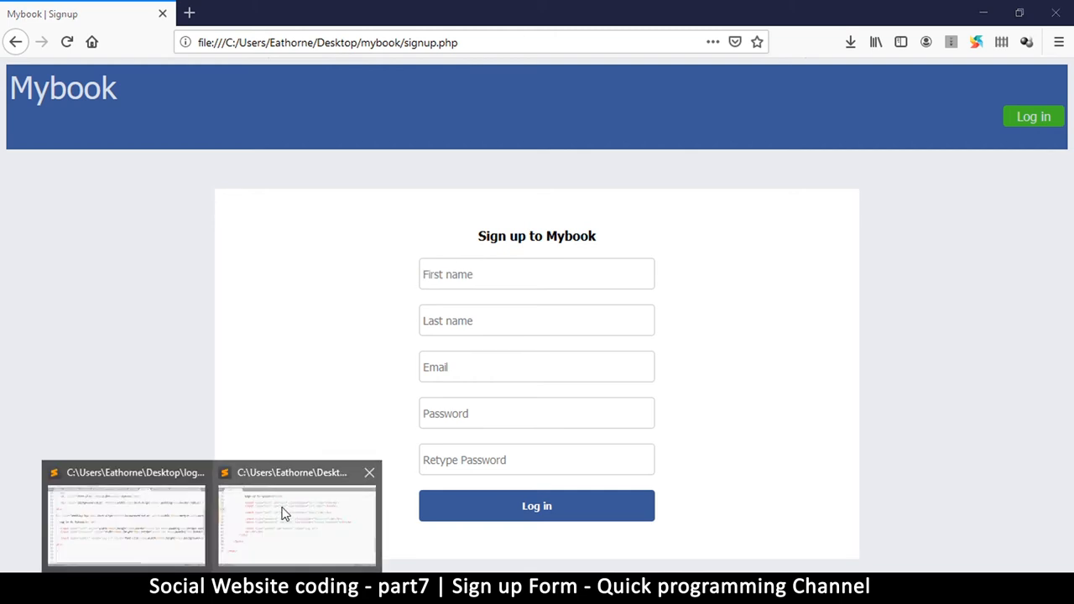
pyautogui.click(296, 521)
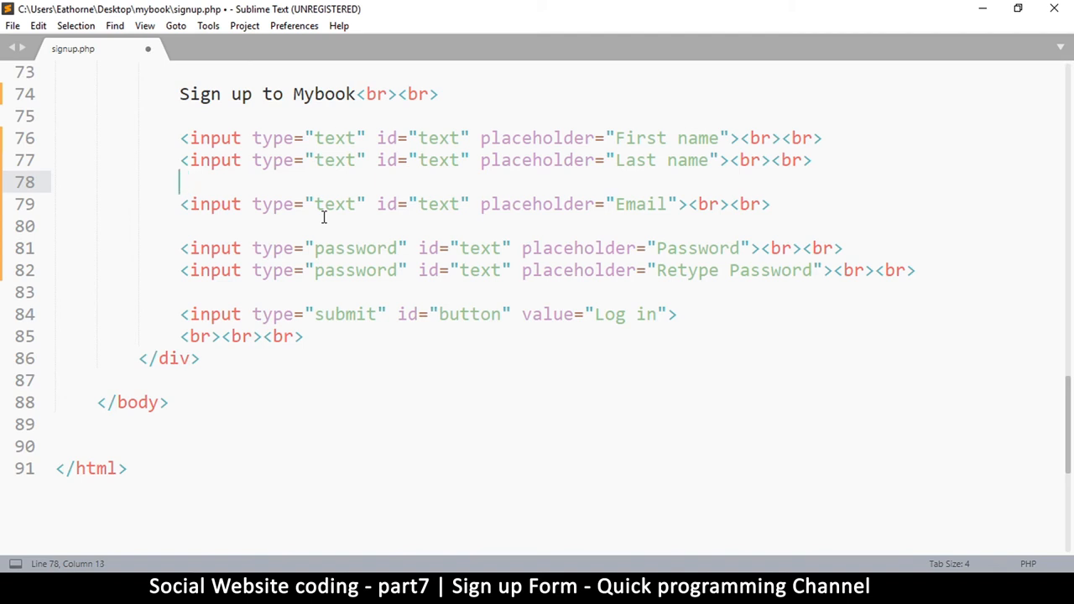
# Step: Add a 'Gender:' label with a pasted <br> tag above the Email input
pyautogui.write('Gender')
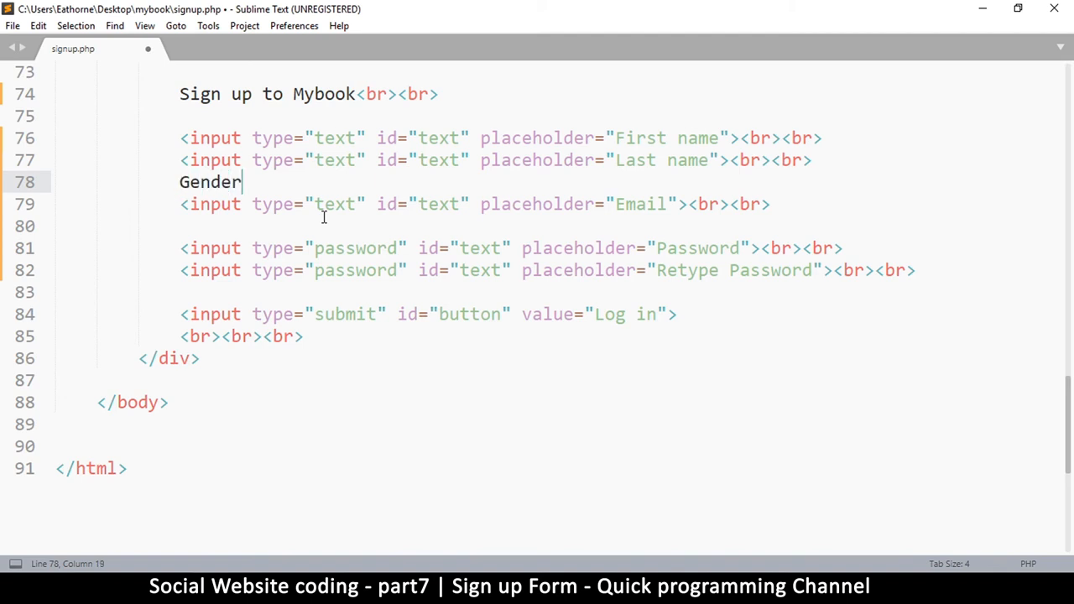
pyautogui.moveTo(202, 191)
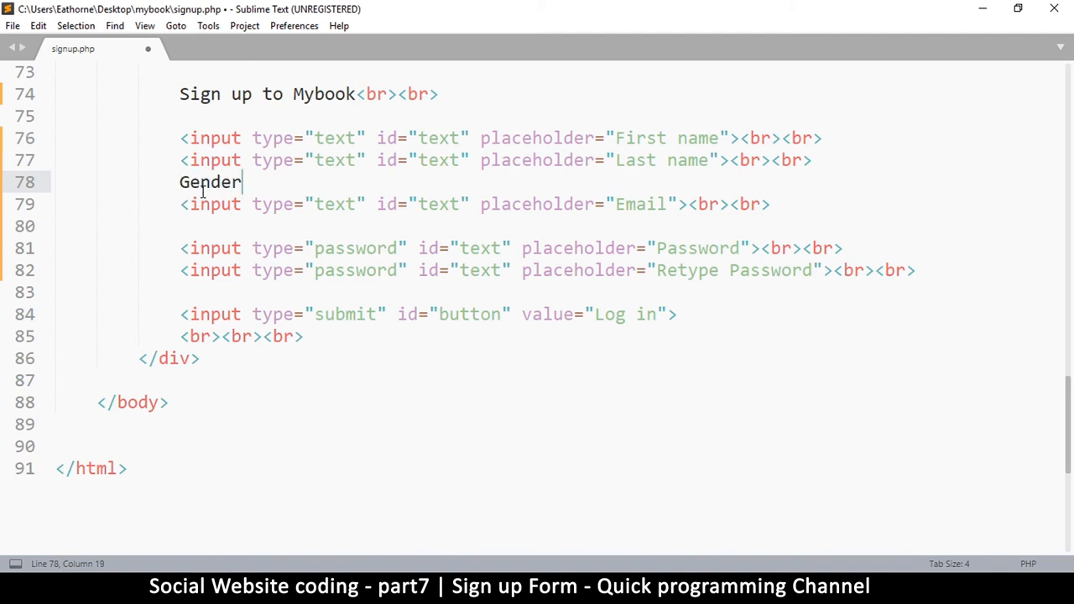
pyautogui.write(':')
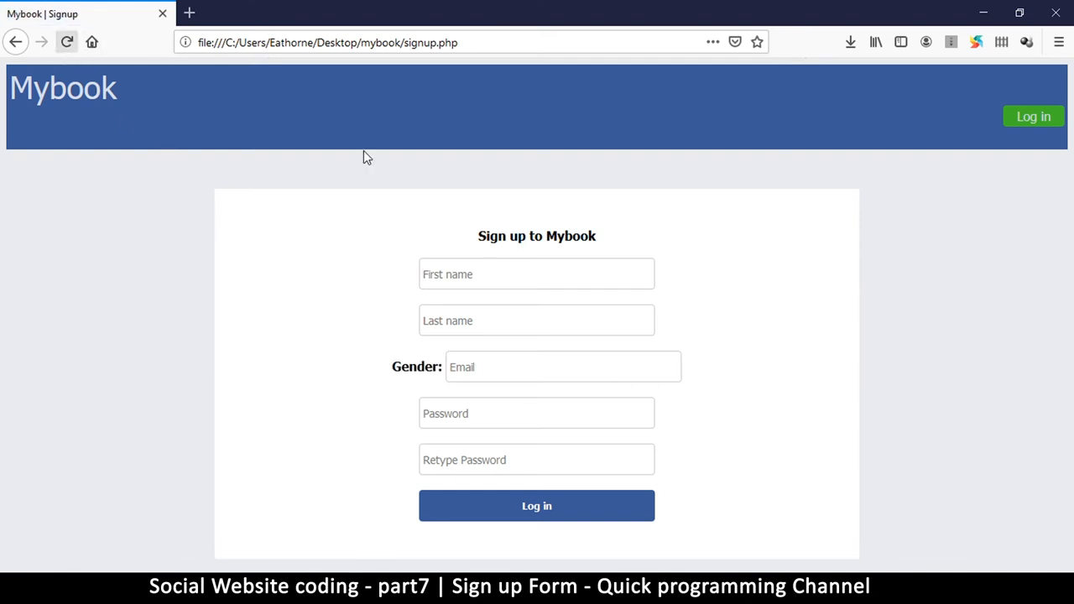
pyautogui.doubleClick(417, 367)
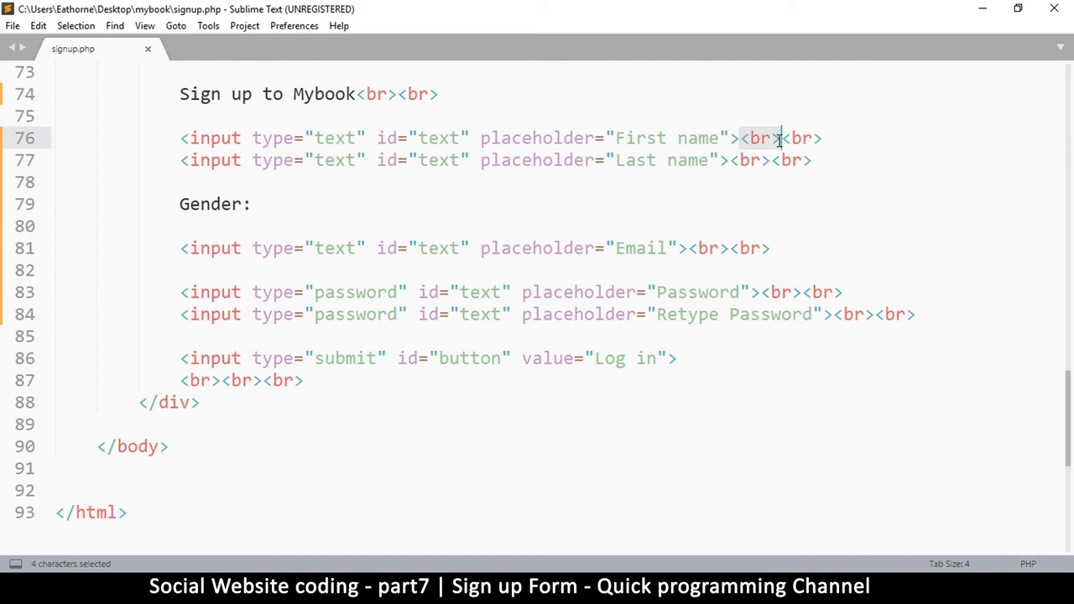
pyautogui.press('ctrl+v')
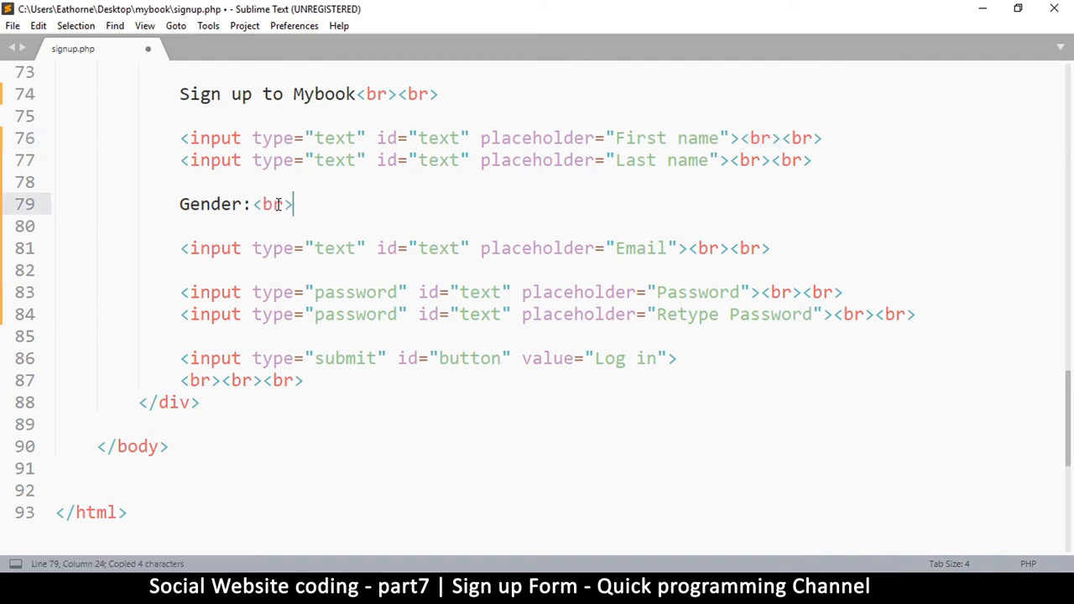
pyautogui.moveTo(467, 482)
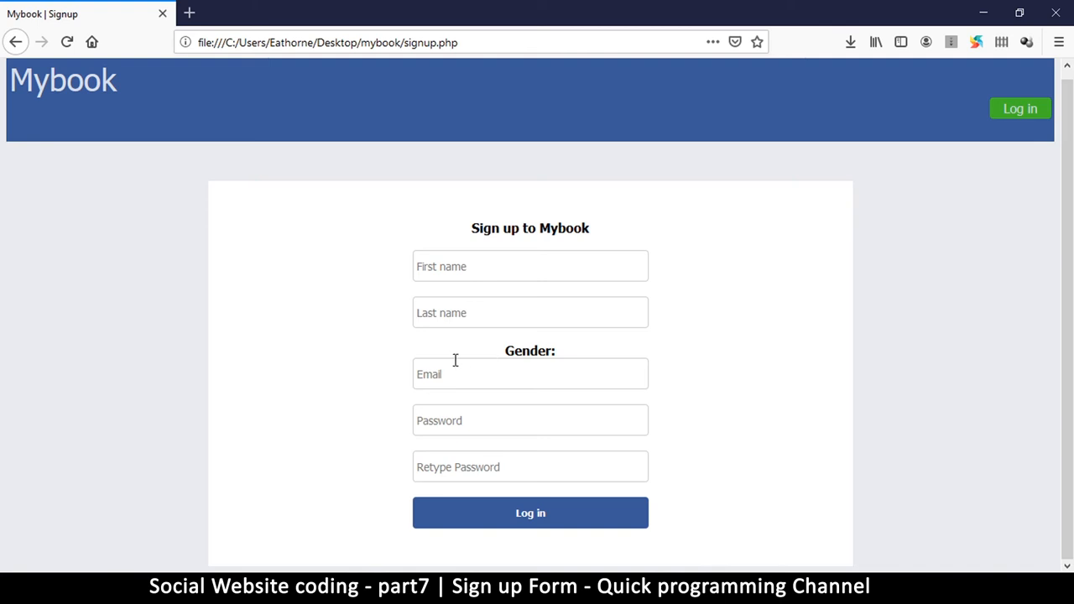
pyautogui.moveTo(619, 373)
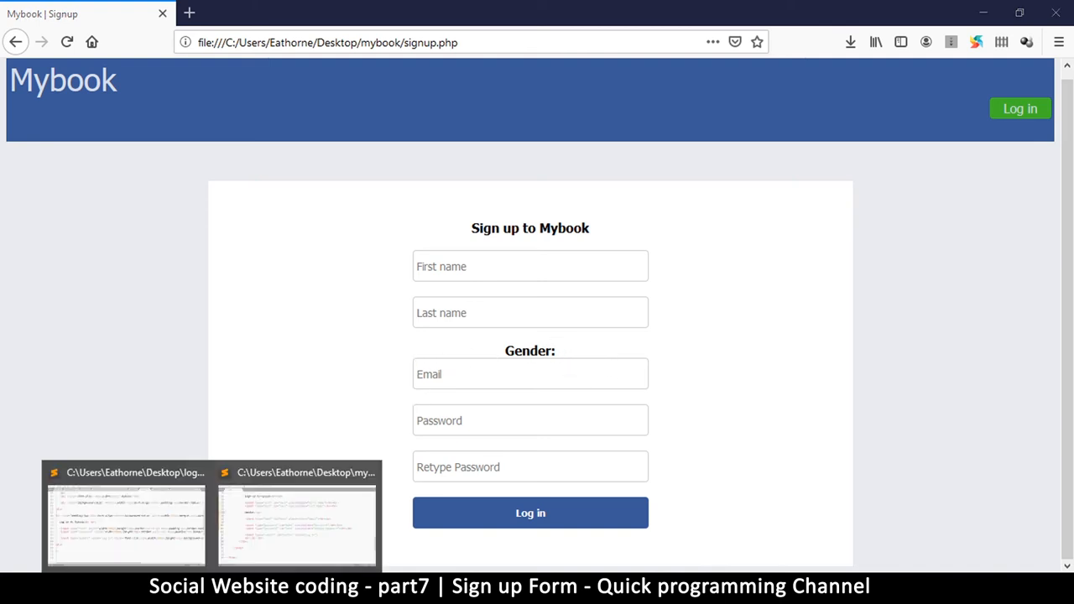
pyautogui.click(296, 516)
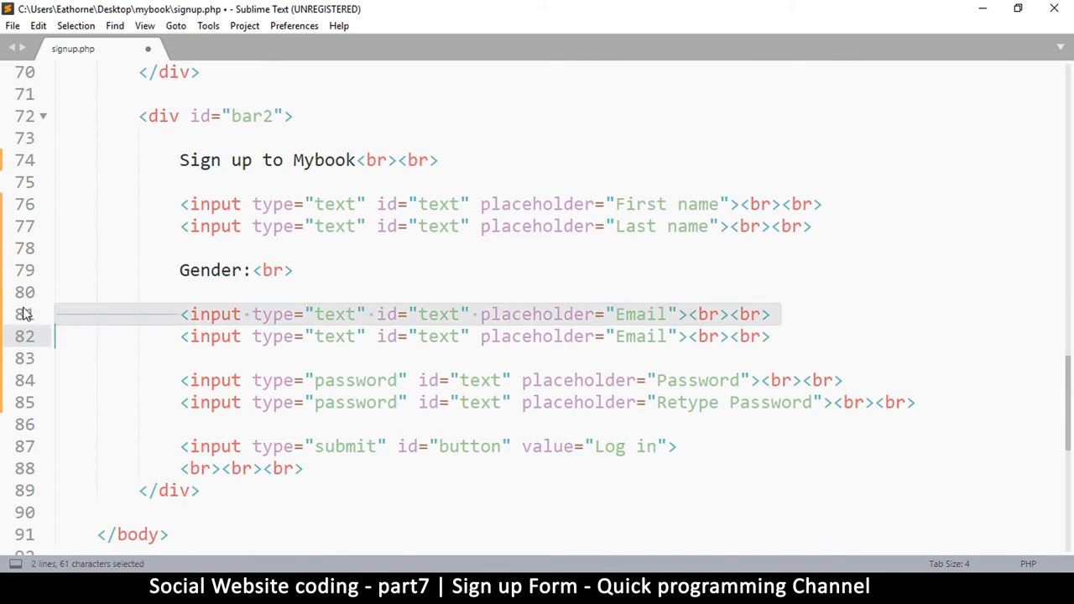
# Step: Remove the duplicate Email line, start a <select> element for Gender, and save
pyautogui.press('Delete')
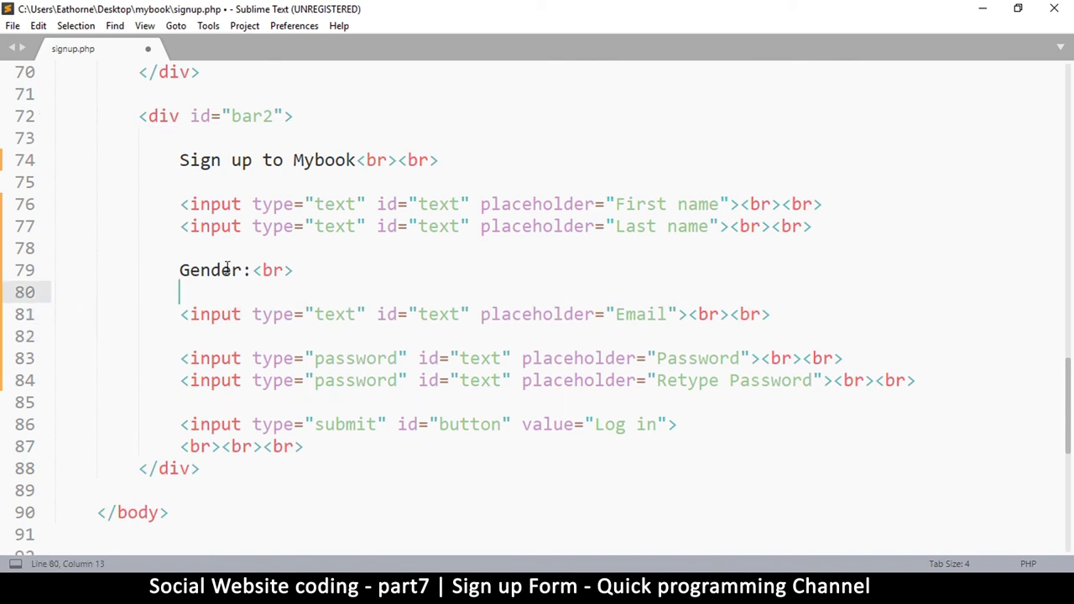
pyautogui.write('<select></select>')
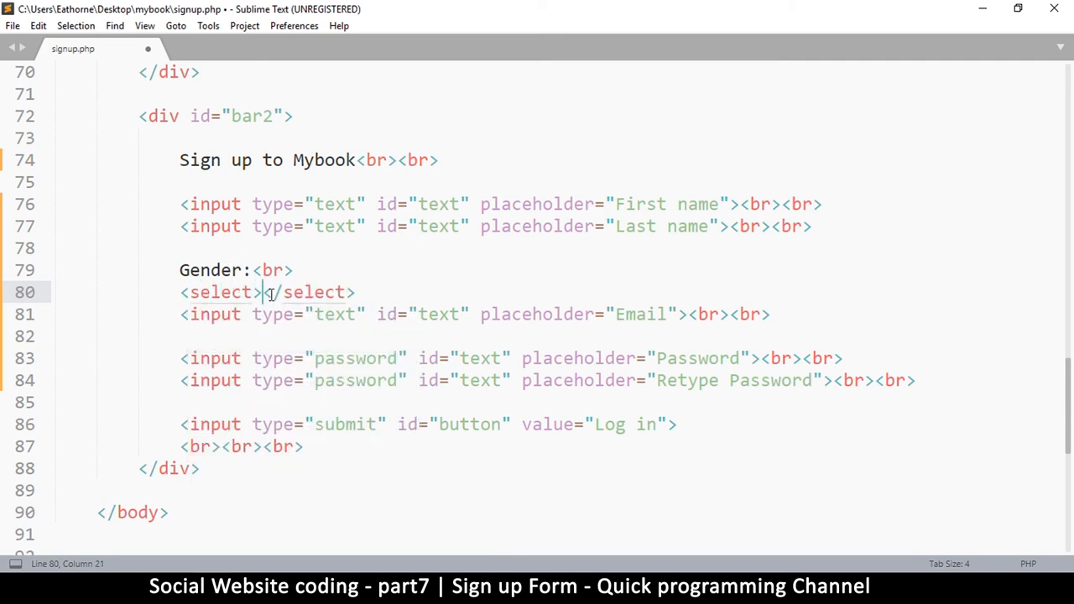
pyautogui.press('enter')
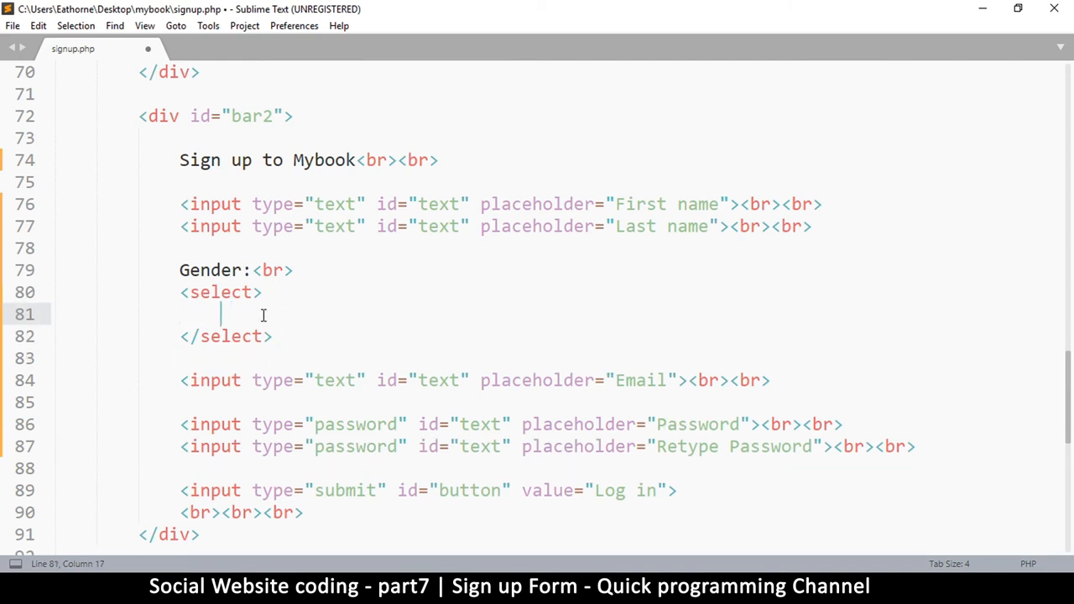
pyautogui.press('ctrl+s')
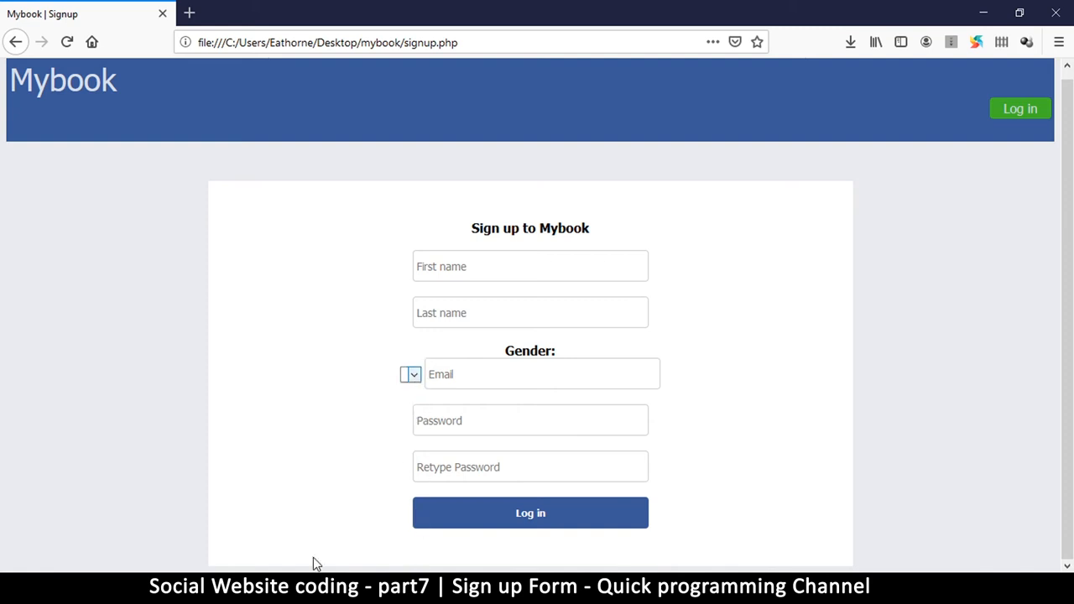
# Step: Add id="text" to the select tag, save, and view the updated page
pyautogui.press('alt+tab')
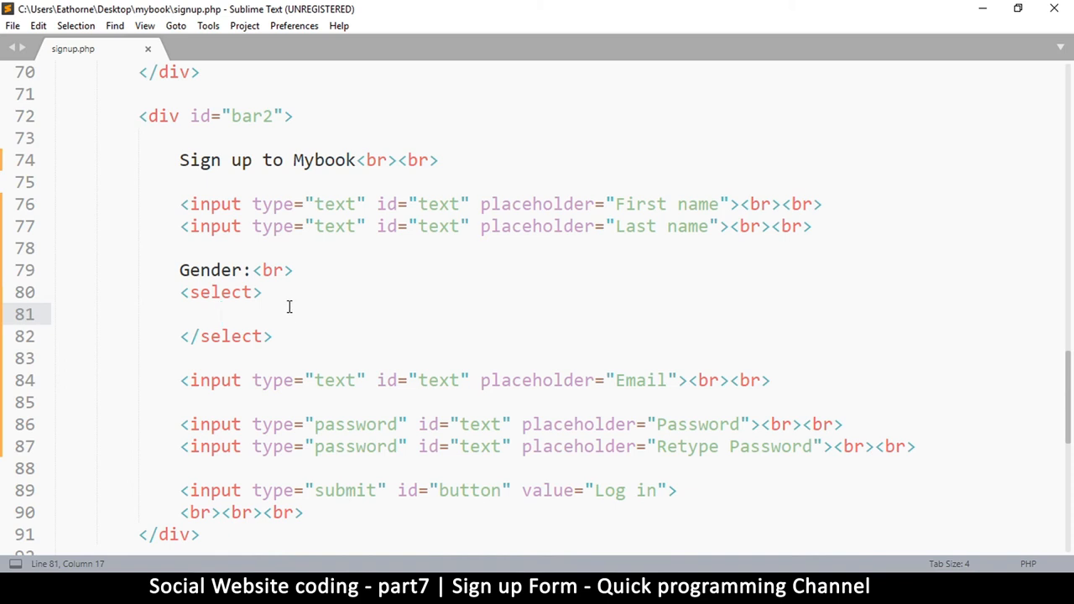
pyautogui.moveTo(375, 220)
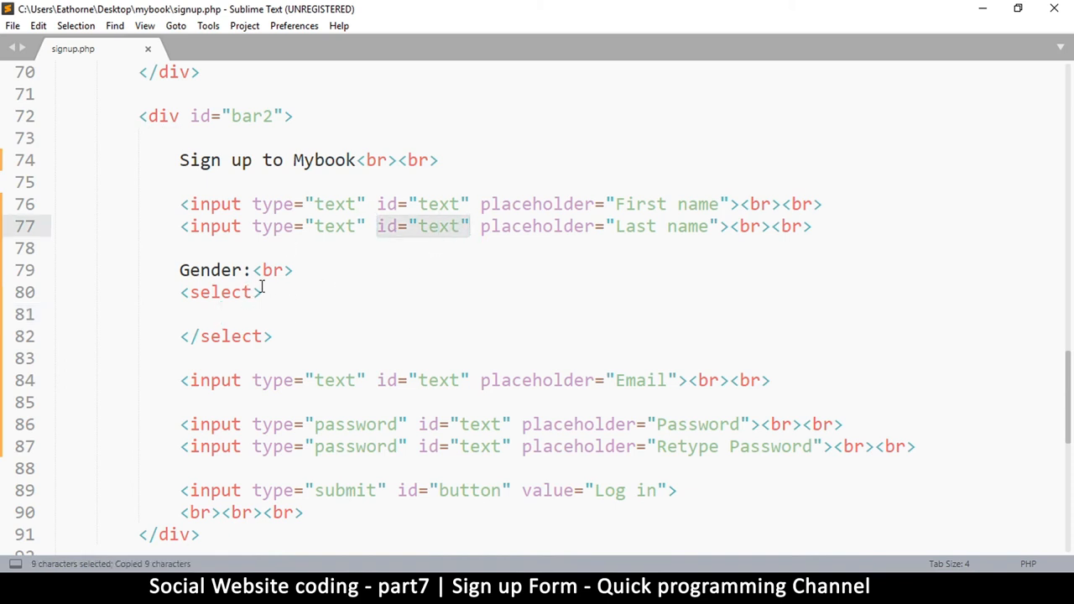
pyautogui.write('id="text"')
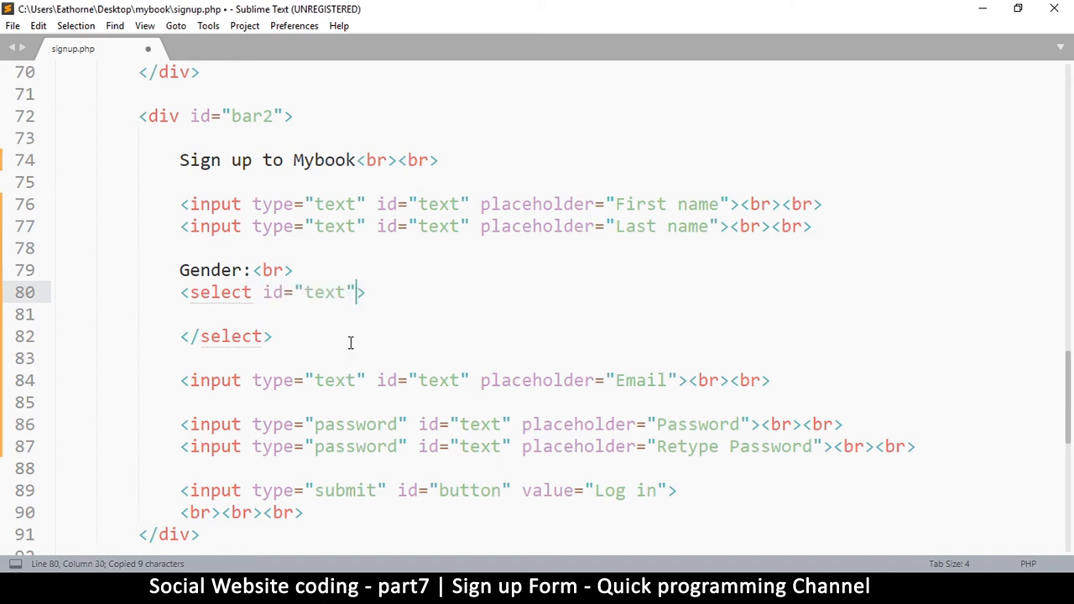
pyautogui.press('ctrl+s')
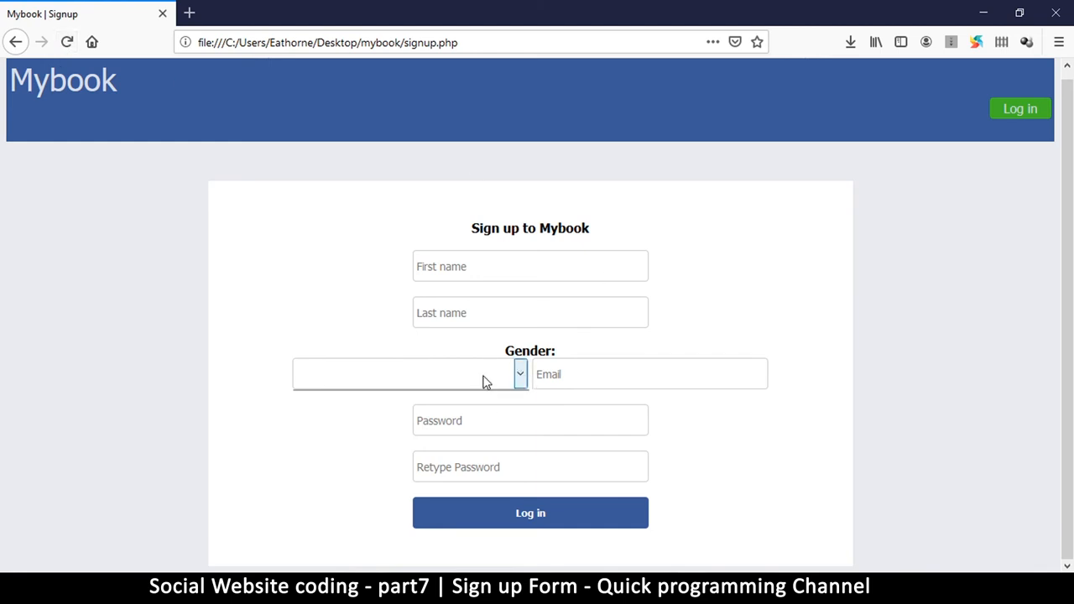
pyautogui.moveTo(530, 375)
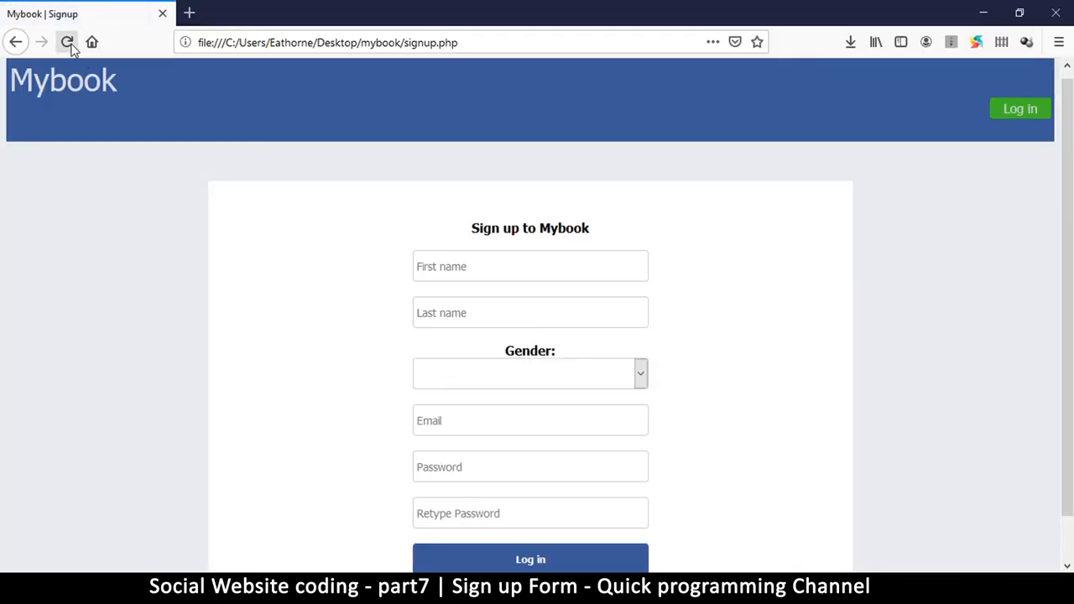
pyautogui.scroll(-3)
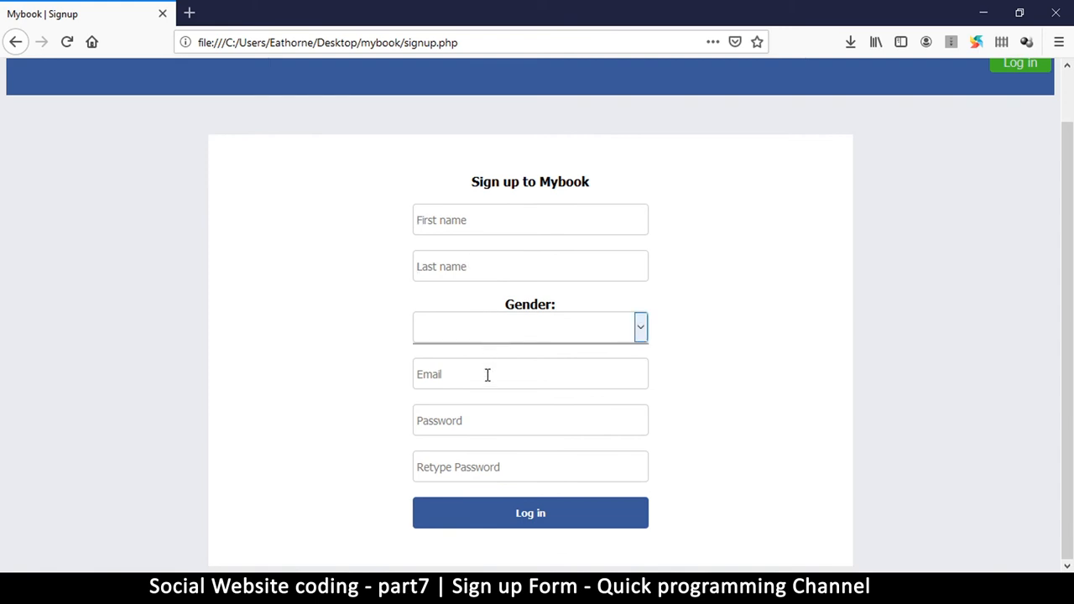
pyautogui.moveTo(357, 459)
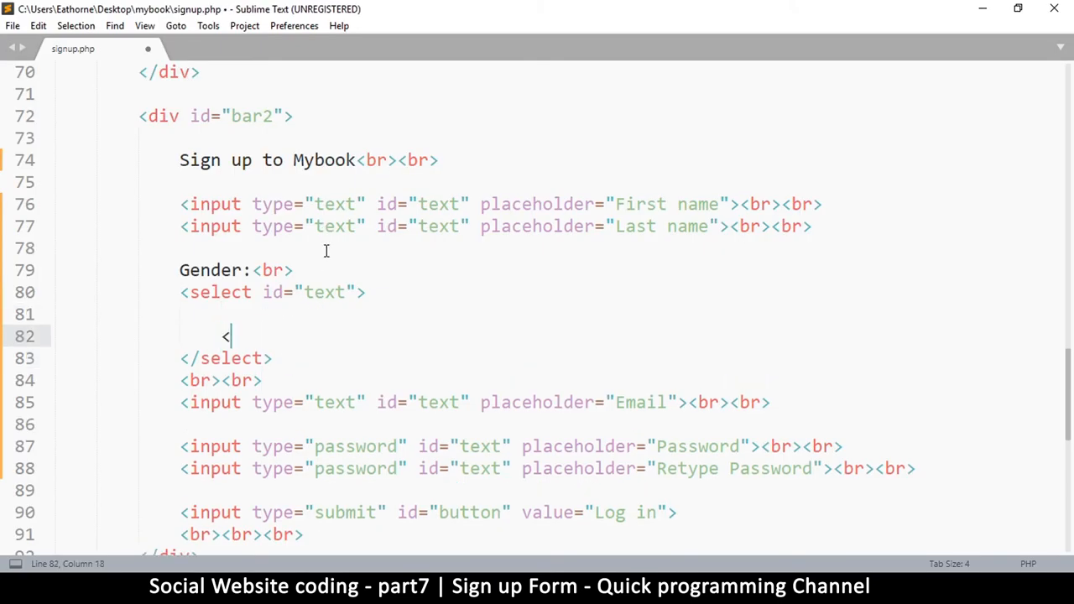
# Step: Add Male and Female <option> entries inside the Gender select
pyautogui.write('options')
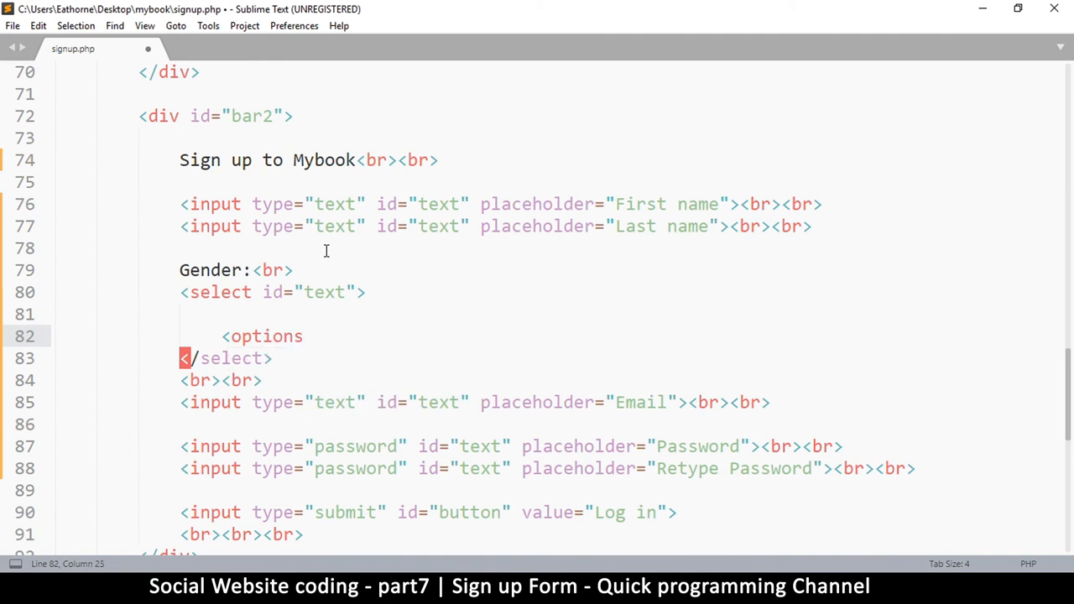
pyautogui.press('Backspace')
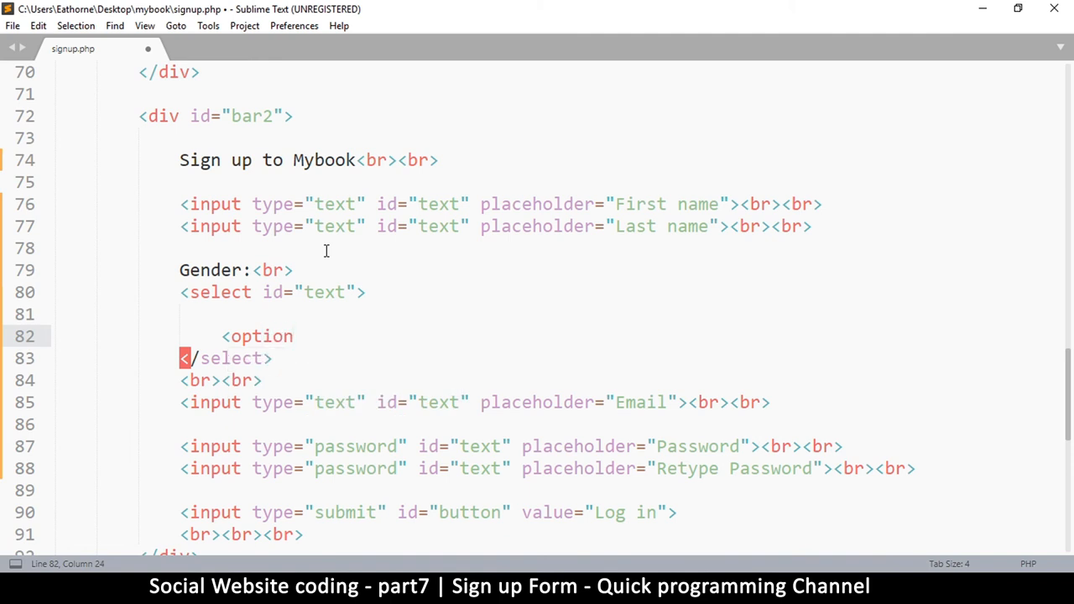
pyautogui.write('></option>')
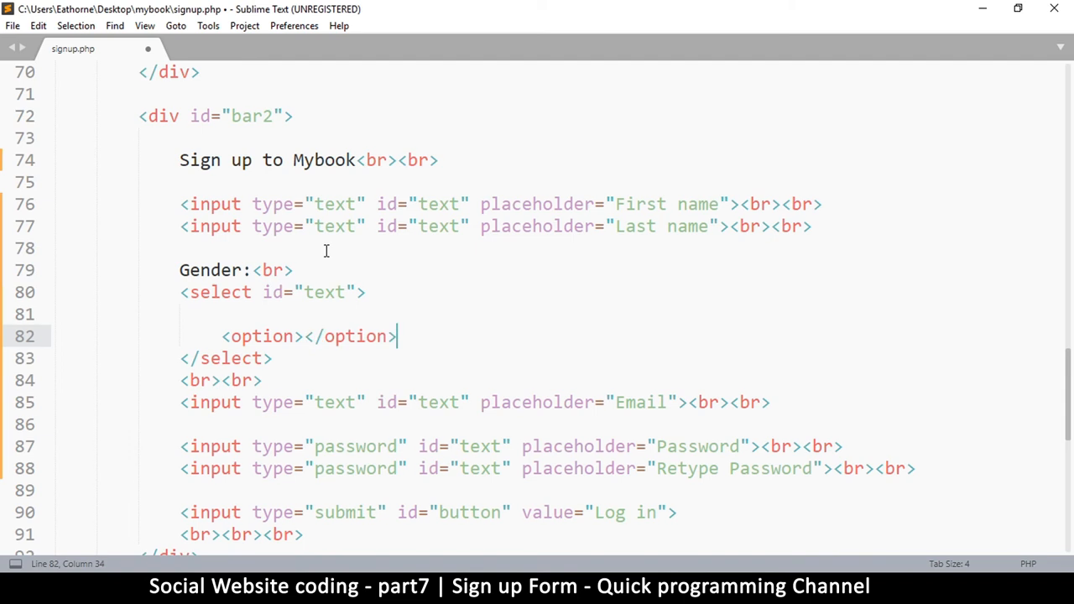
pyautogui.write('option')
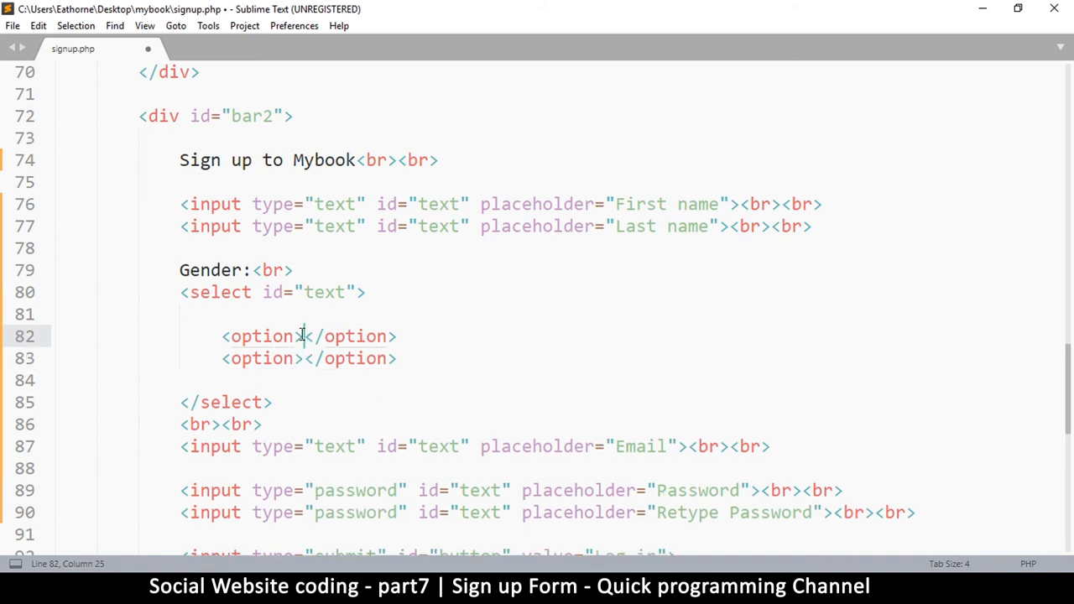
pyautogui.write('Male')
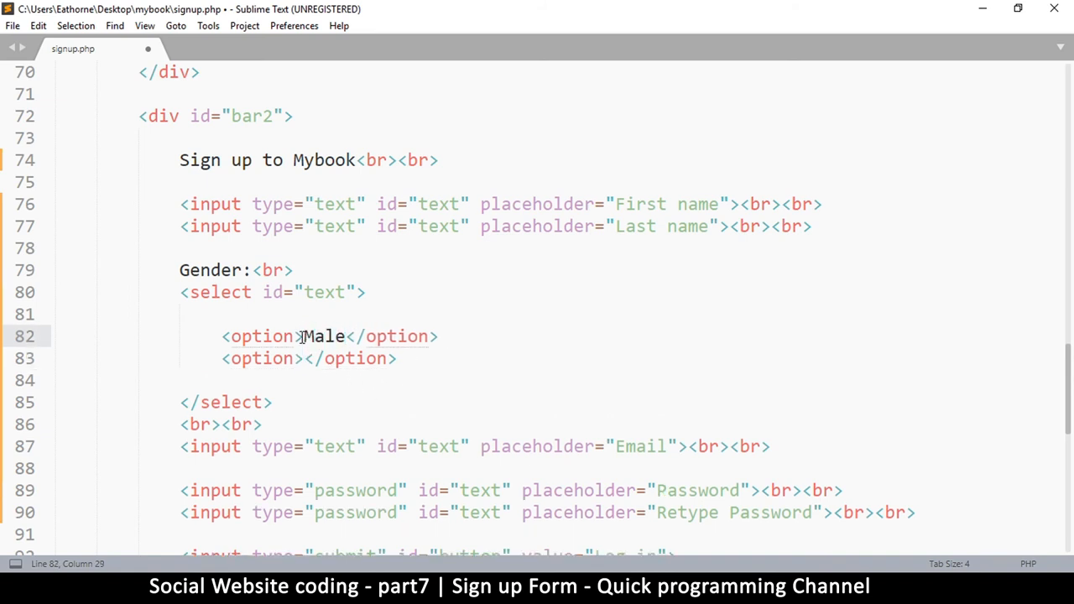
pyautogui.write('Fem')
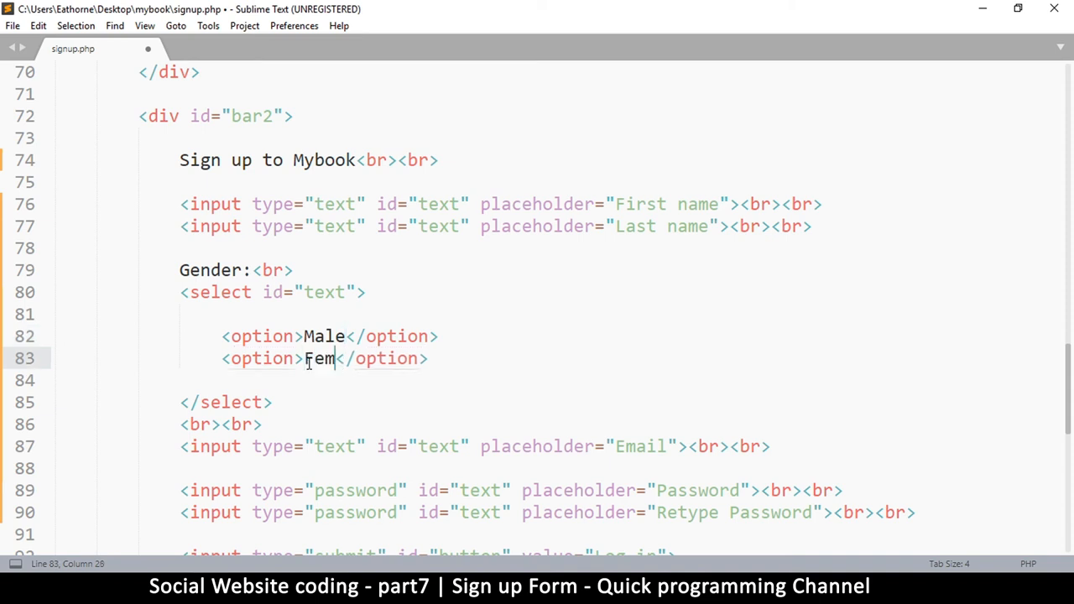
pyautogui.write('ale')
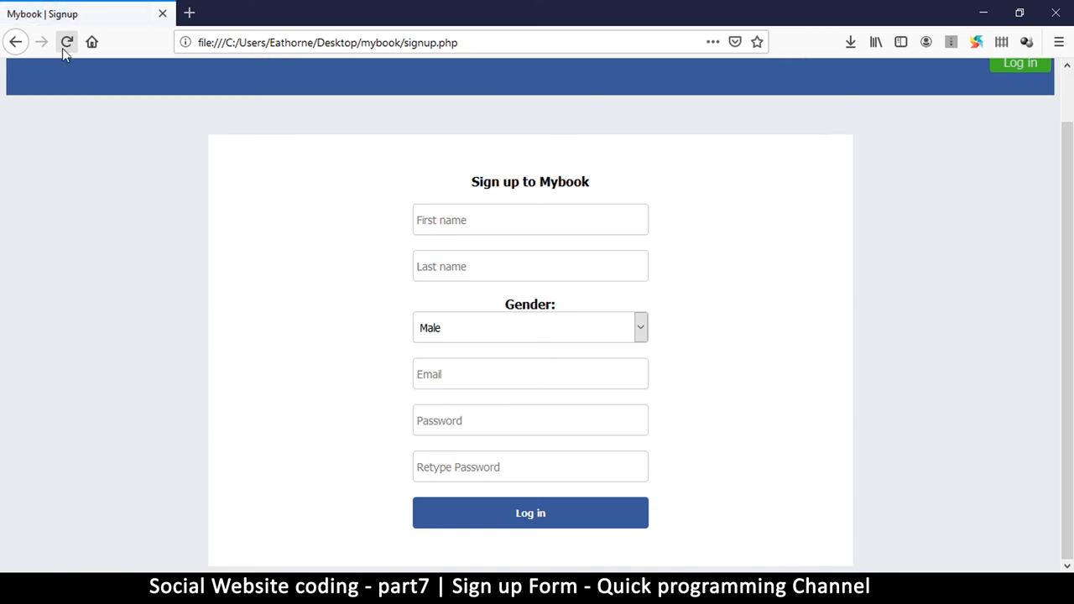
pyautogui.click(530, 328)
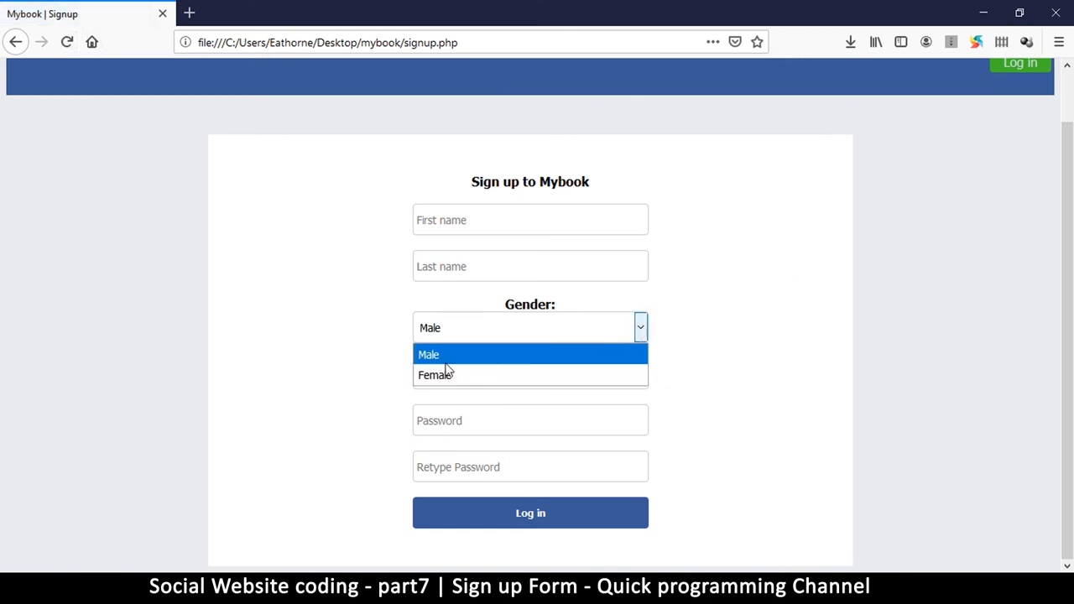
pyautogui.click(435, 374)
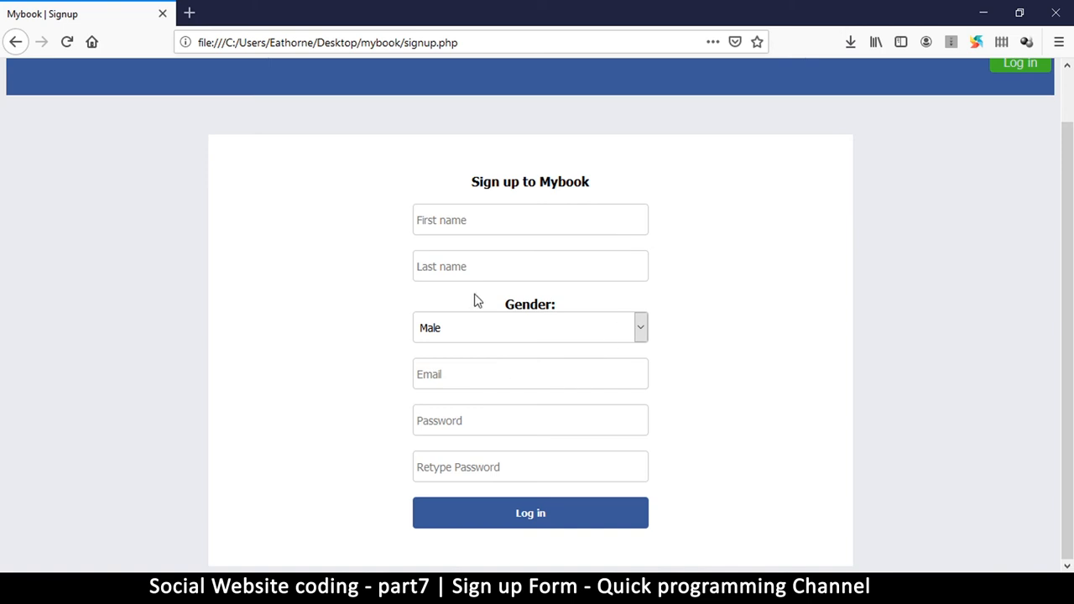
pyautogui.moveTo(552, 513)
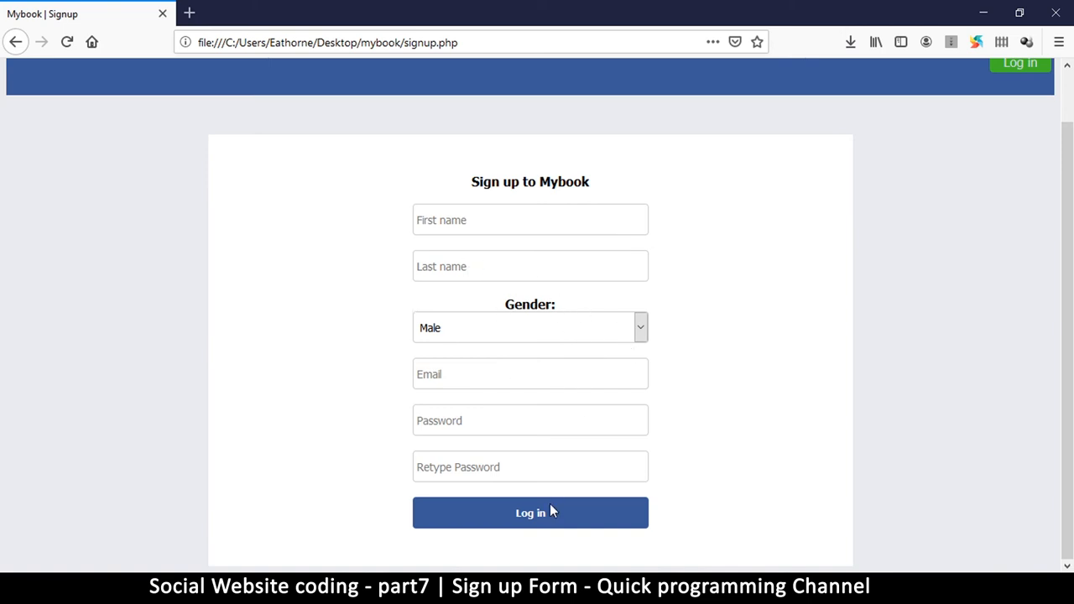
pyautogui.moveTo(712, 463)
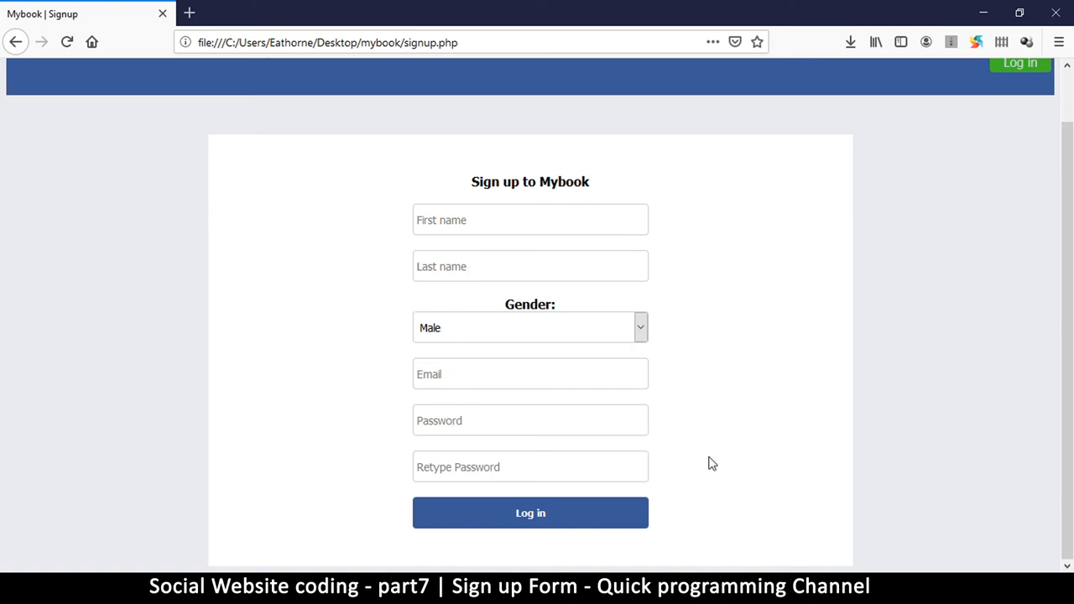
pyautogui.moveTo(530, 513)
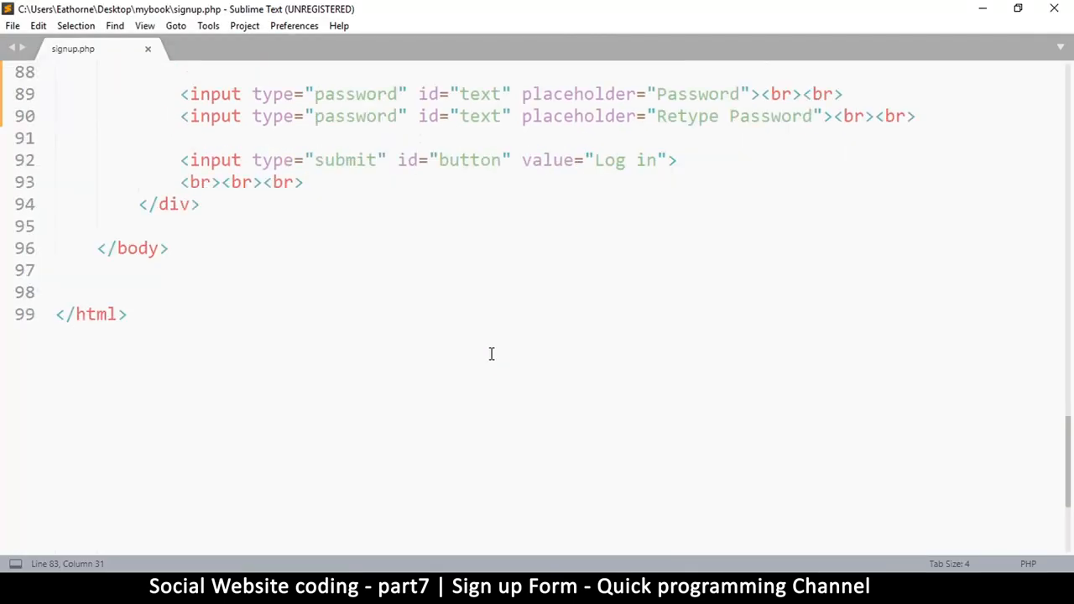
# Step: Change the submit button's value from 'Log in' to 'Sign up'
pyautogui.doubleClick(609, 292)
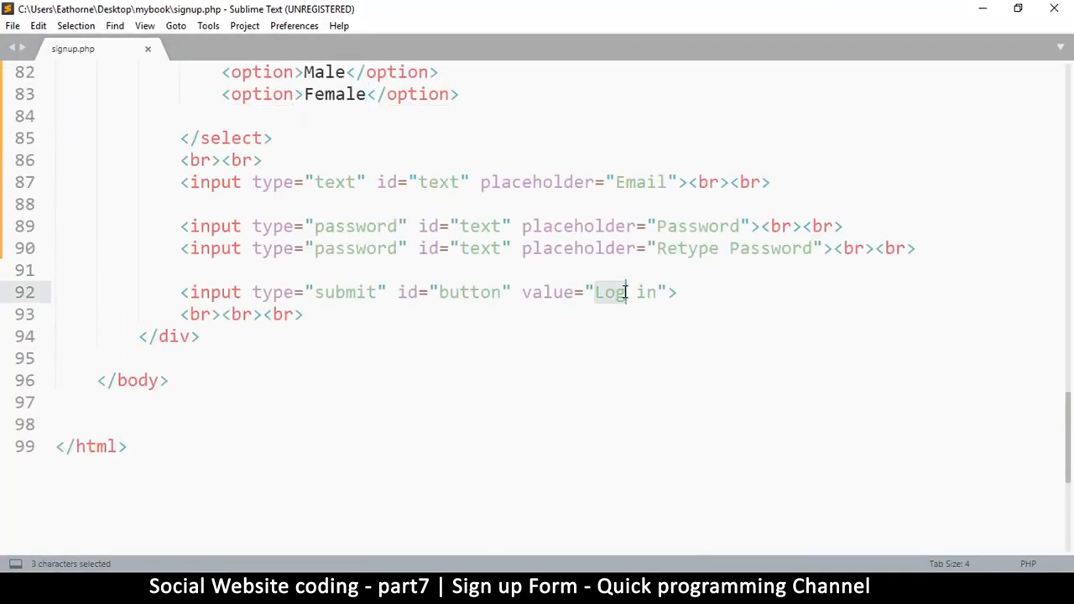
pyautogui.write('S')
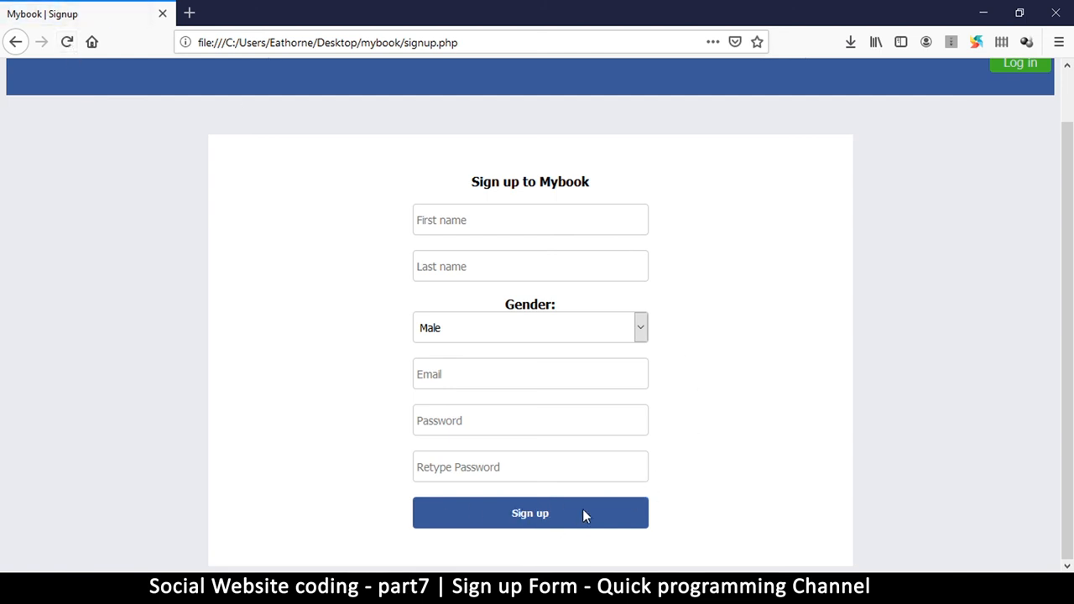
pyautogui.moveTo(565, 301)
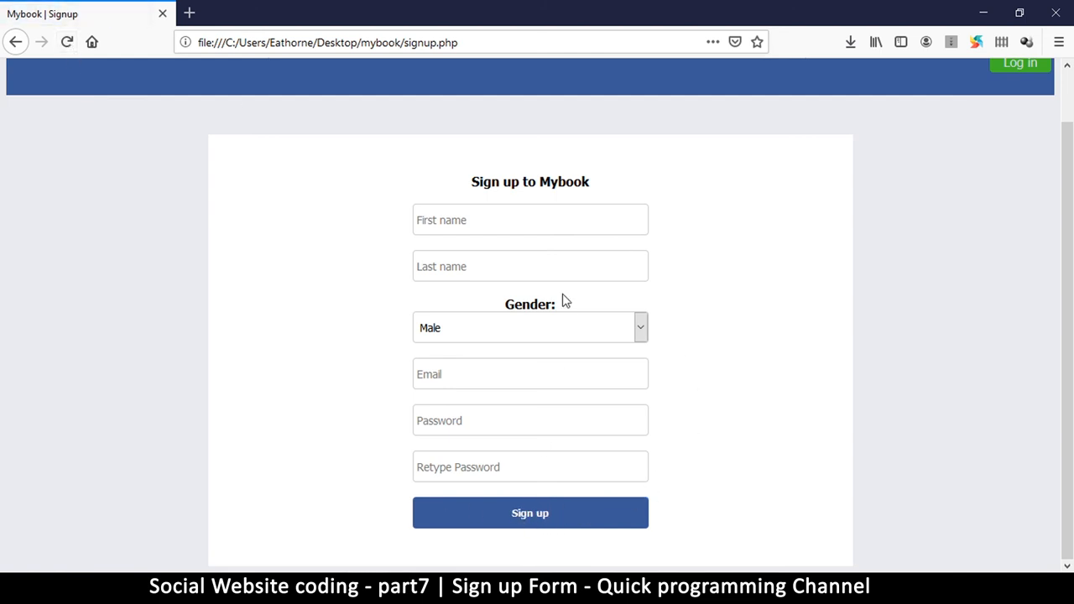
pyautogui.moveTo(527, 303)
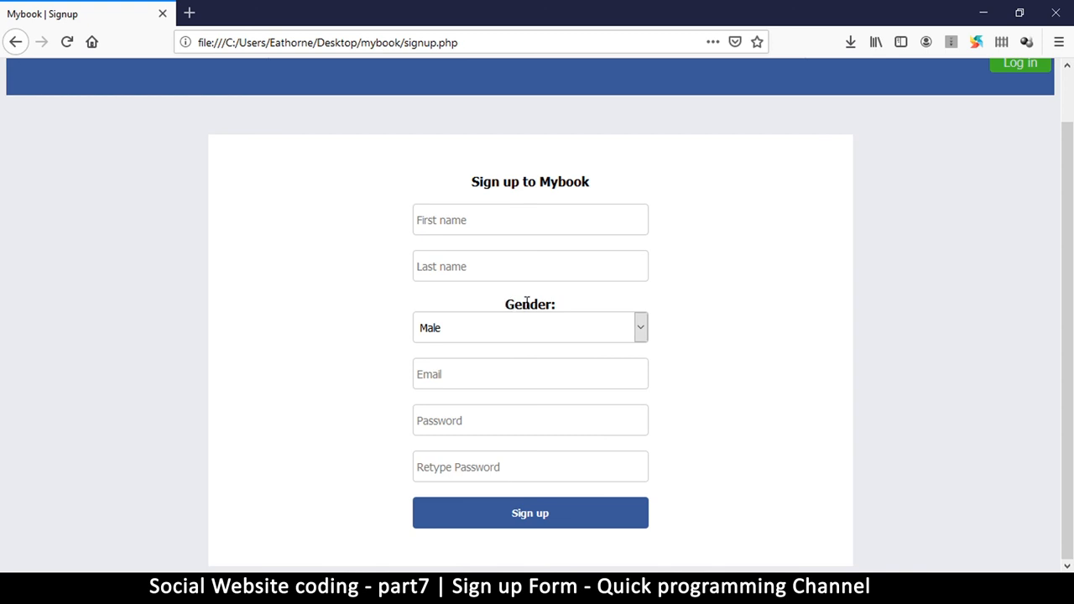
pyautogui.doubleClick(530, 304)
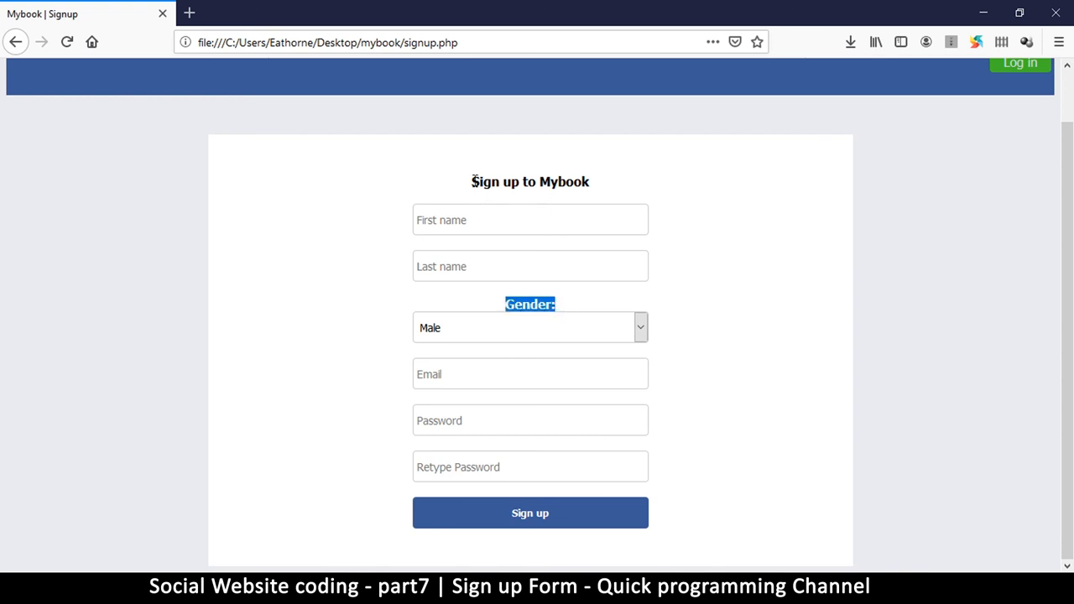
pyautogui.doubleClick(529, 181)
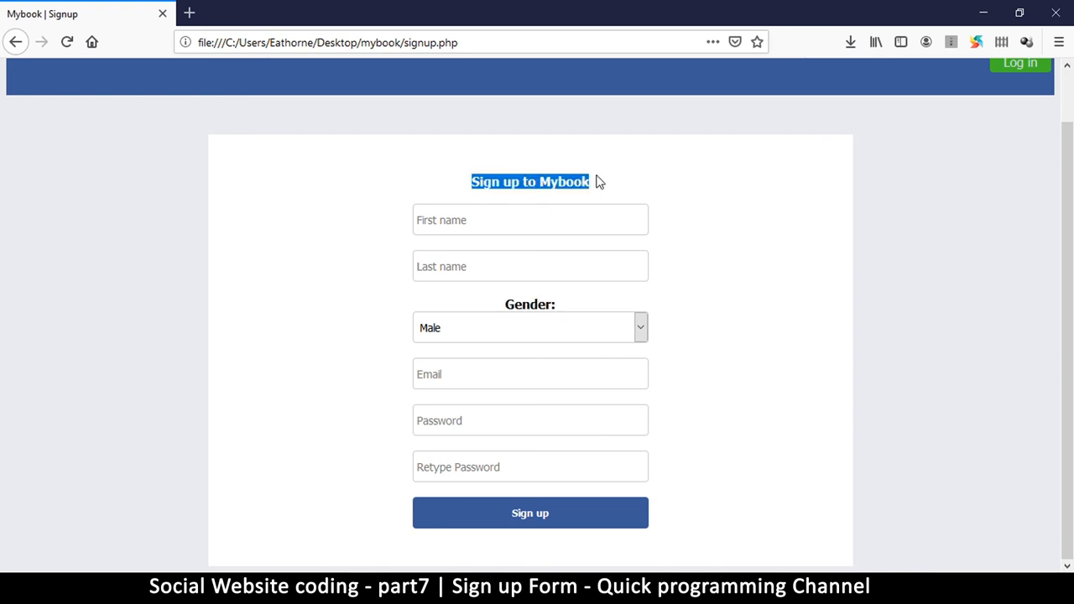
pyautogui.doubleClick(530, 303)
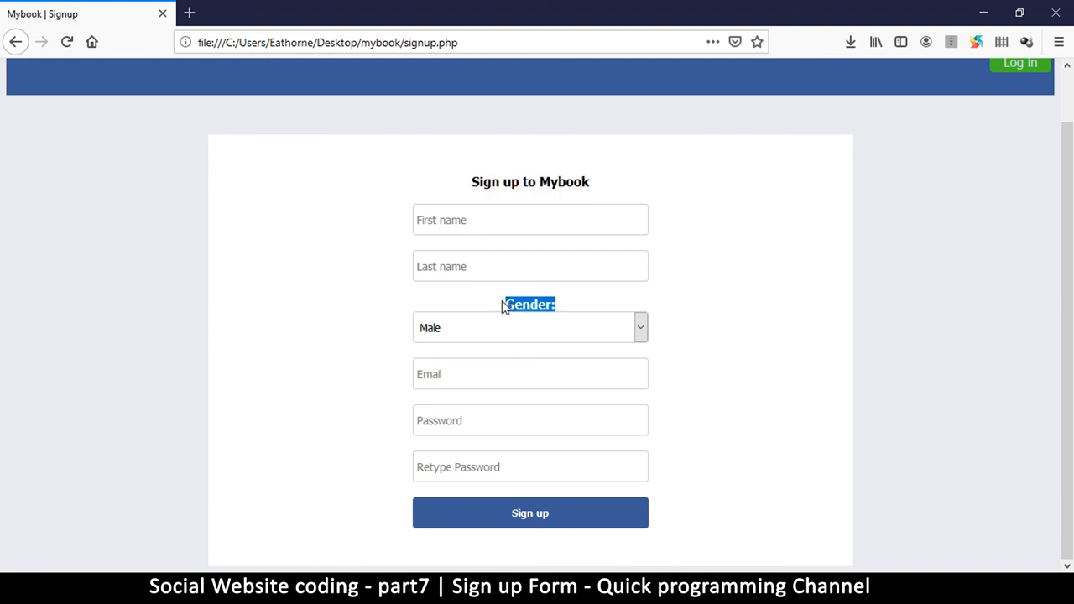
pyautogui.click(530, 328)
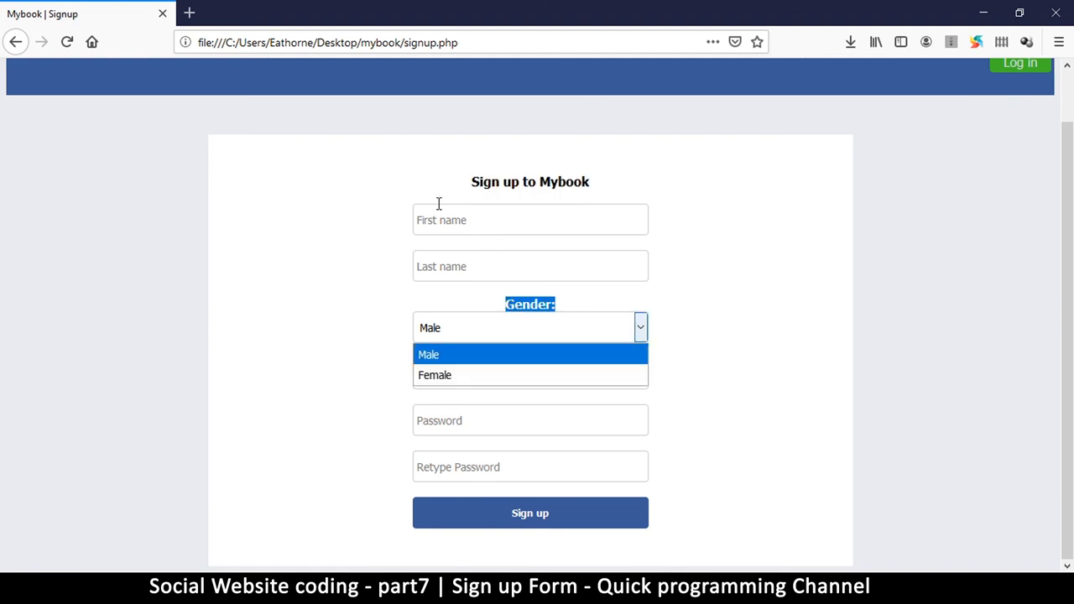
pyautogui.click(530, 355)
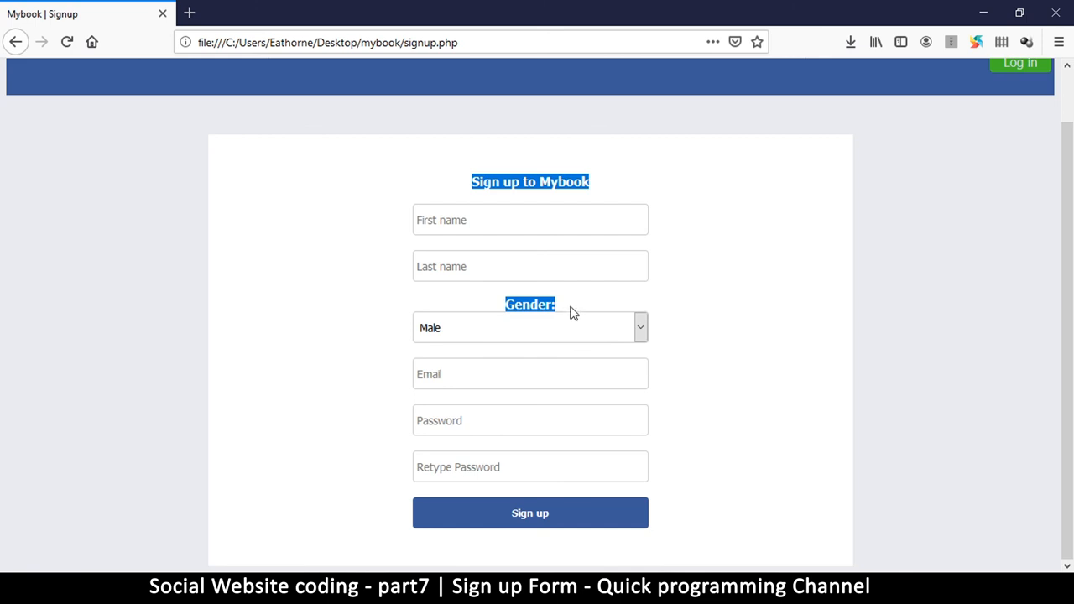
pyautogui.click(574, 313)
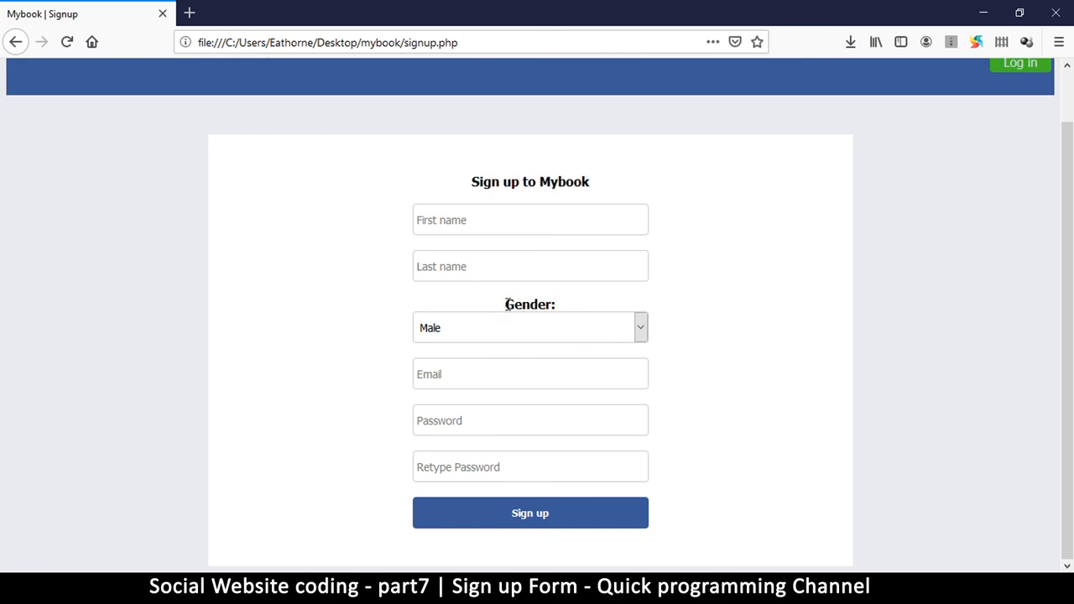
pyautogui.doubleClick(530, 303)
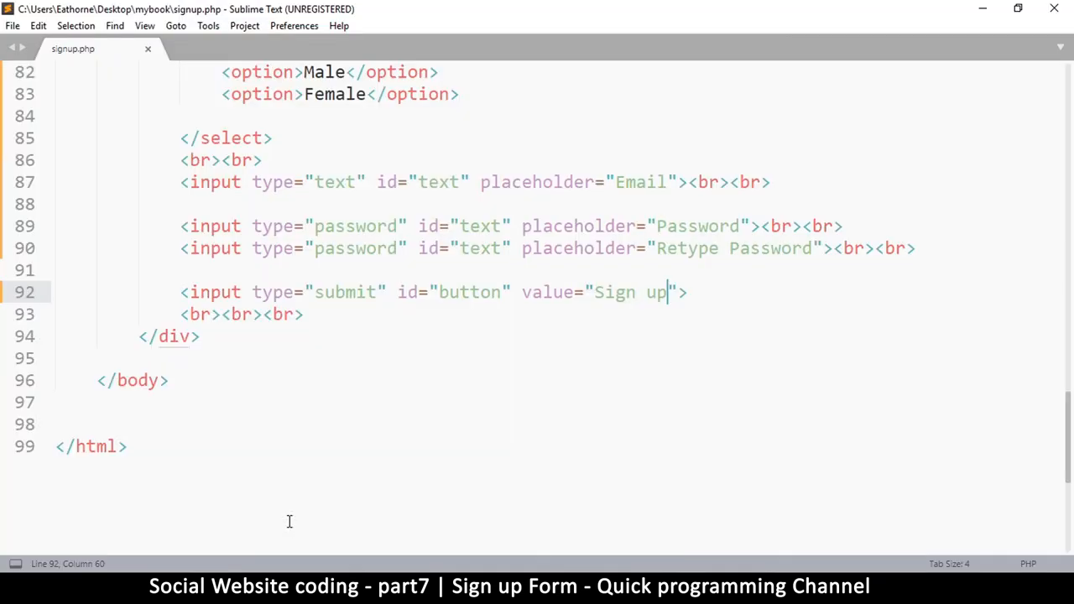
# Step: Surround the Gender: label with <div> and </div> tags and save signup.php
pyautogui.scroll(3)
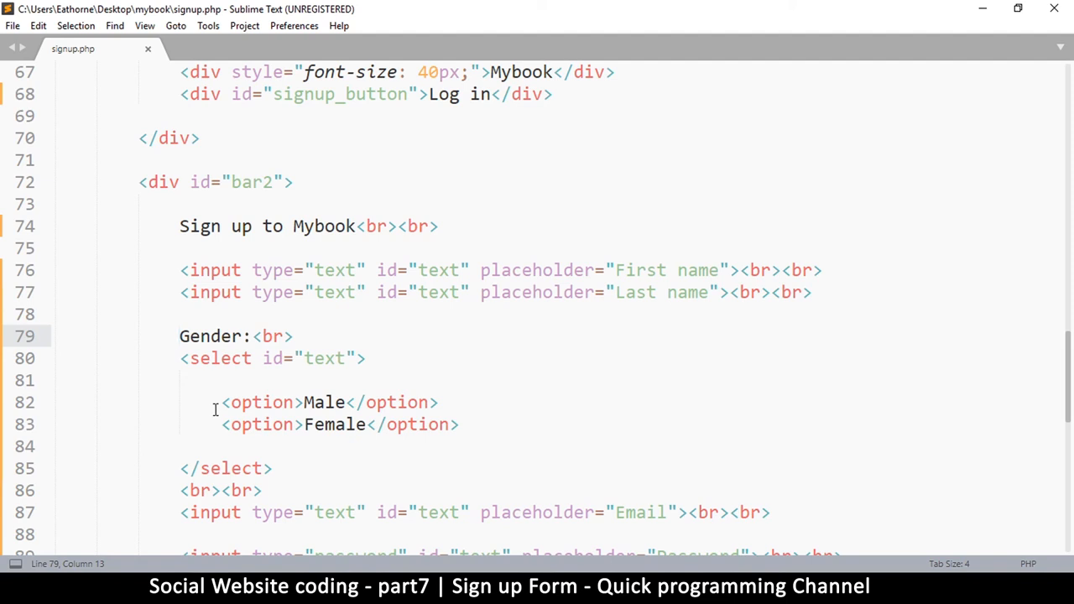
pyautogui.write('<div>')
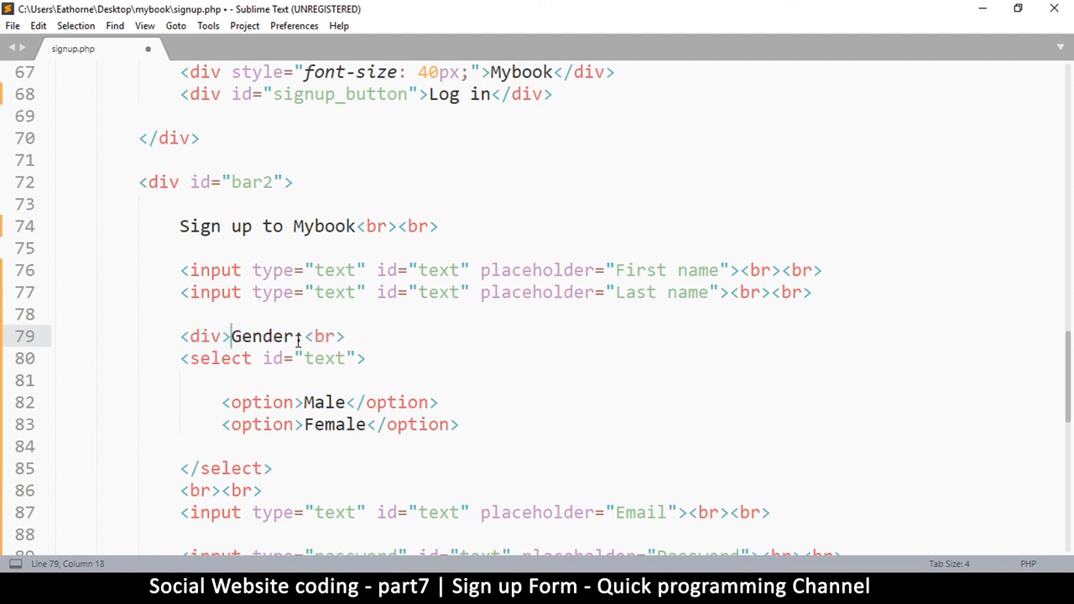
pyautogui.write('</div><')
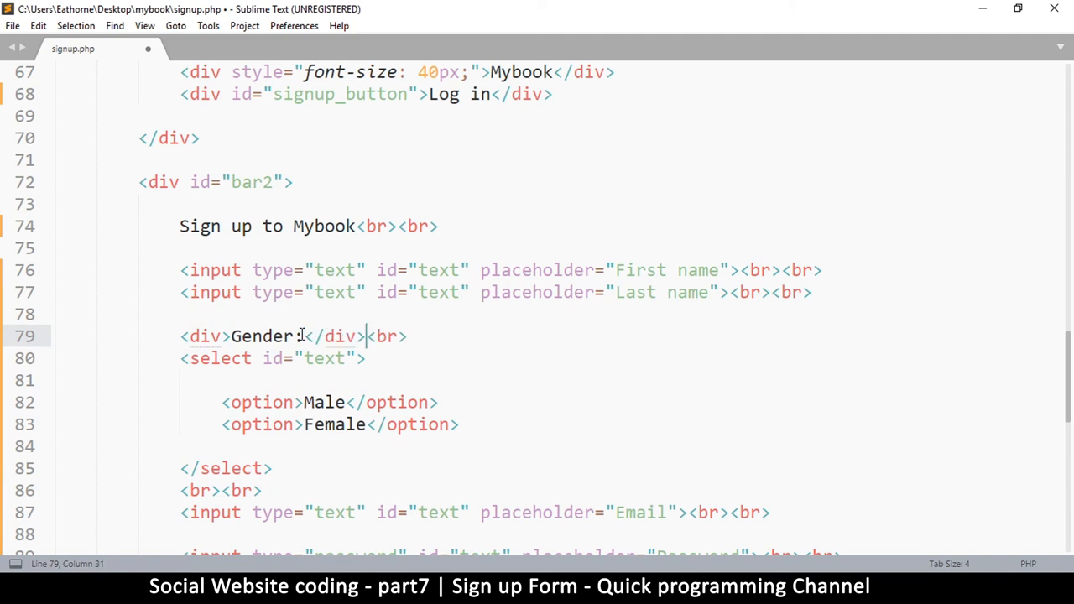
pyautogui.press('ctrl+s')
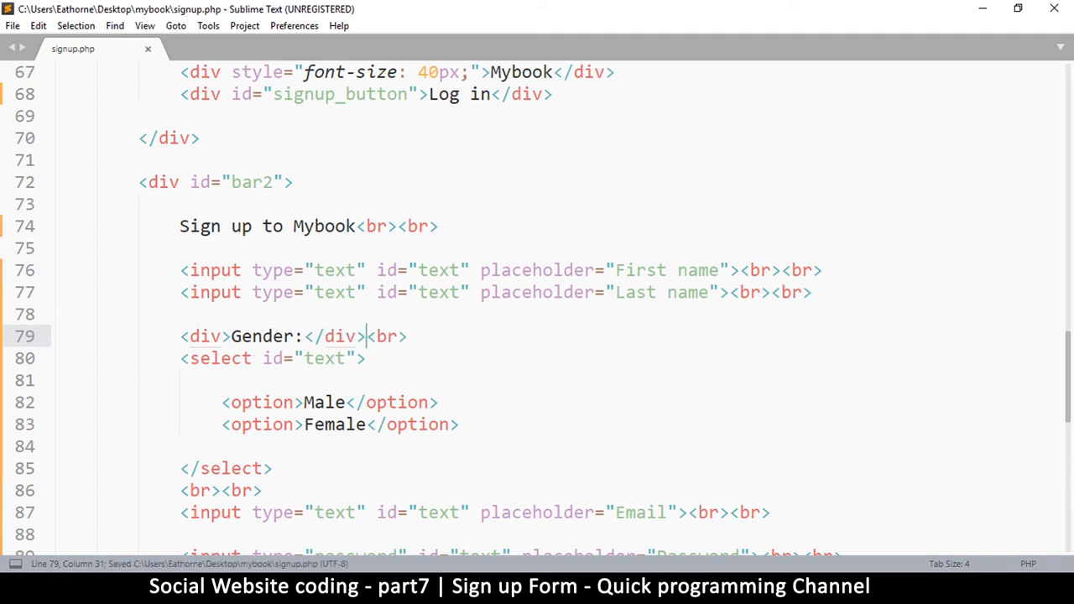
pyautogui.click(68, 42)
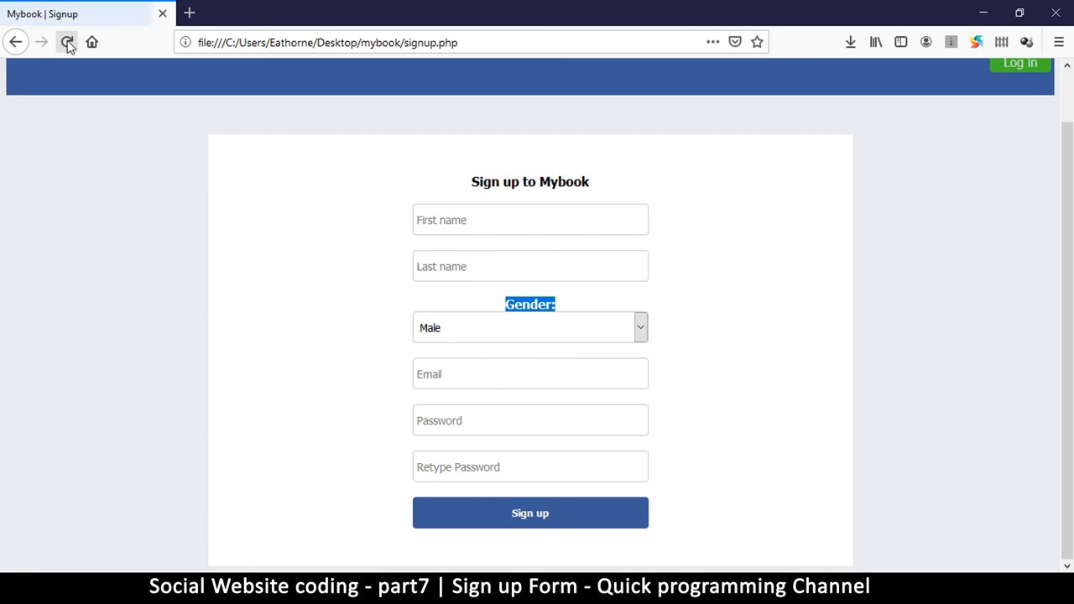
# Step: Reload the signup page and select the Gender: label to inspect its block layout
pyautogui.click(67, 42)
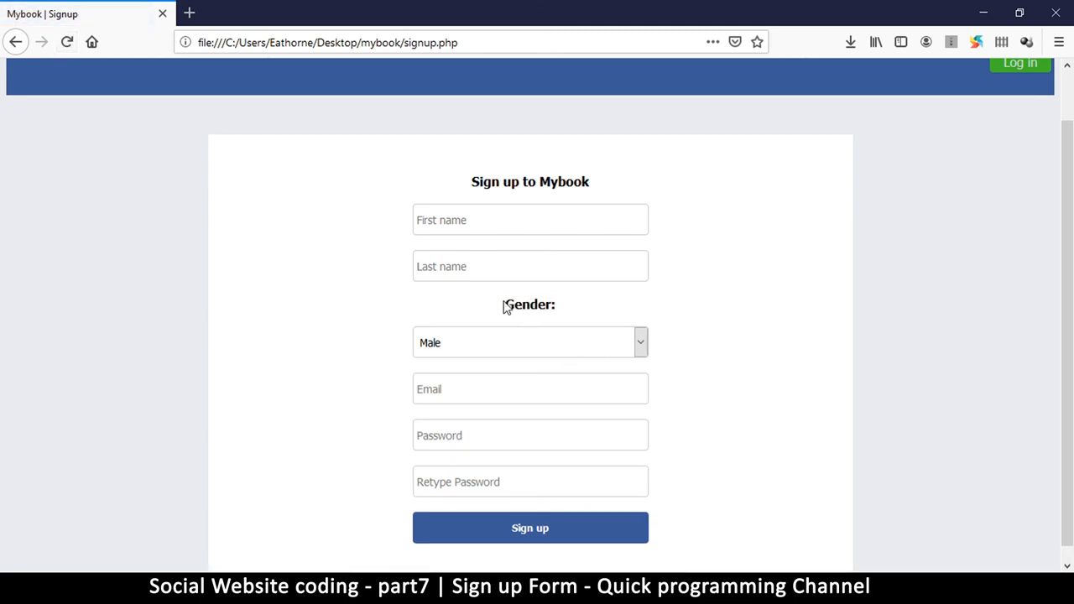
pyautogui.doubleClick(529, 304)
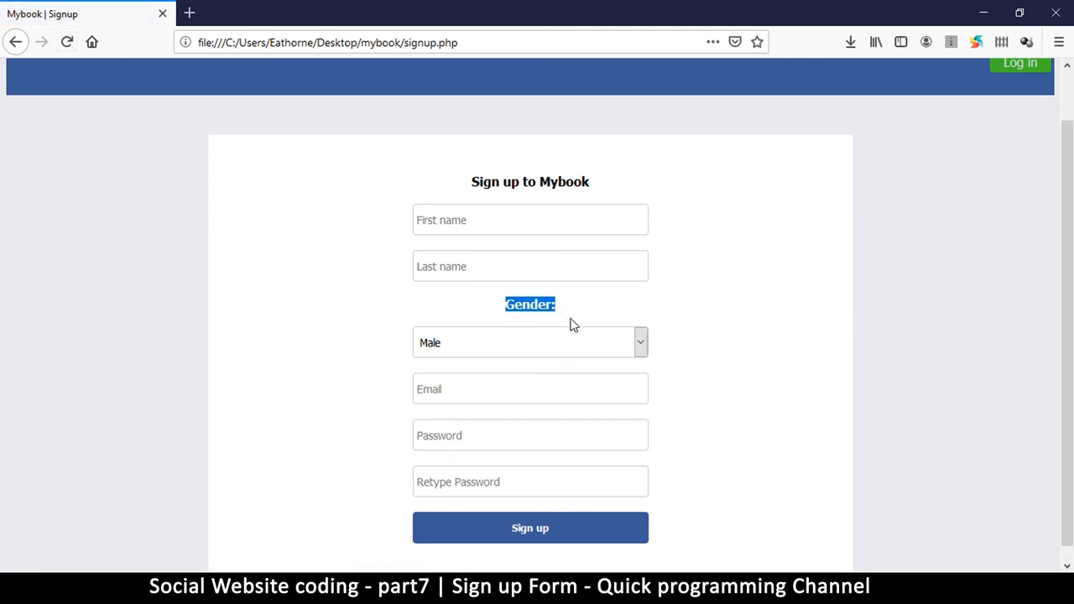
pyautogui.moveTo(301, 544)
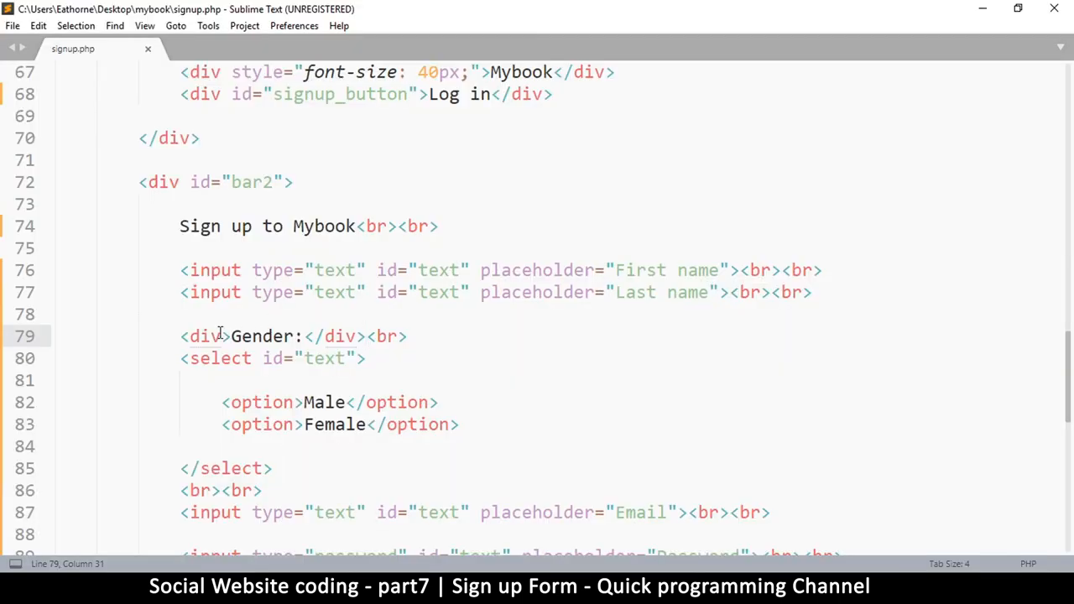
# Step: Rename the Gender: label's div to span and begin a font style attribute
pyautogui.doubleClick(204, 336)
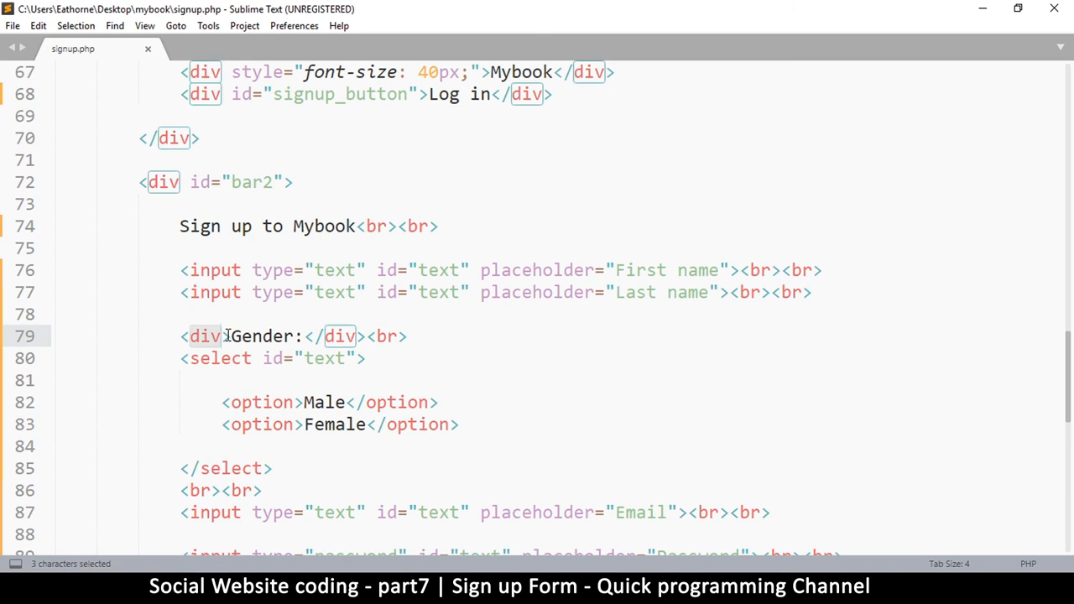
pyautogui.write('span')
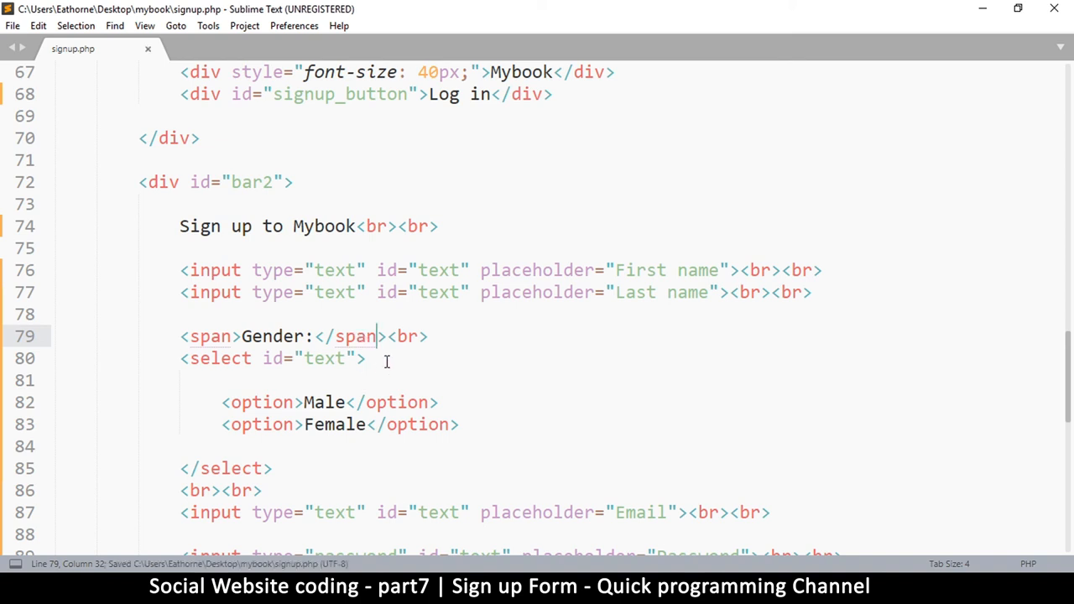
pyautogui.click(179, 336)
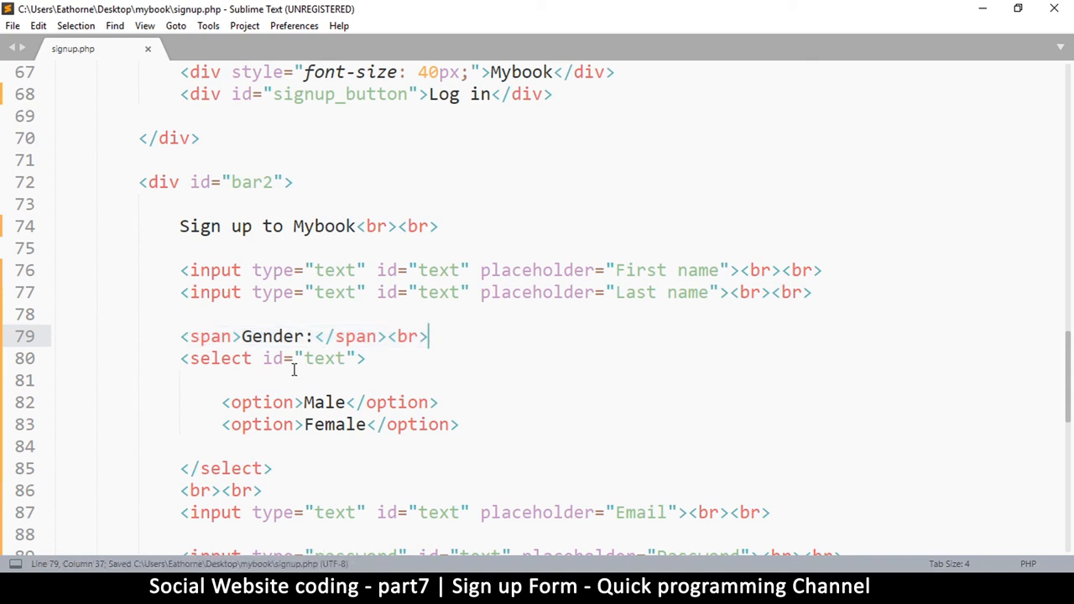
pyautogui.moveTo(185, 334)
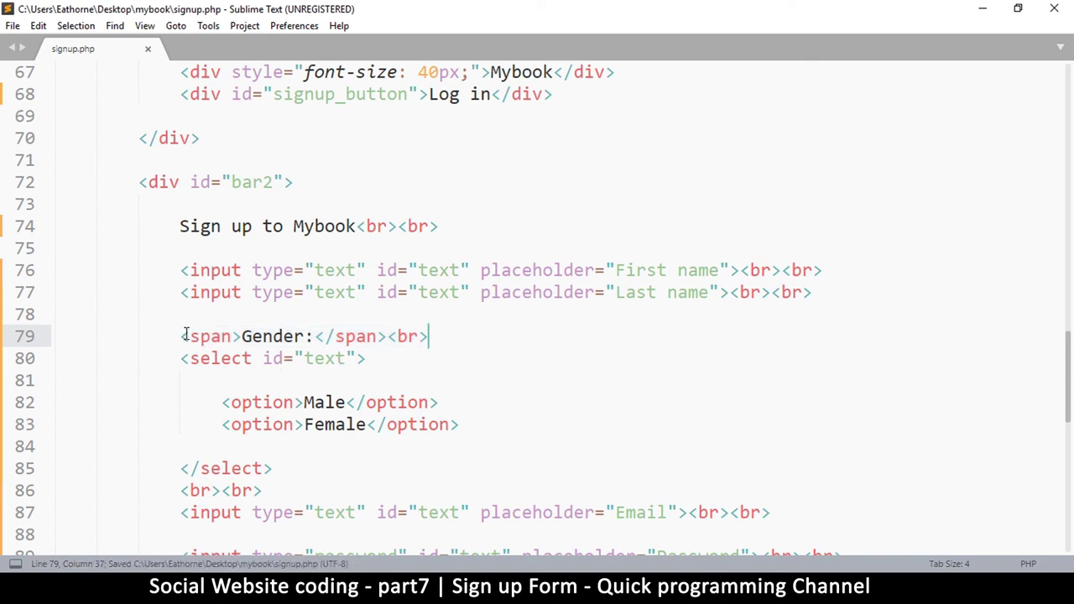
pyautogui.doubleClick(209, 336)
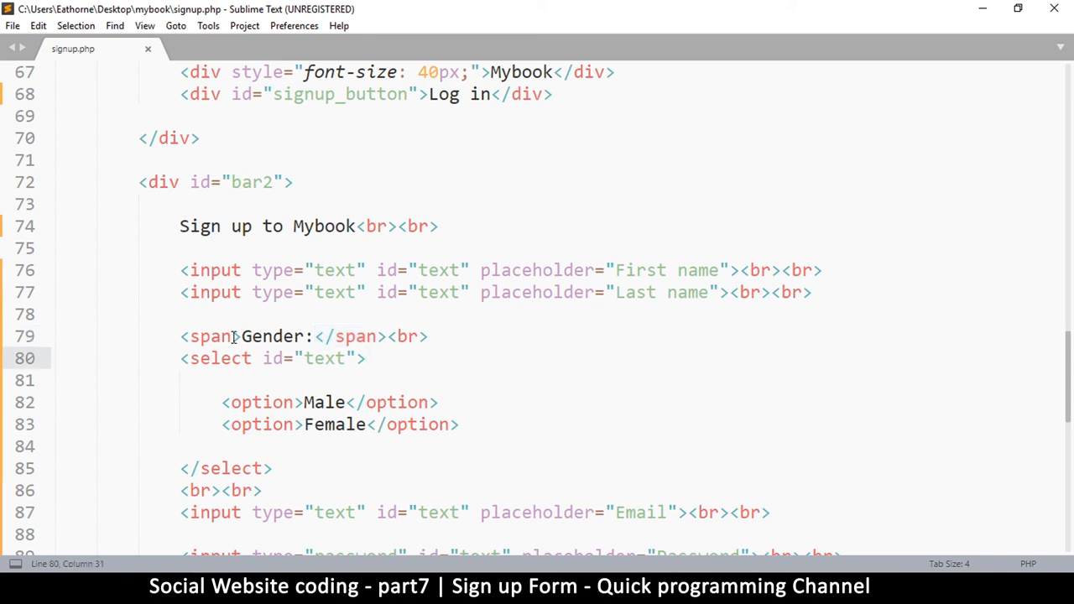
pyautogui.write('style="')
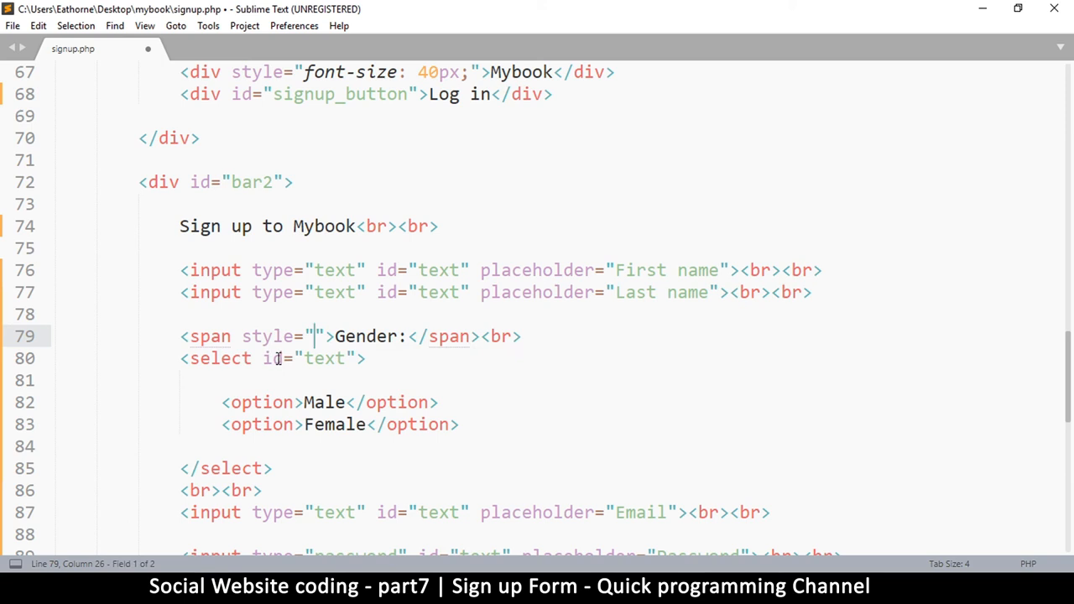
pyautogui.write('font')
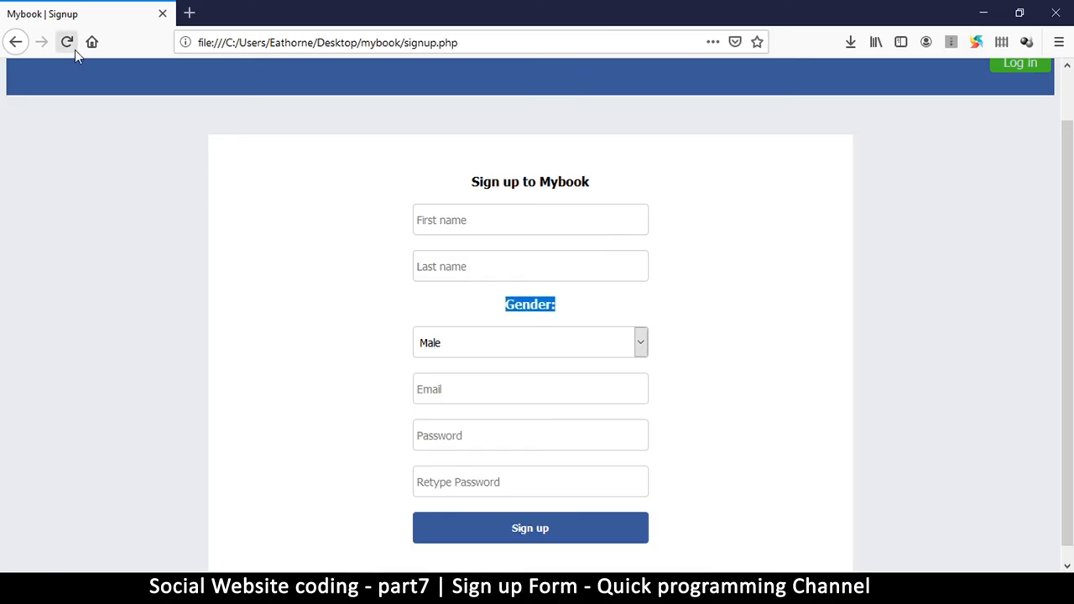
# Step: Reload the page and select, then deselect, the Gender: label to confirm non-bold text
pyautogui.click(67, 42)
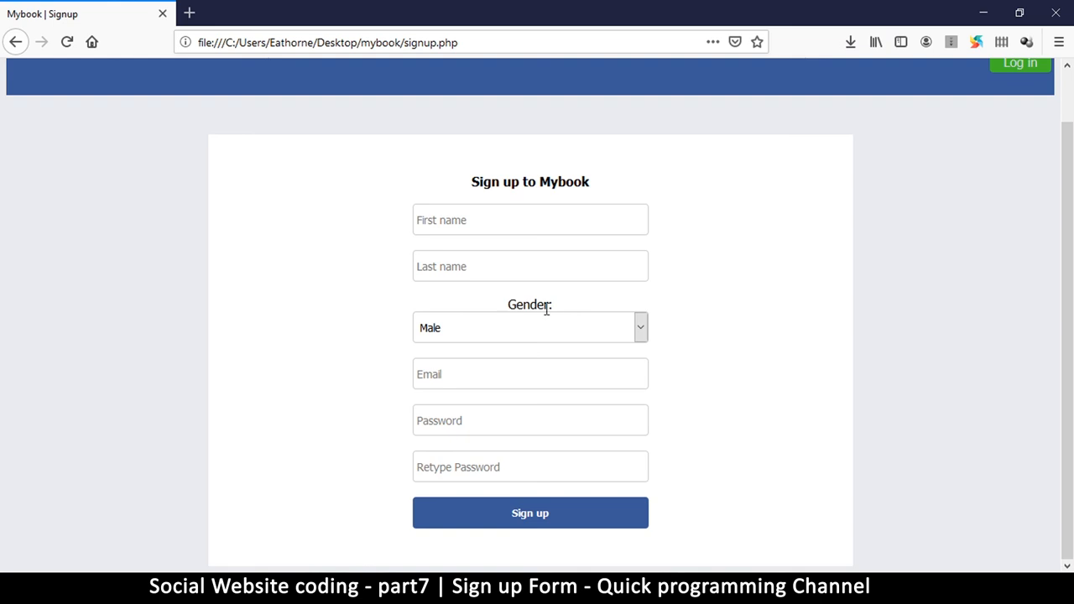
pyautogui.moveTo(496, 324)
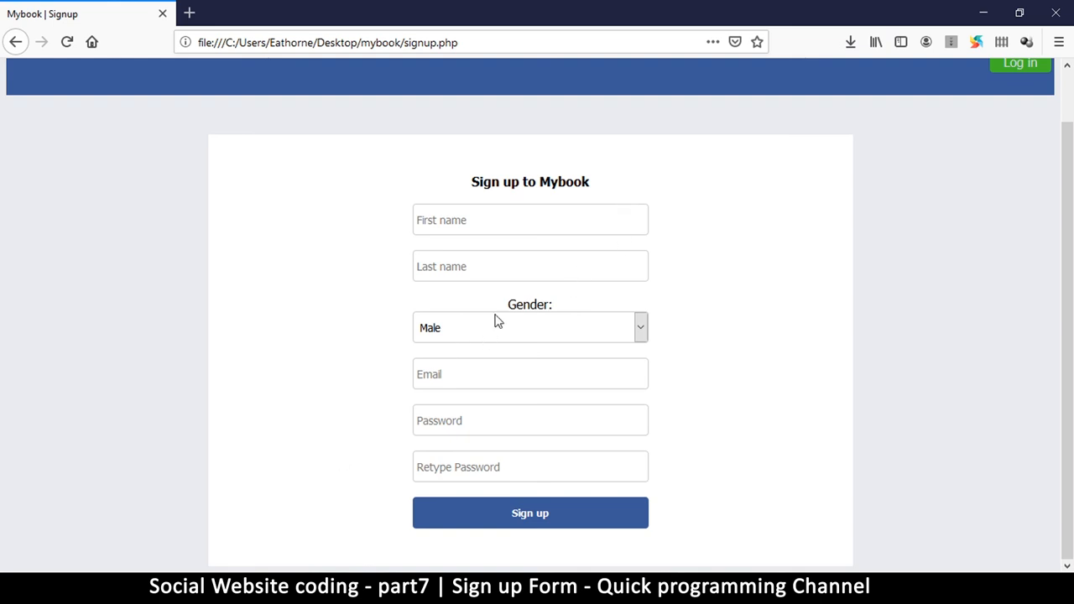
pyautogui.moveTo(458, 328)
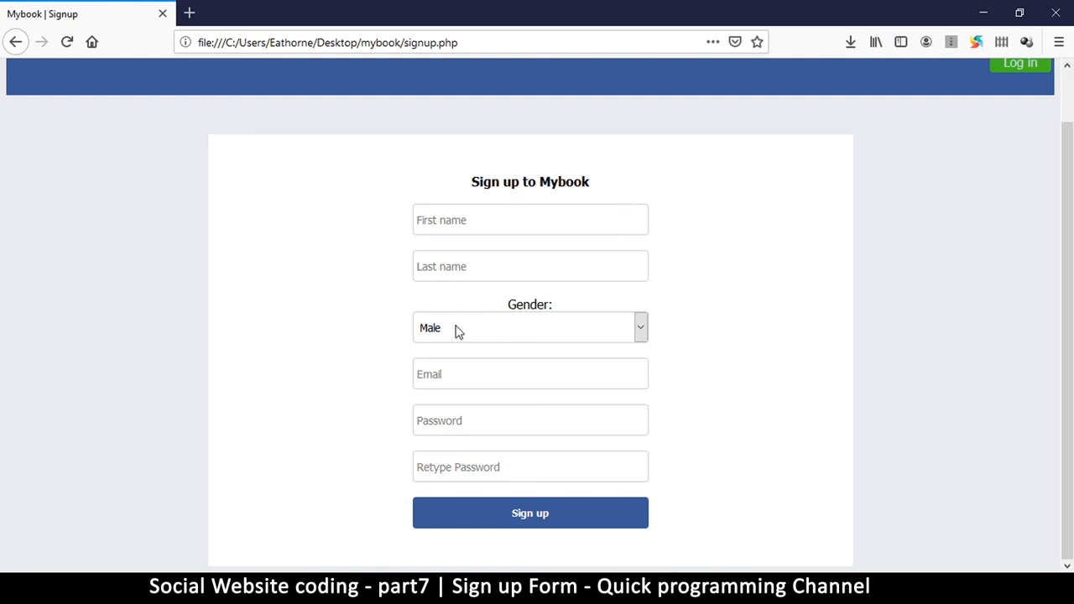
pyautogui.moveTo(419, 311)
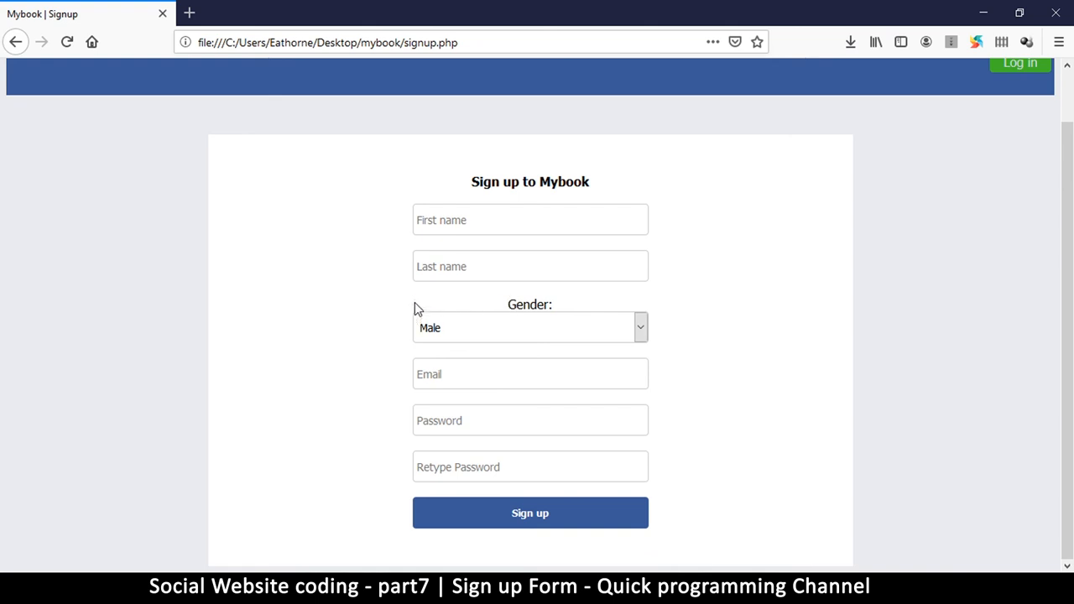
pyautogui.doubleClick(529, 303)
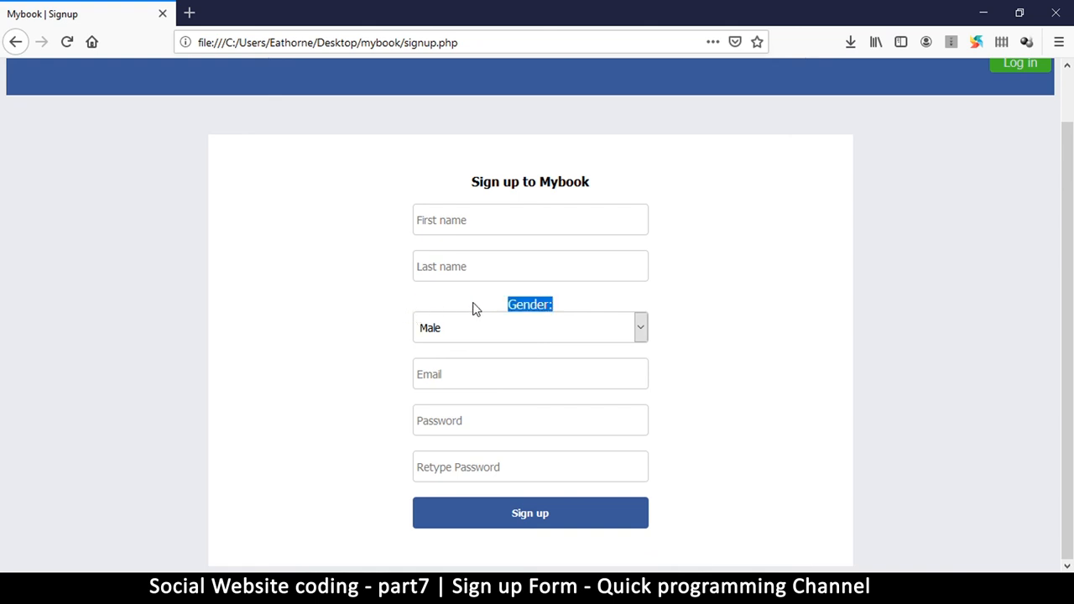
pyautogui.moveTo(211, 304)
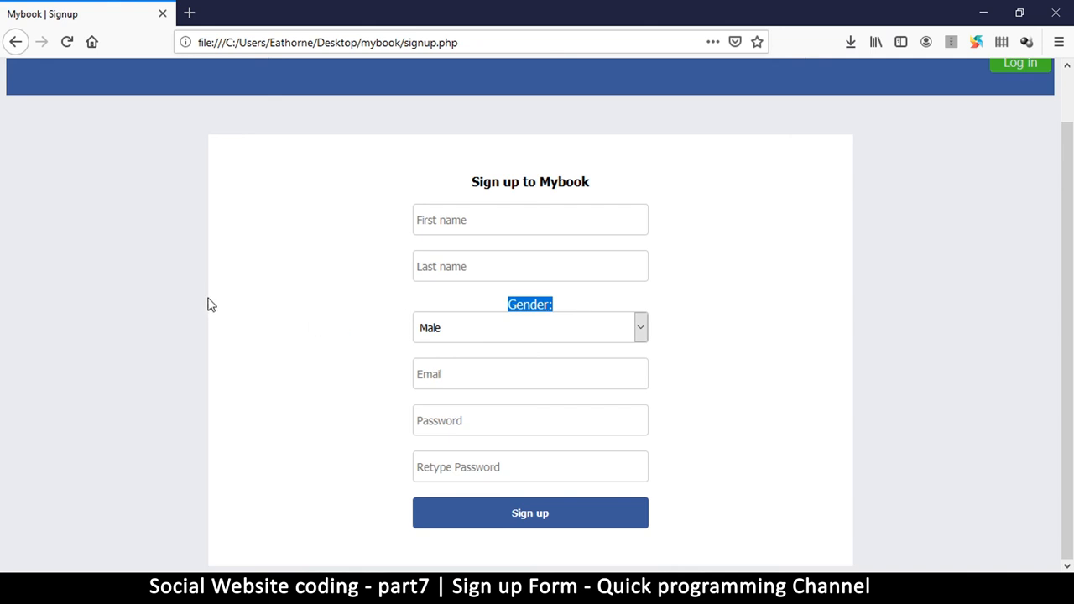
pyautogui.moveTo(598, 317)
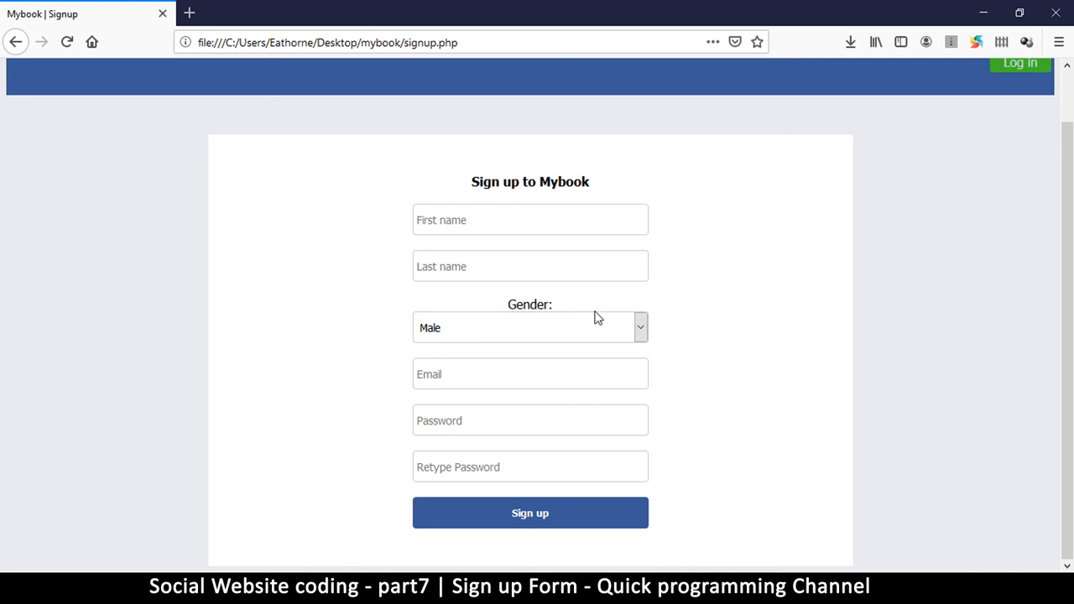
pyautogui.moveTo(441, 186)
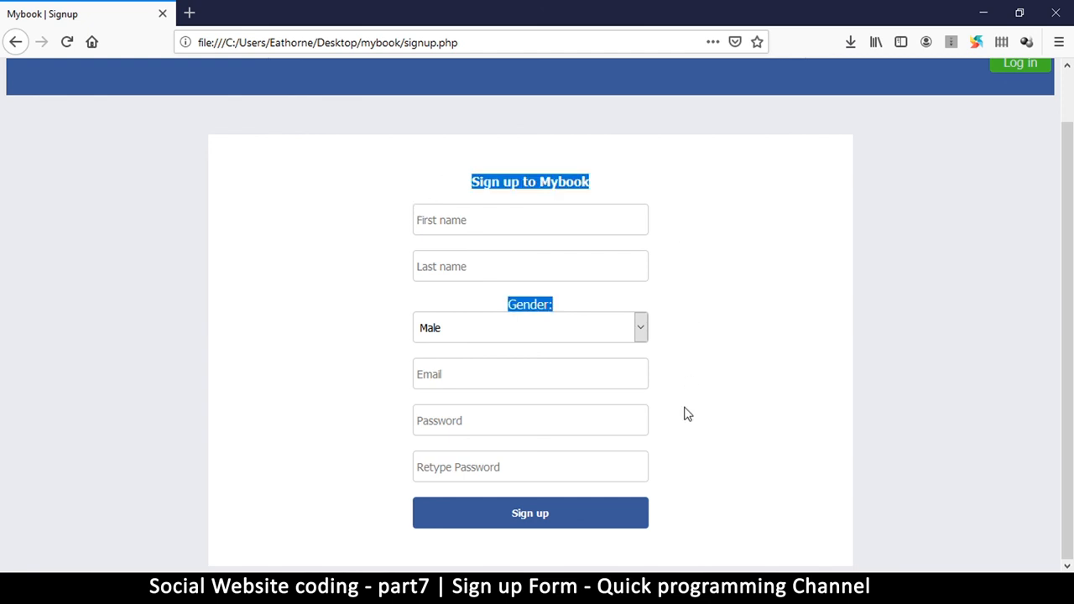
pyautogui.click(676, 328)
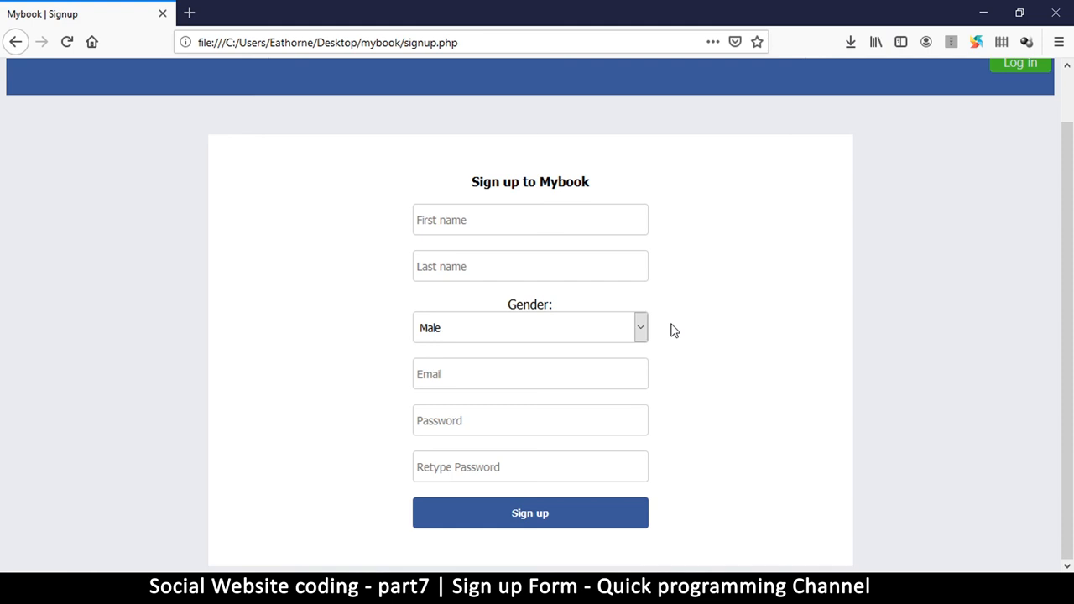
pyautogui.moveTo(681, 334)
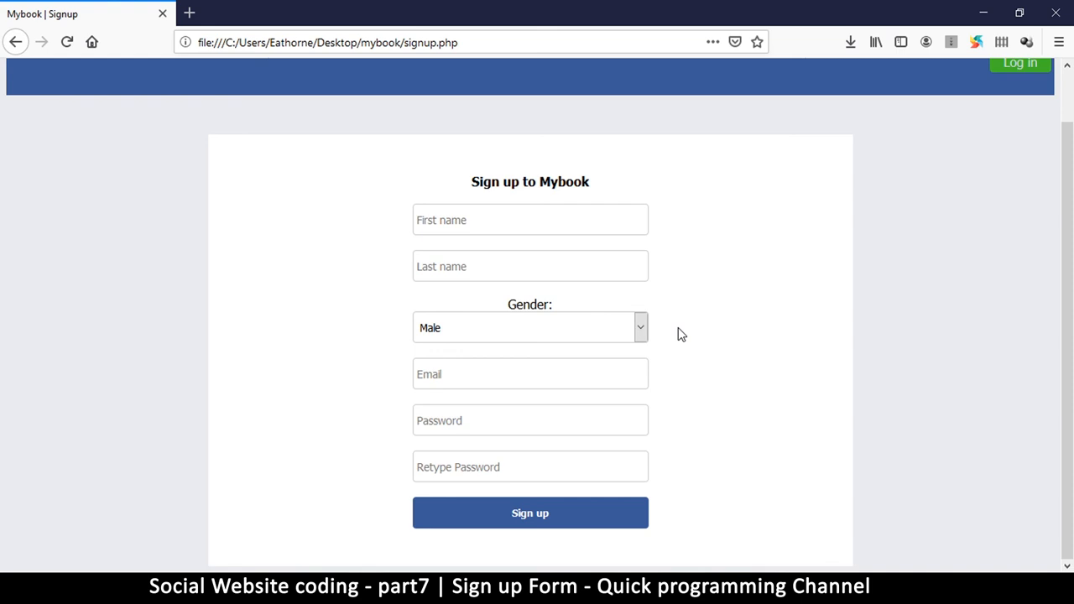
pyautogui.moveTo(529, 566)
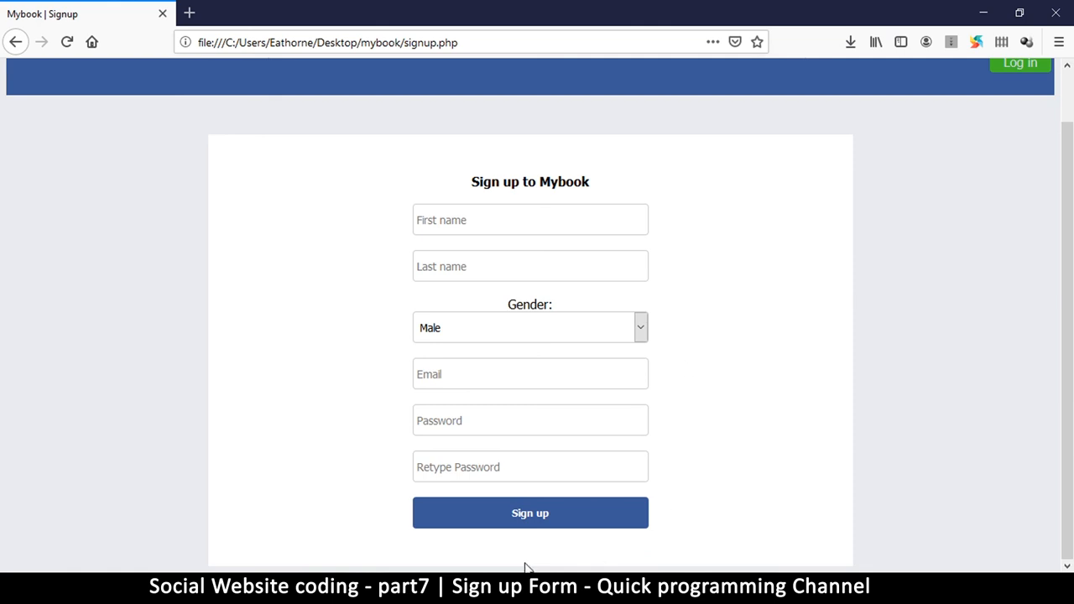